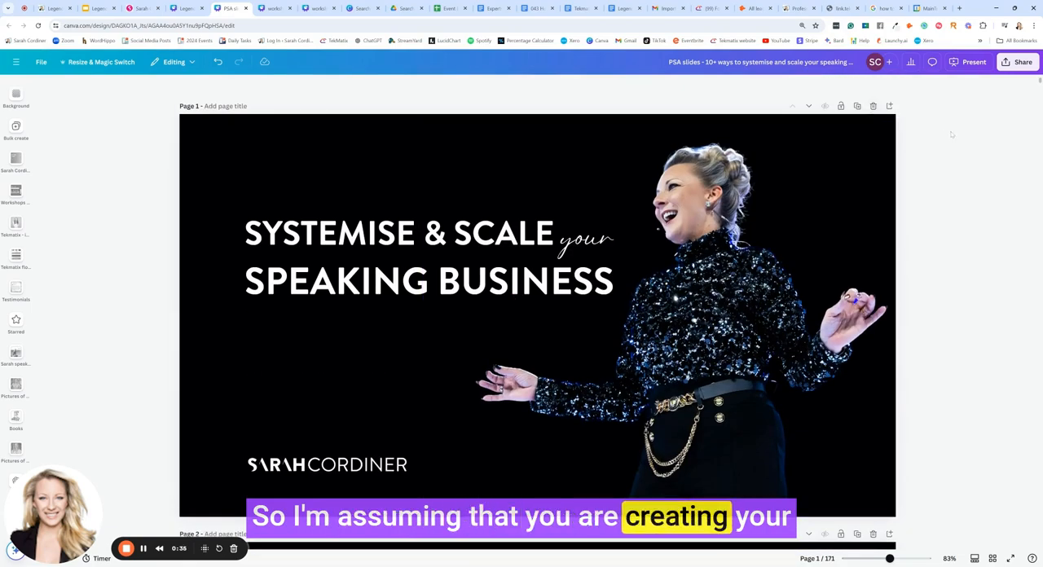
# Step: Switch to the TekMatix account and go to the Forms list to add a new form
pyautogui.scroll(-3)
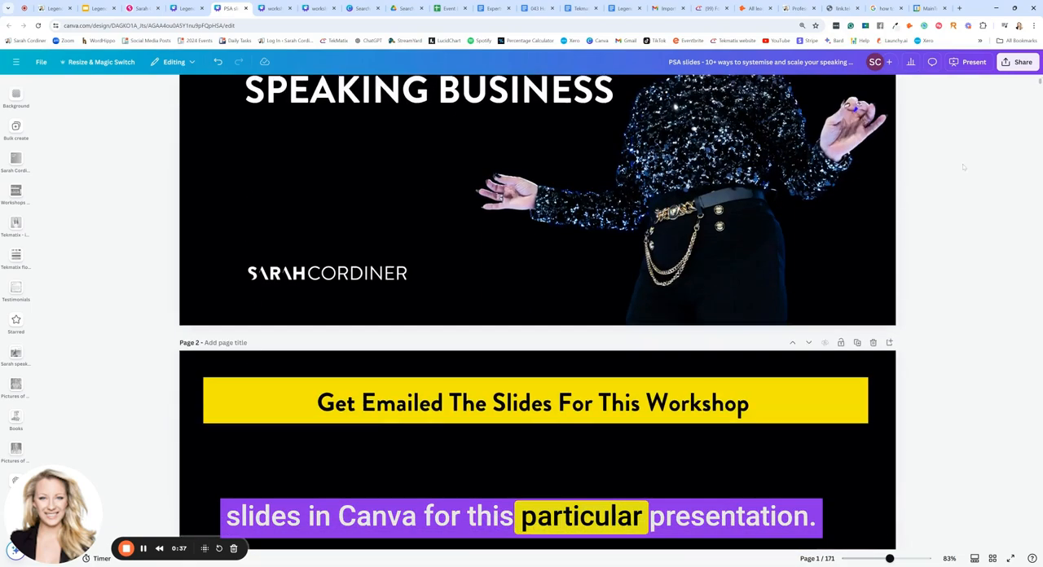
pyautogui.scroll(-3)
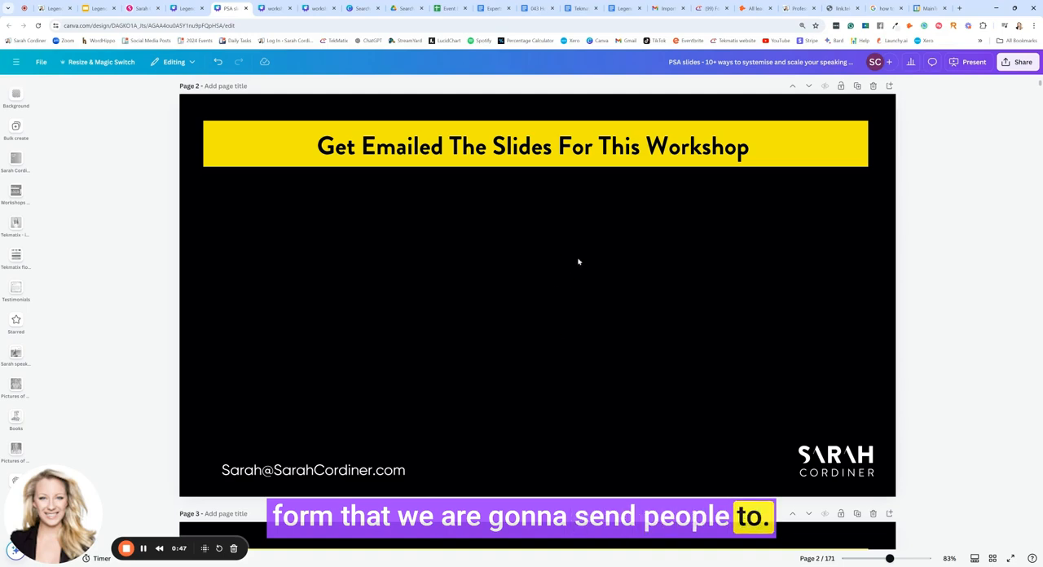
pyautogui.click(706, 10)
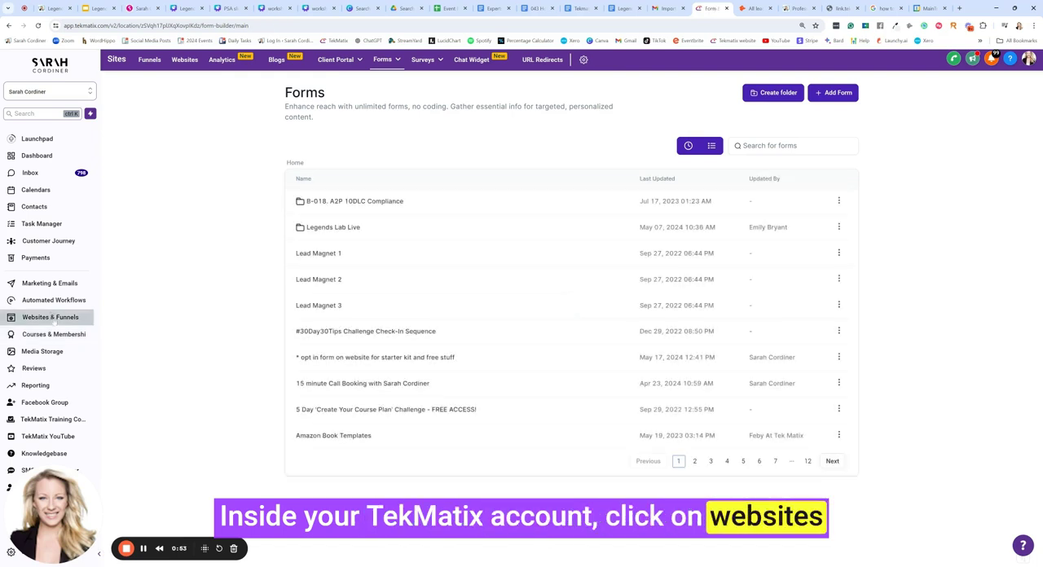
pyautogui.click(382, 59)
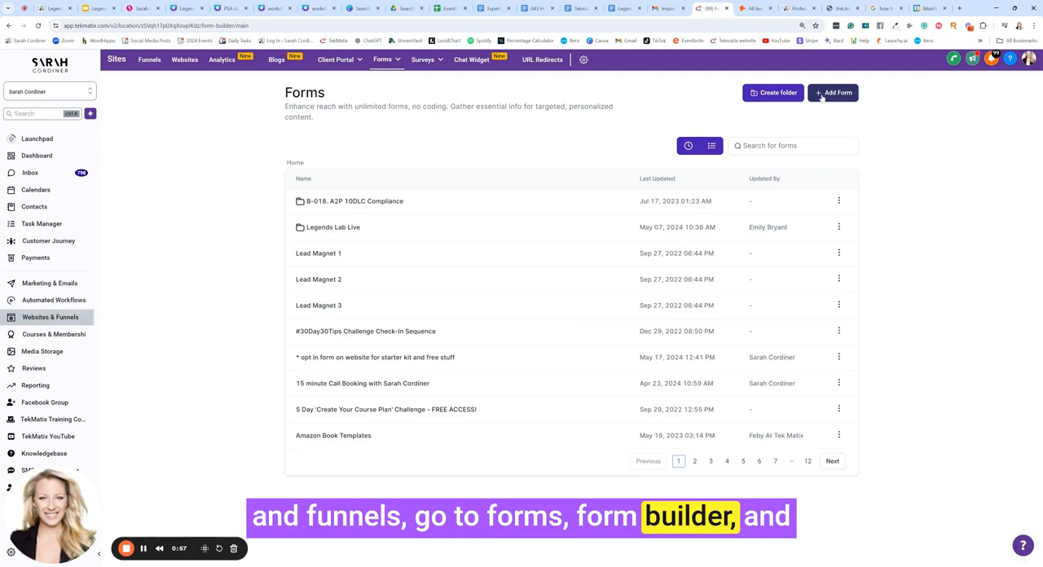
pyautogui.click(833, 91)
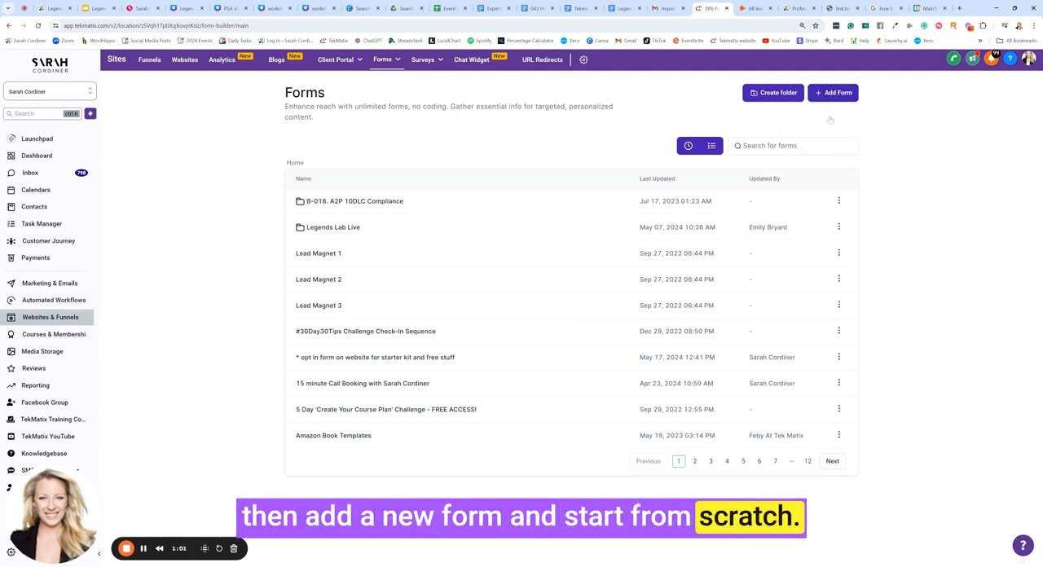
# Step: Start a blank form and word the consent checkbox to mention Sarah Cordiner
pyautogui.click(833, 91)
pyautogui.write('I Consent to Receive communication from S')
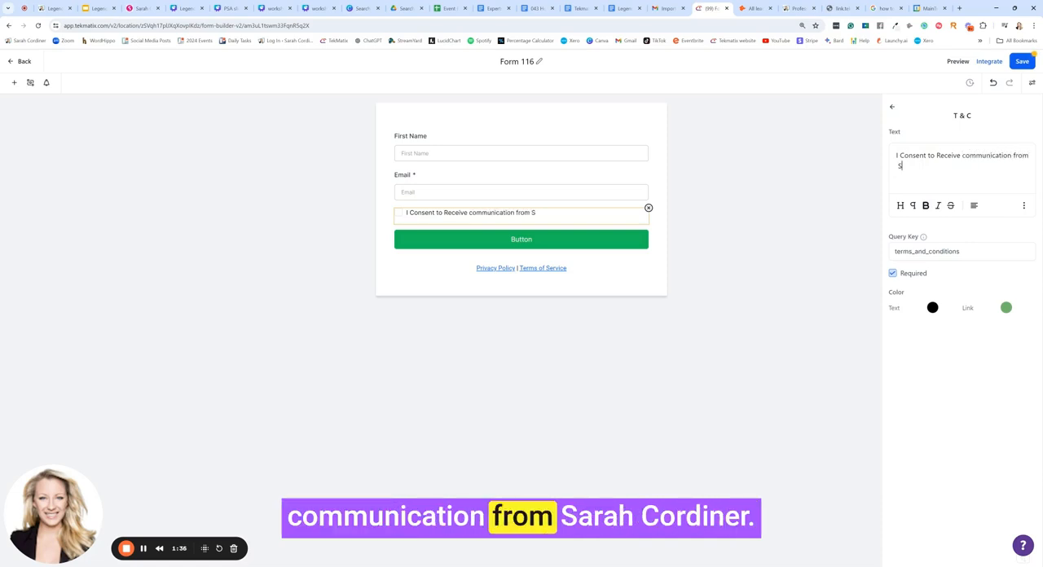
pyautogui.write('arah Cordiner')
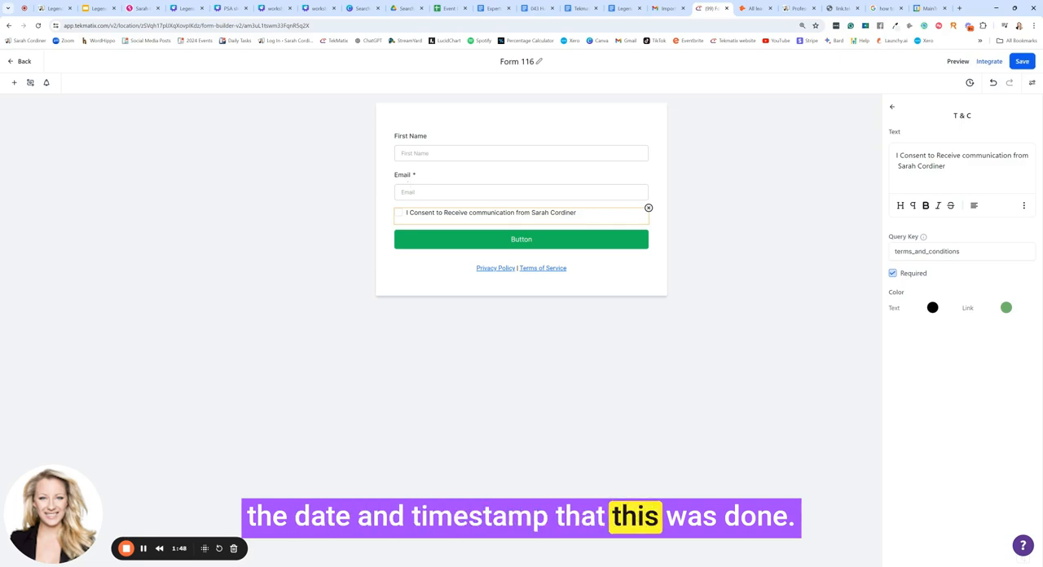
# Step: Recolour the submit button magenta and label it GET THE SLIDES
pyautogui.click(521, 238)
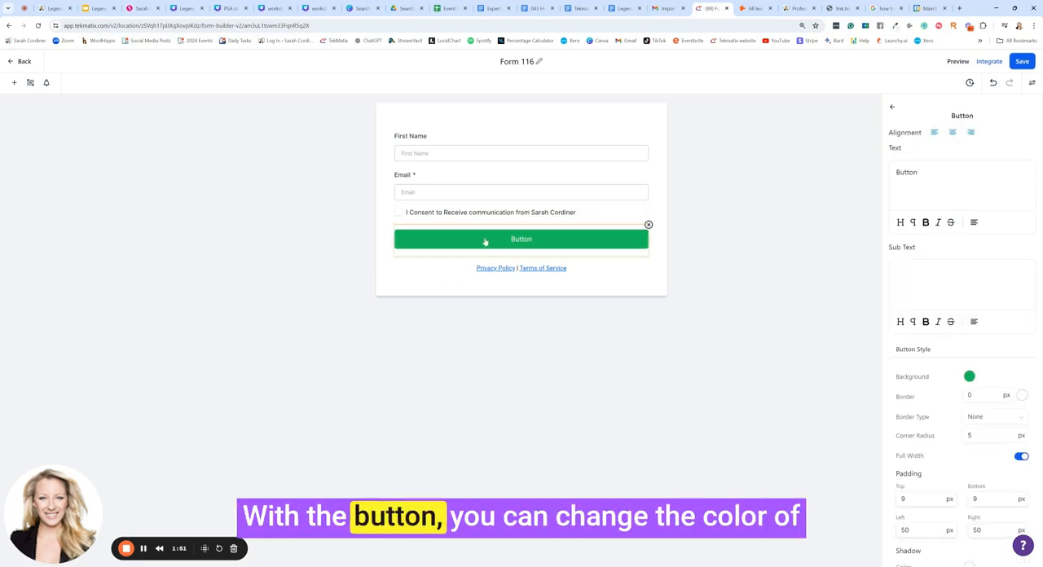
pyautogui.click(968, 377)
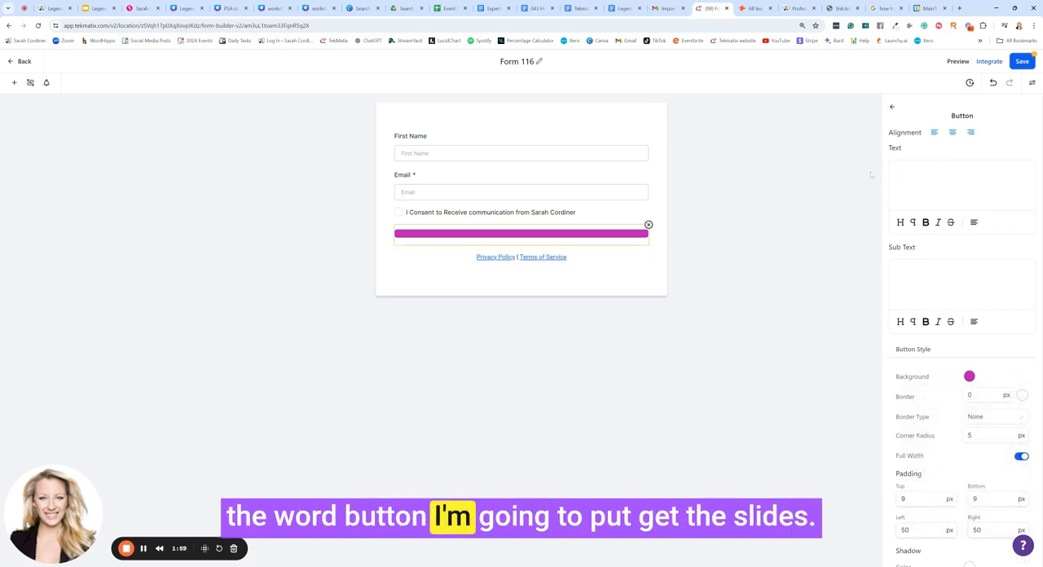
pyautogui.write('GET THE SLIDES')
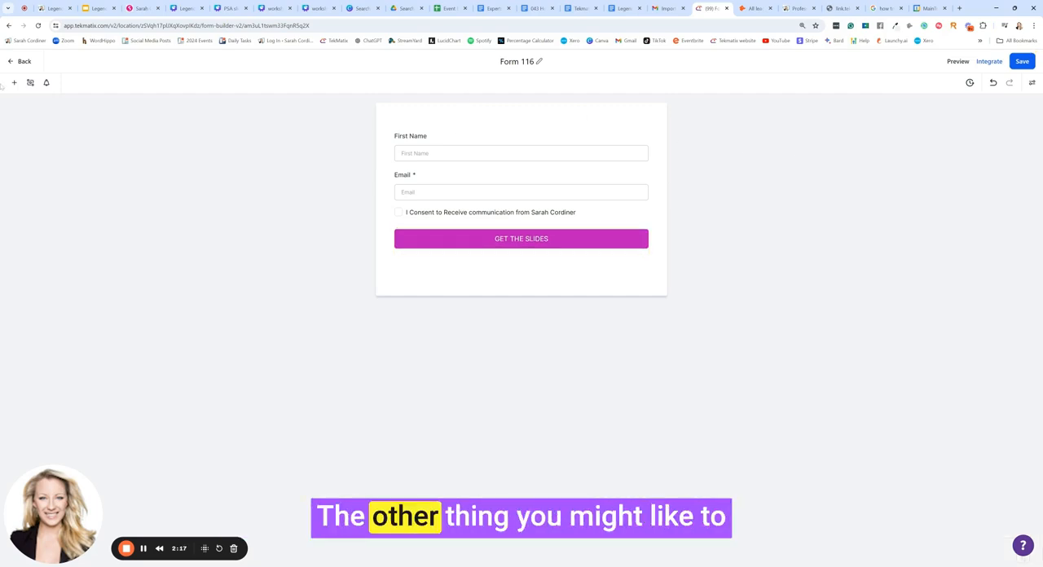
# Step: Add a text heading reading 'Get a copy of Sarah's slides for the workshop'
pyautogui.click(13, 82)
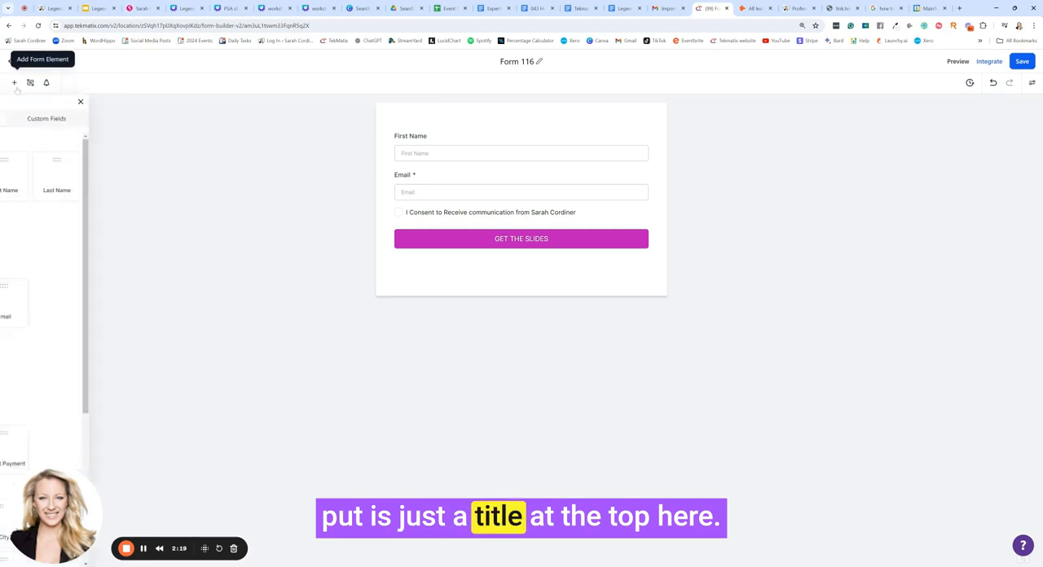
pyautogui.click(13, 81)
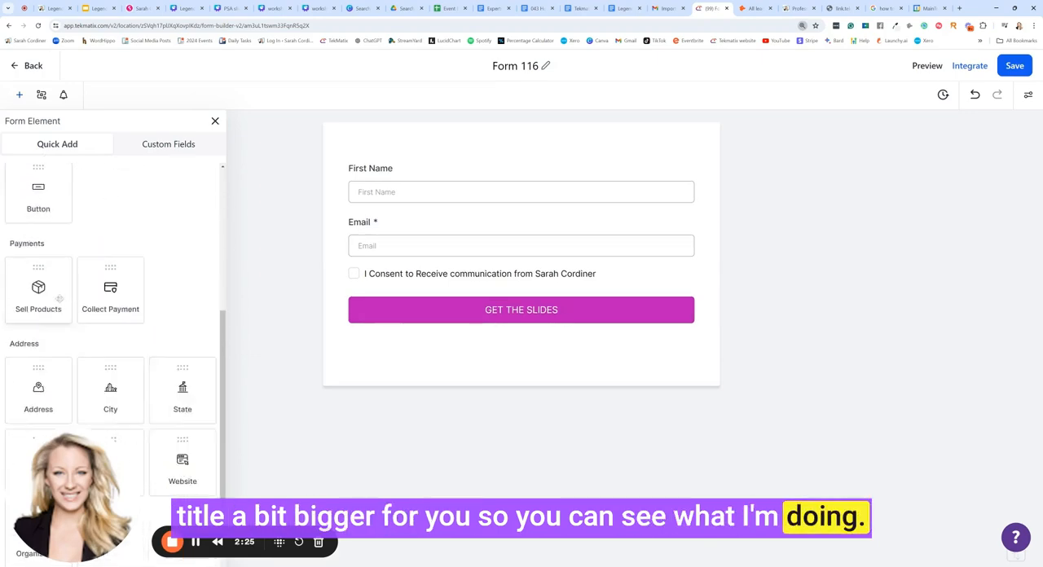
pyautogui.scroll(-3)
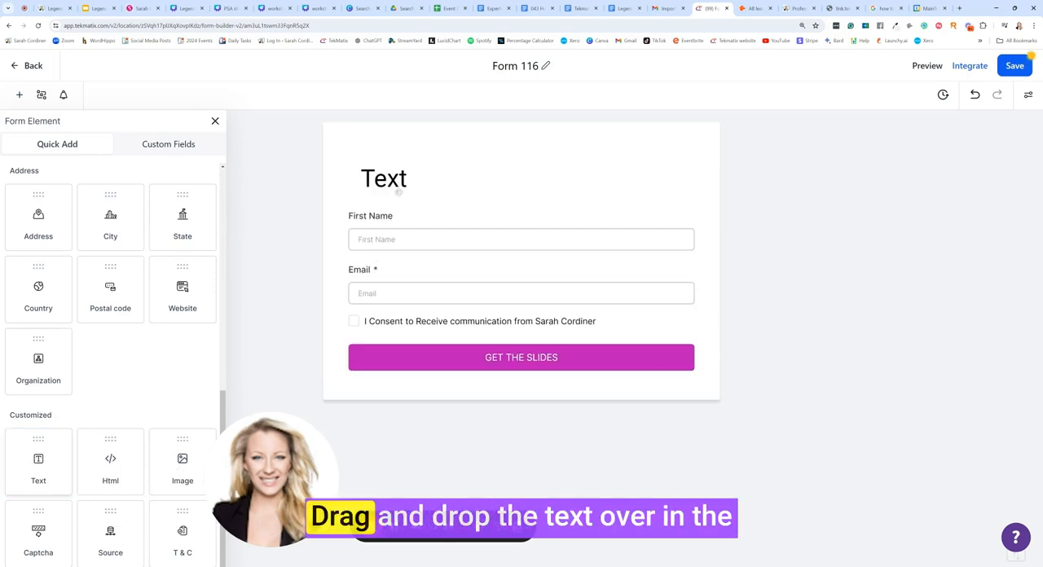
pyautogui.click(384, 179)
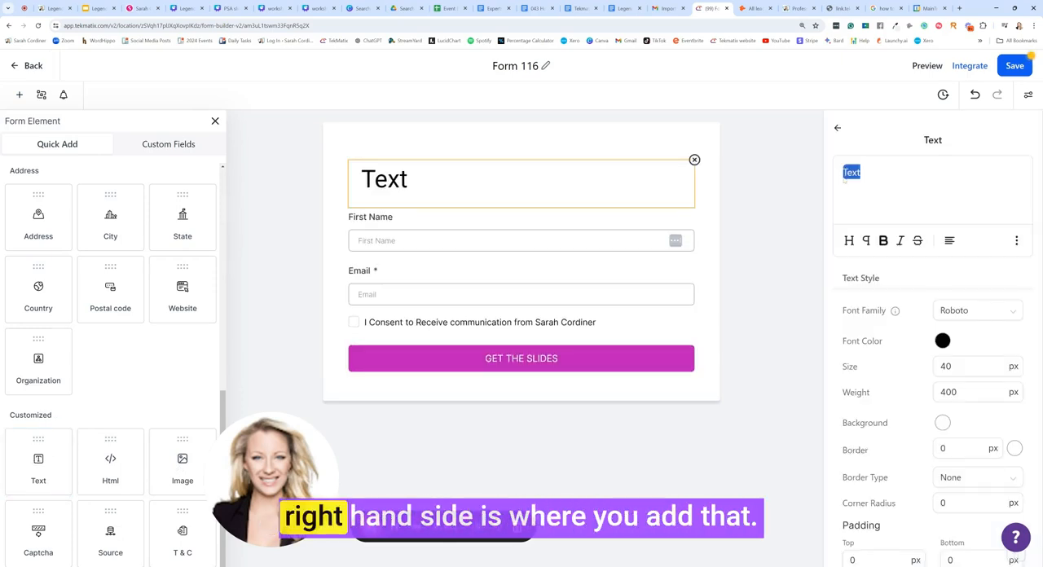
pyautogui.write('G')
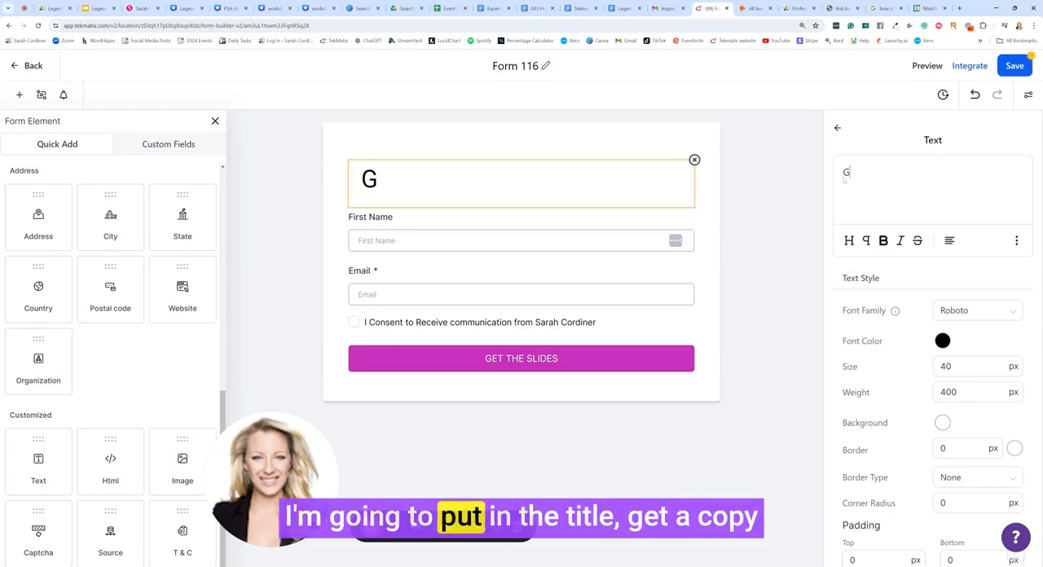
pyautogui.write('et a copy of S')
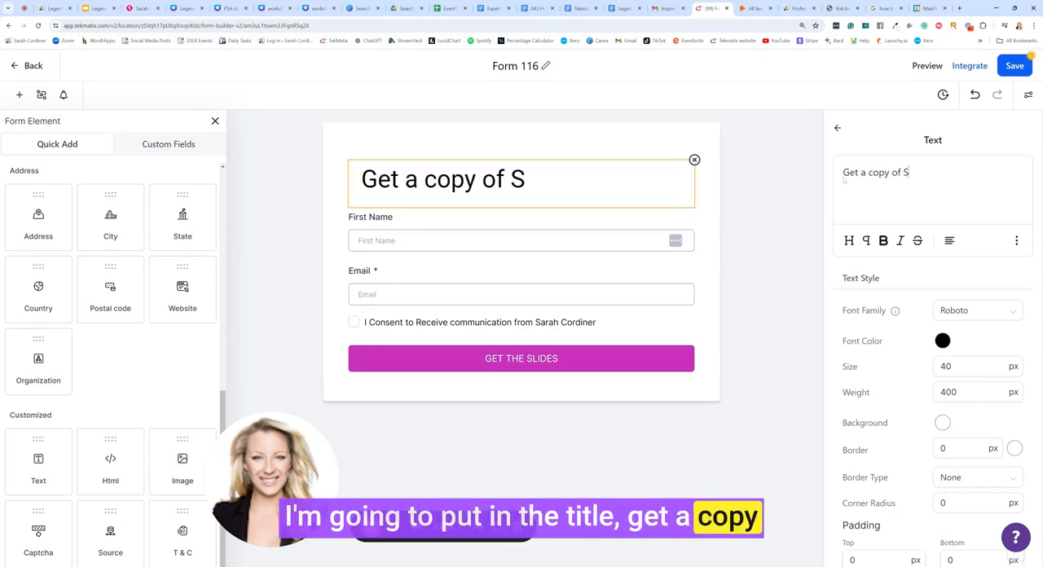
pyautogui.write("arah's slid")
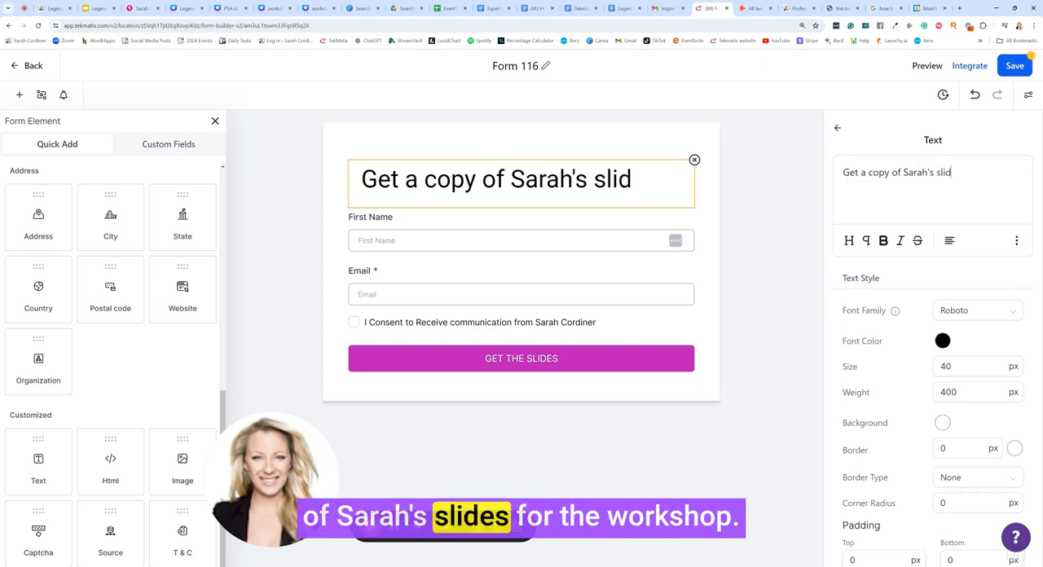
pyautogui.write("es for the workshop: 'How To Systemise & Scale Your Speaking Business'")
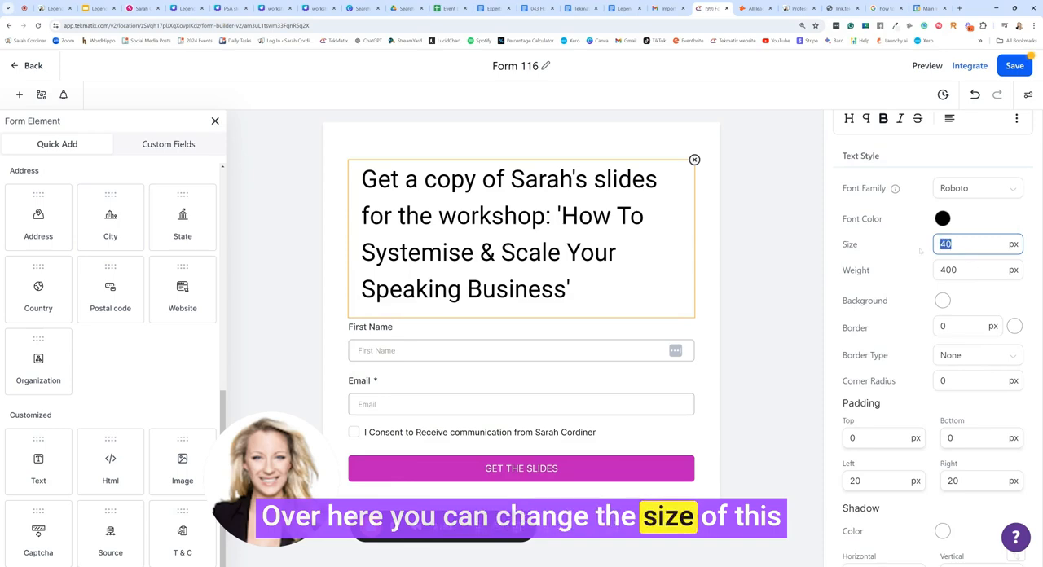
# Step: Style the heading at size 25 with weight 500
pyautogui.write('30')
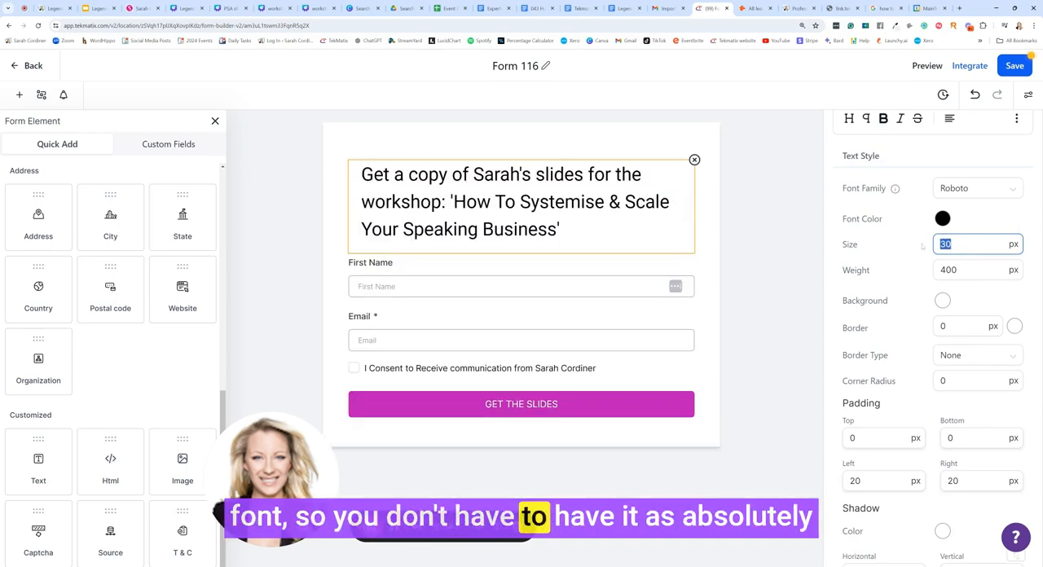
pyautogui.write('25')
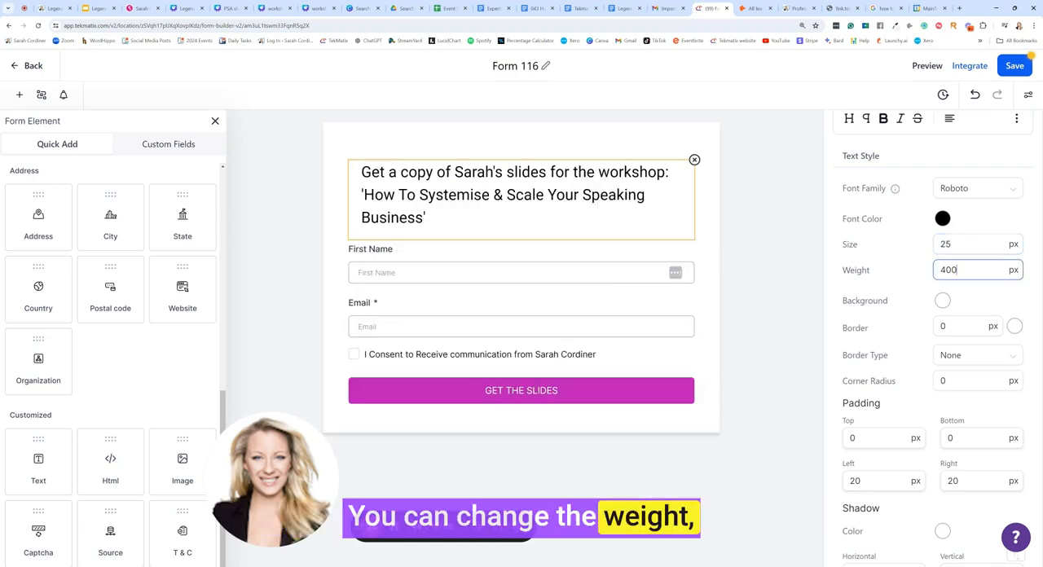
pyautogui.write('5')
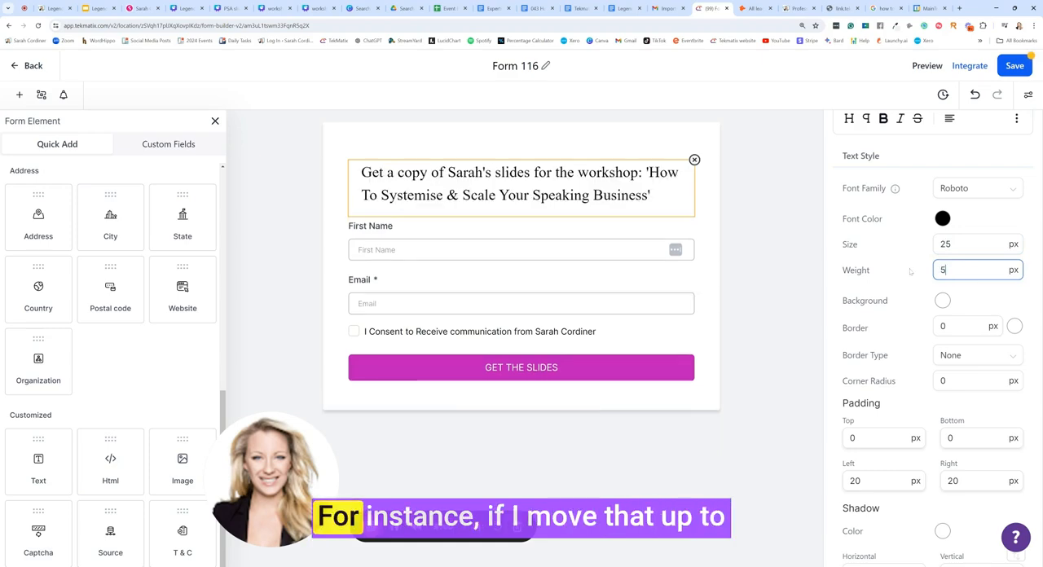
pyautogui.write('00')
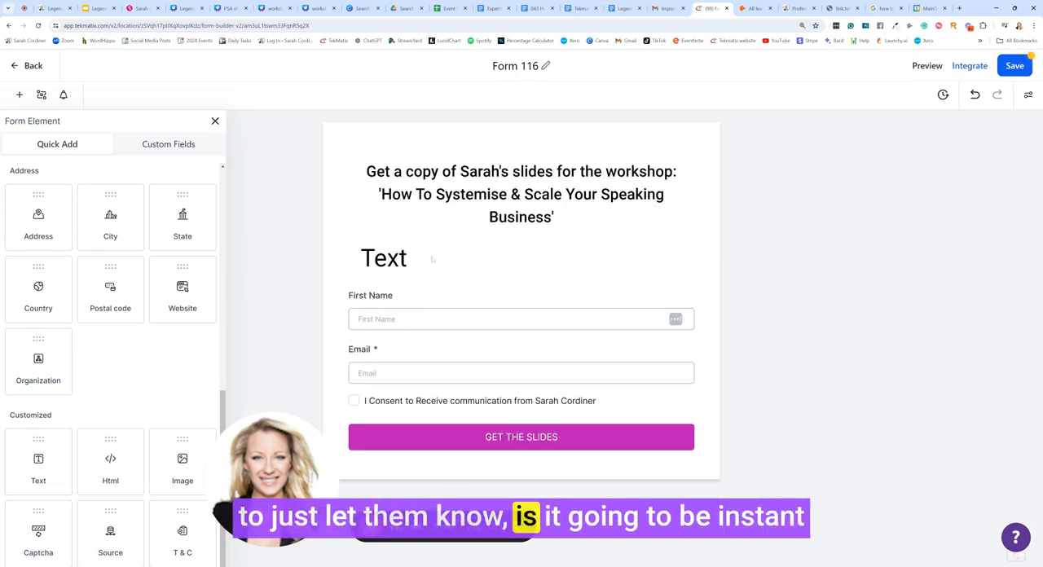
# Step: Write the 'sent to your email address' line at size 16, italic and centred
pyautogui.click(384, 257)
pyautogui.write('he slides will be sent to your email address')
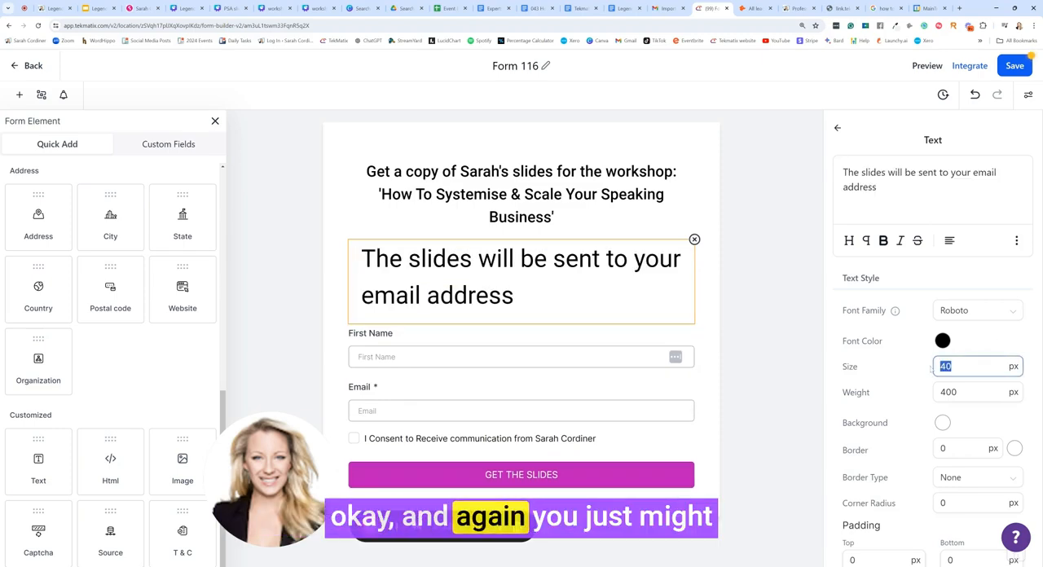
pyautogui.write('16')
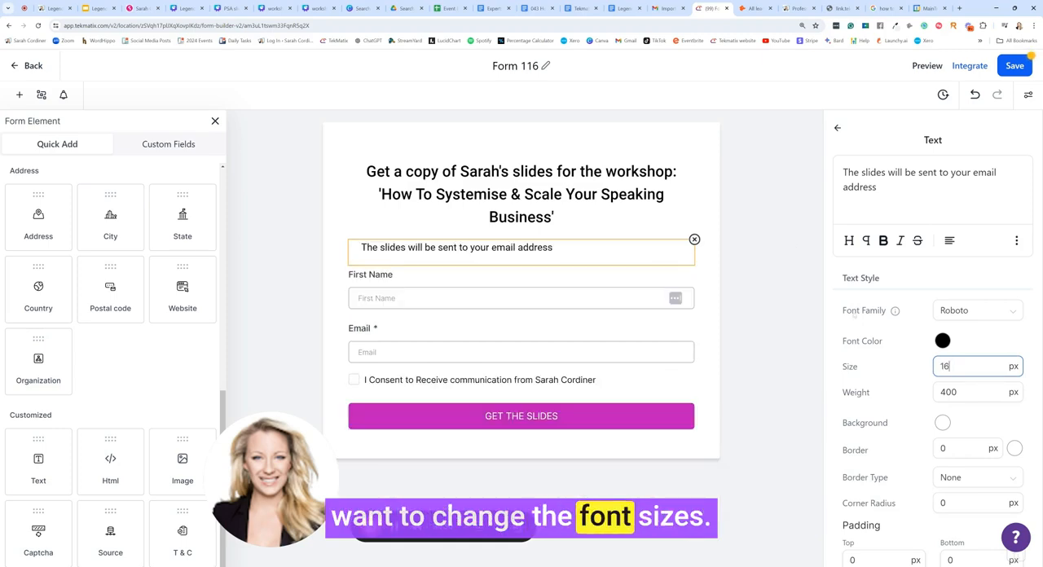
pyautogui.tripleClick(919, 179)
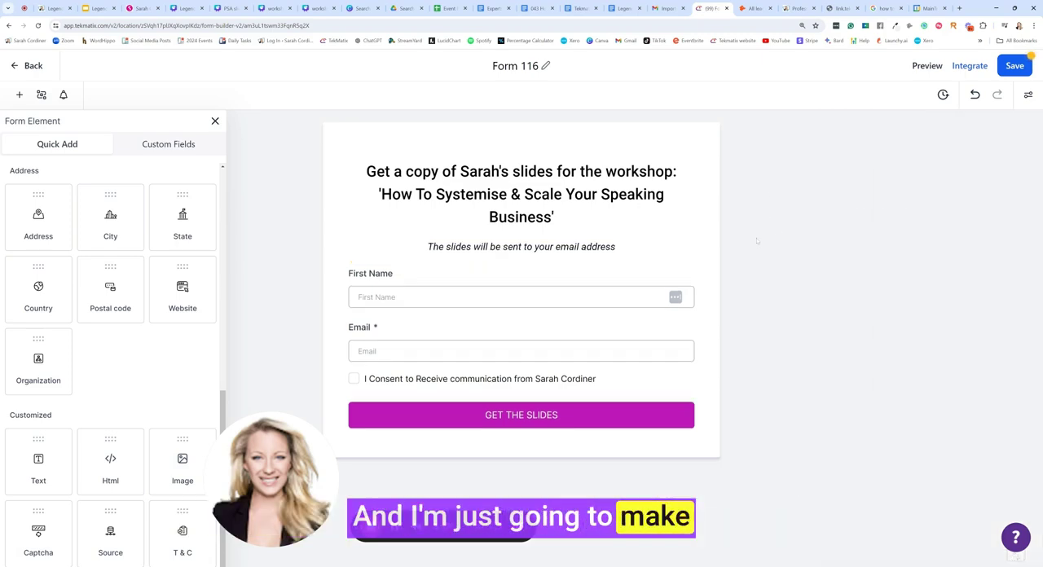
pyautogui.click(1017, 66)
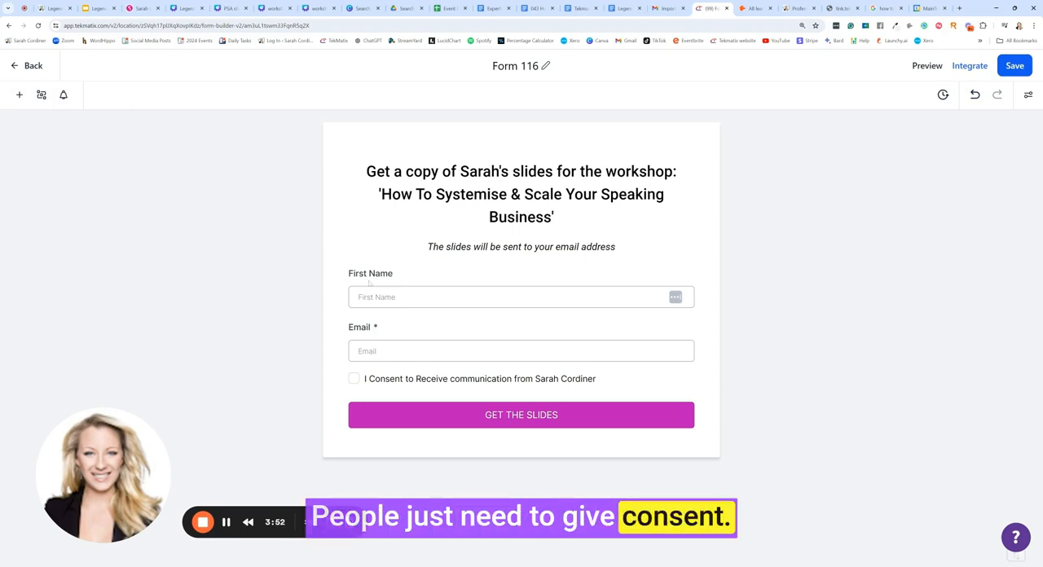
# Step: Make First Name a required field and save the form
pyautogui.click(521, 296)
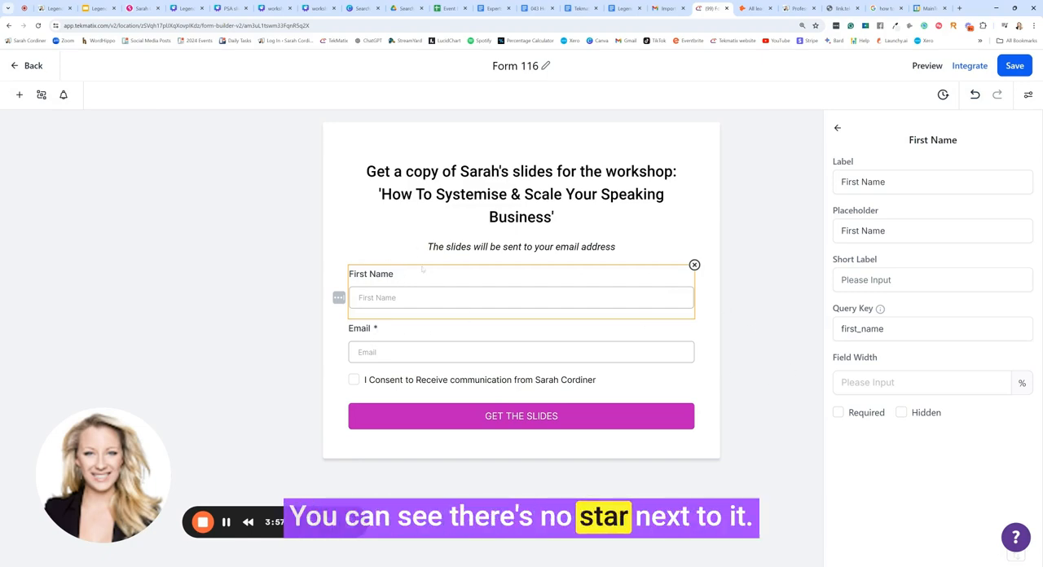
pyautogui.click(838, 413)
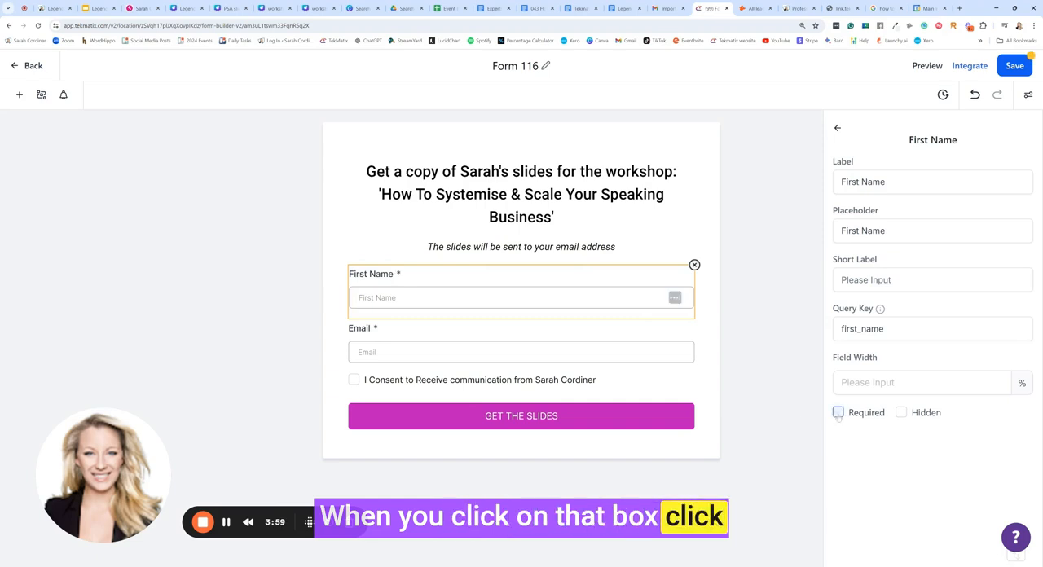
pyautogui.click(1014, 65)
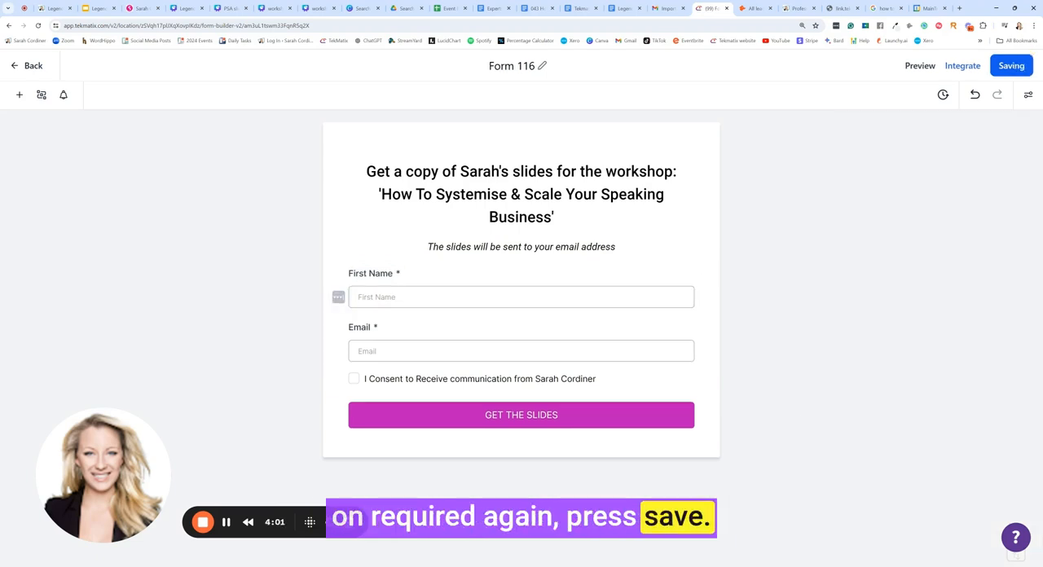
pyautogui.click(1010, 65)
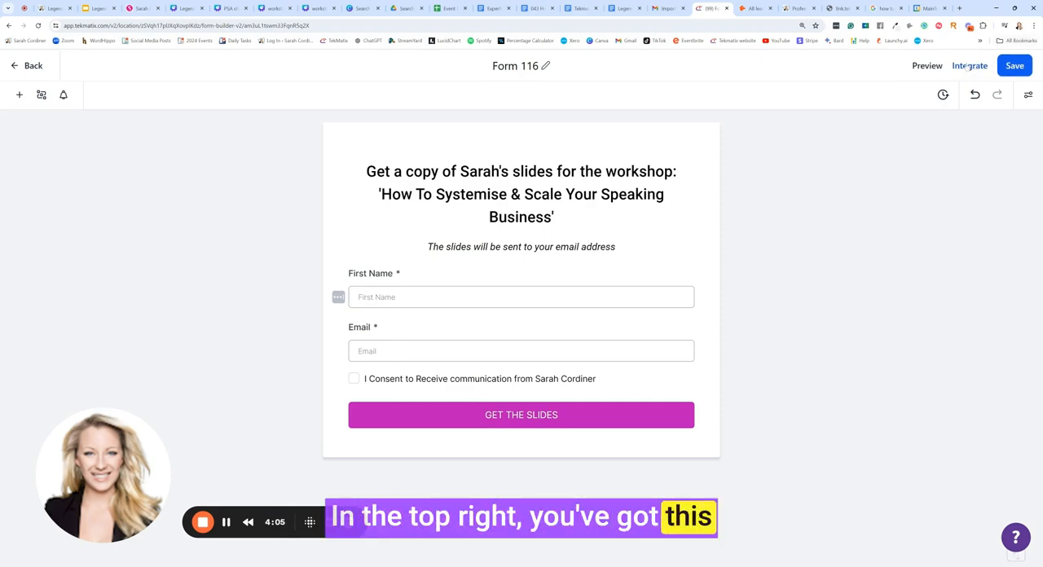
# Step: Copy the form's public link from the Integrate options and close them
pyautogui.click(969, 65)
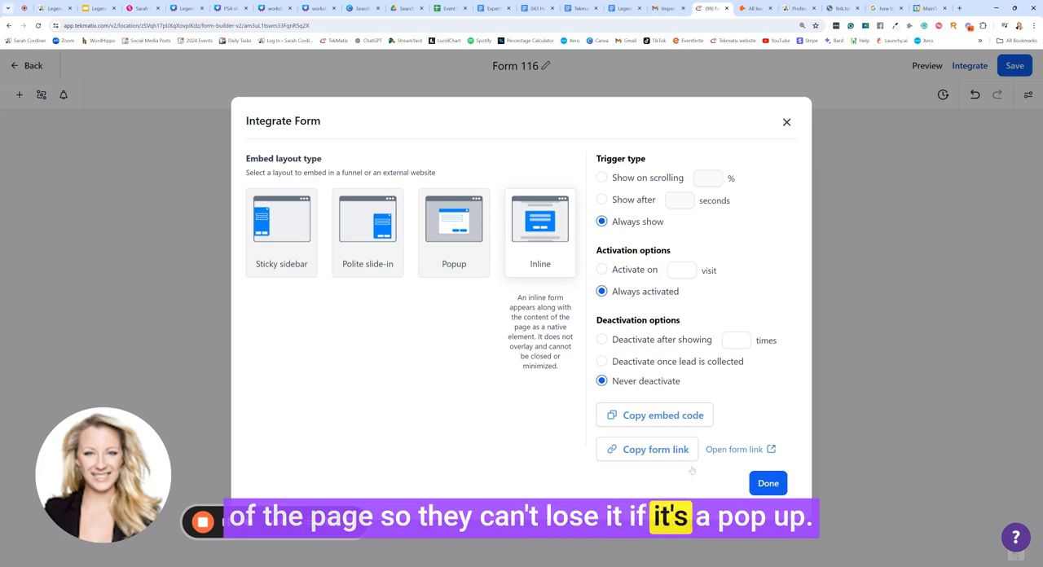
pyautogui.click(655, 449)
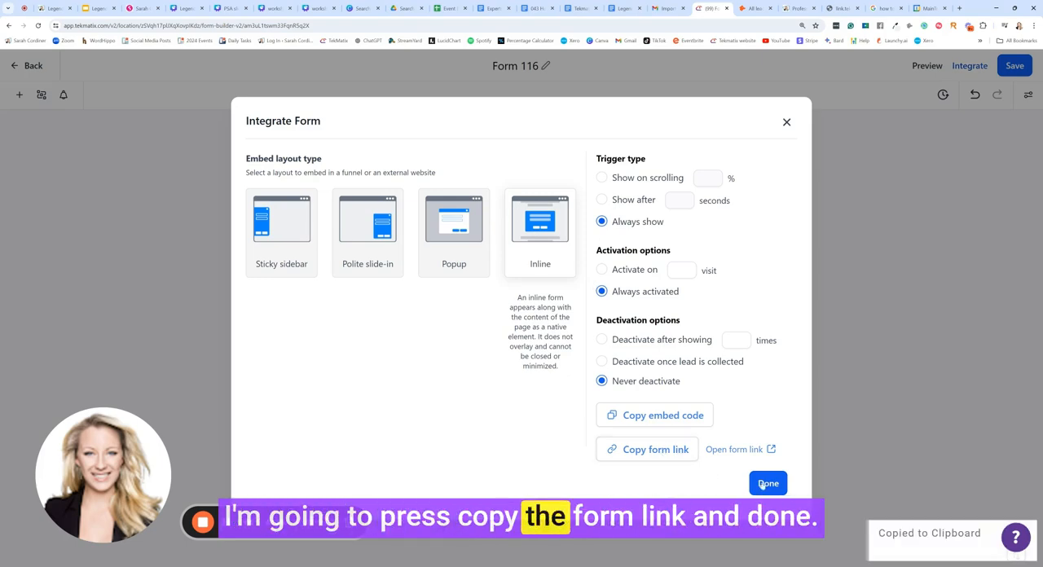
pyautogui.click(768, 482)
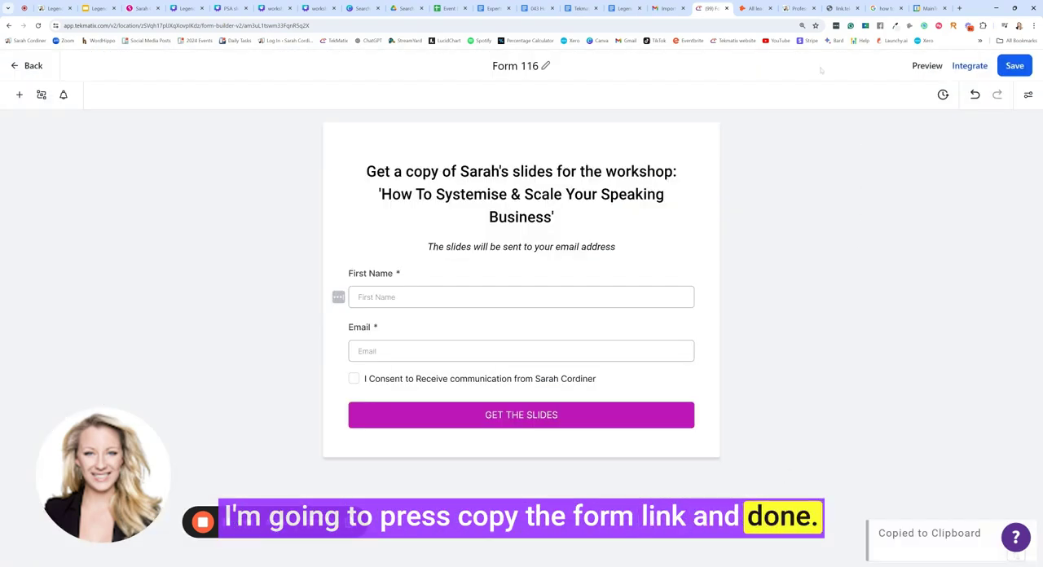
# Step: Open the copied form link in a new browser tab to view the live form
pyautogui.click(958, 6)
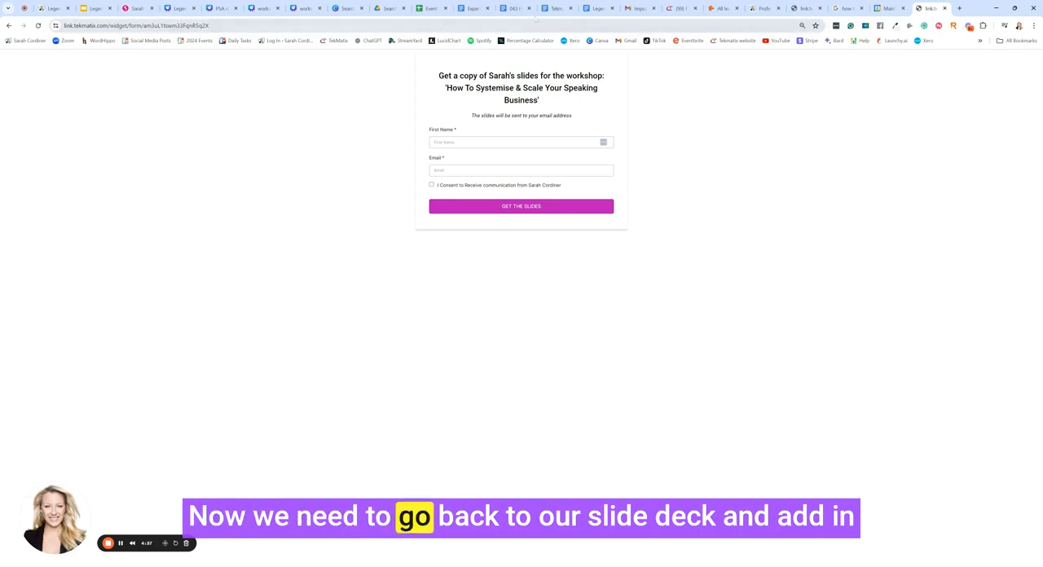
pyautogui.click(210, 9)
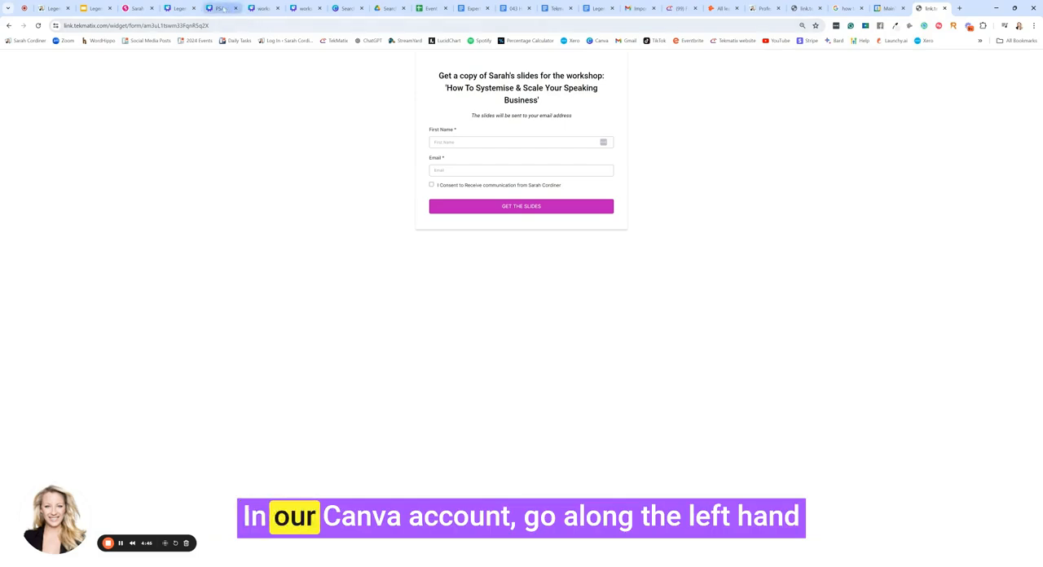
# Step: Generate a QR code from the form link in Canva's QR Code app, then return to TekMatix
pyautogui.click(222, 10)
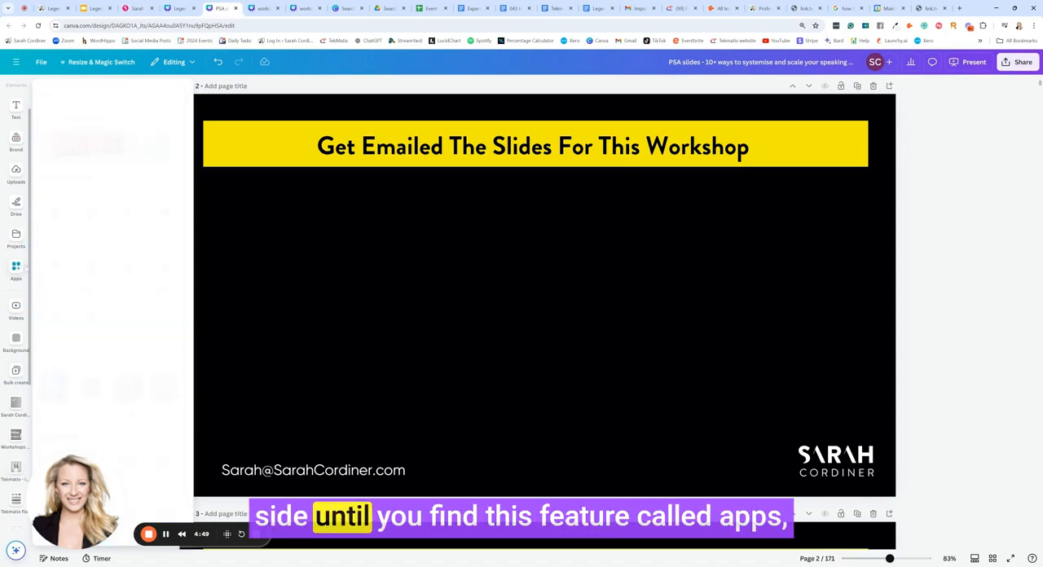
pyautogui.click(17, 269)
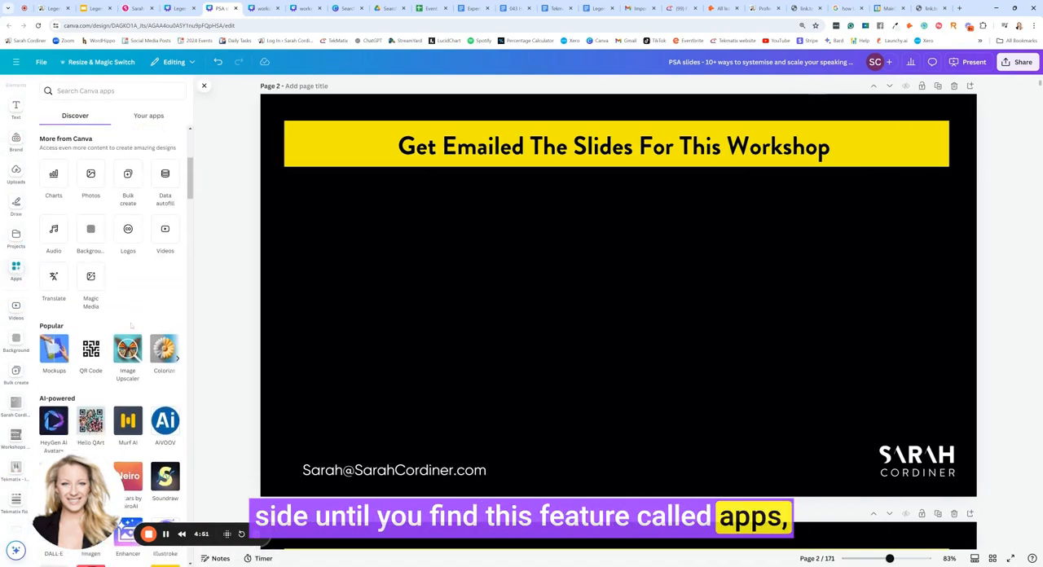
pyautogui.click(91, 350)
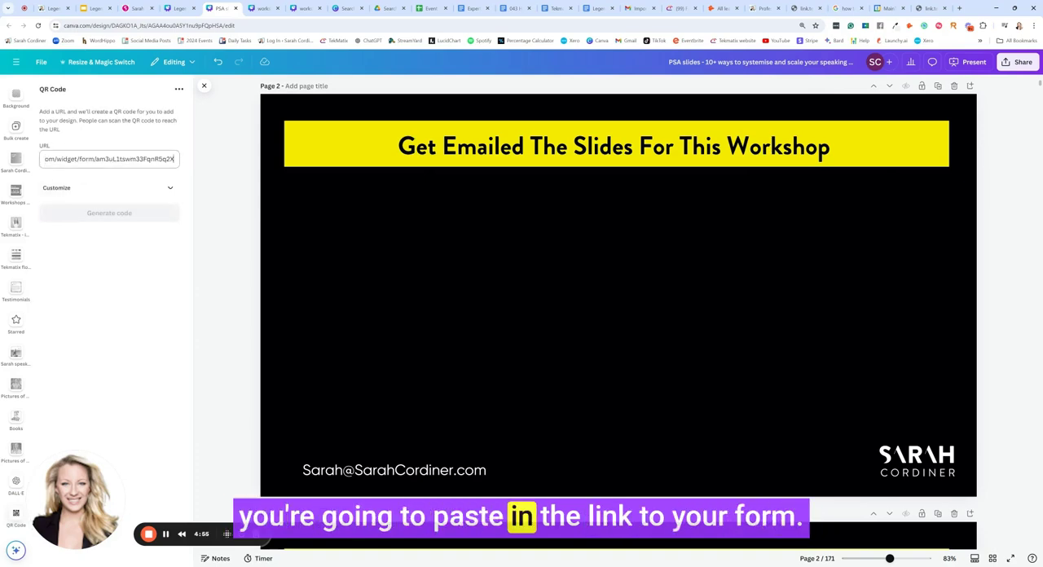
pyautogui.click(108, 212)
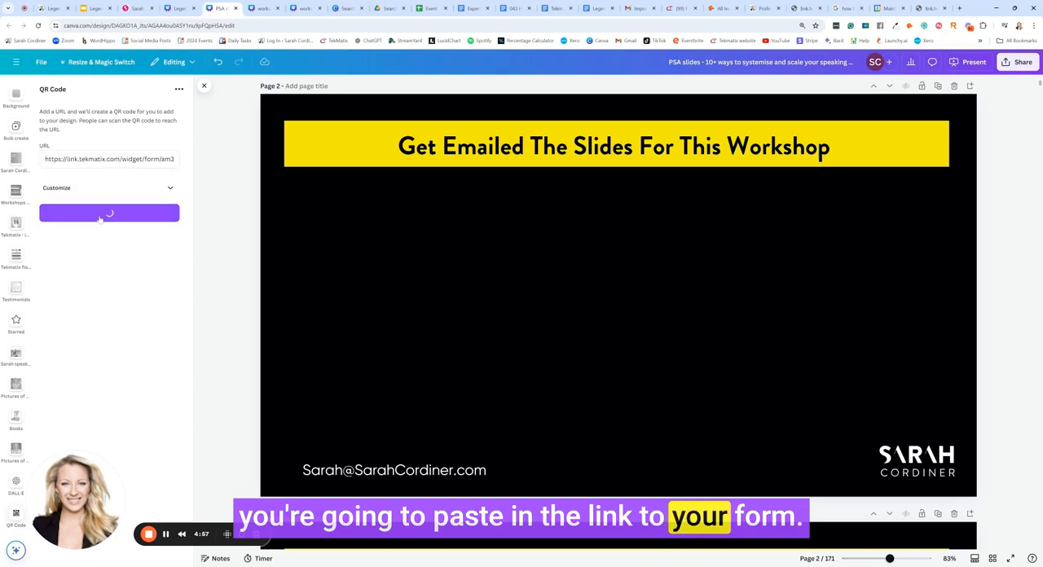
pyautogui.click(108, 211)
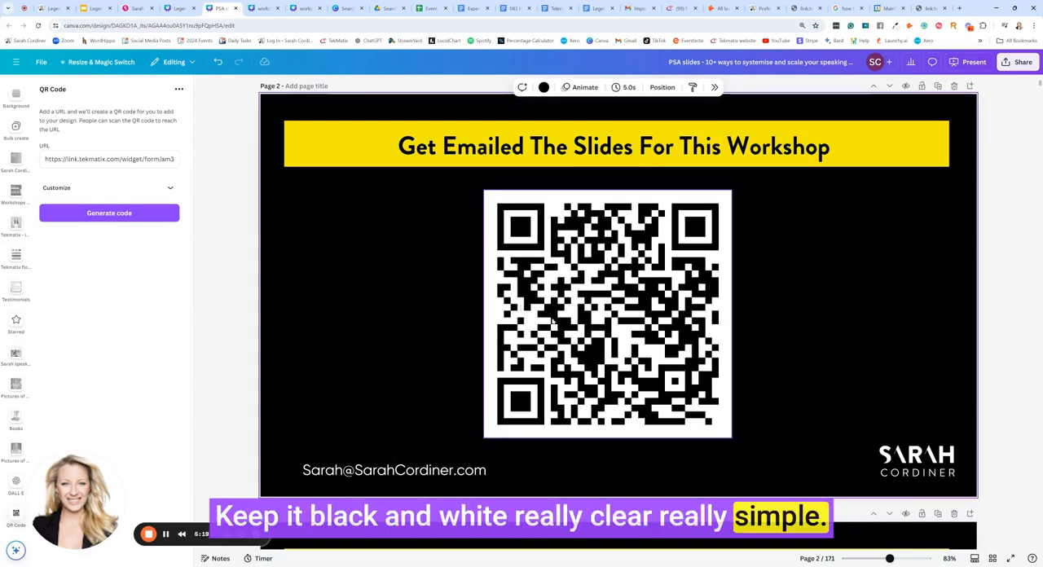
pyautogui.click(613, 146)
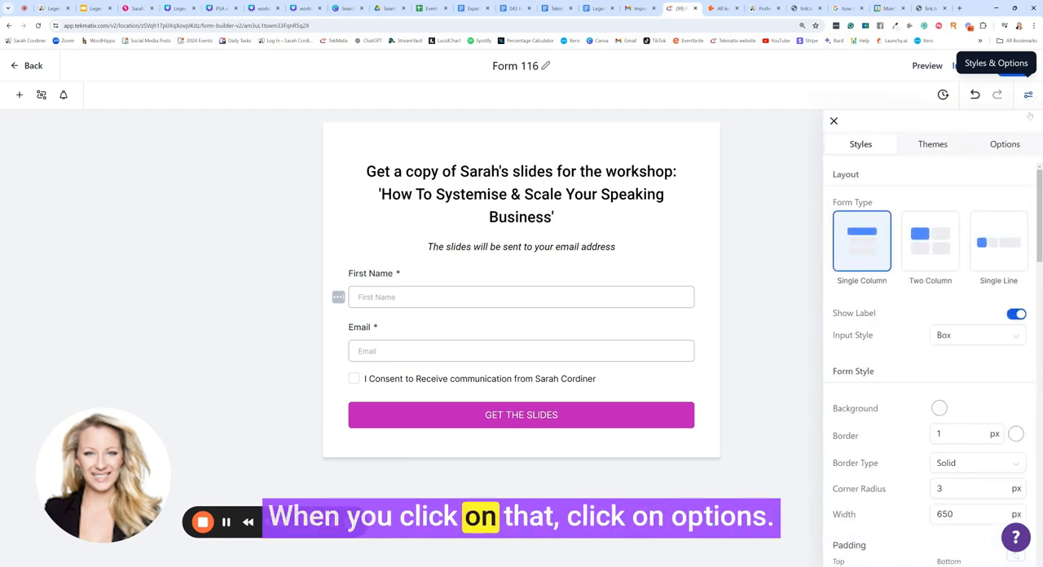
# Step: Rename the form to 'PSA - Get sarah slides - brisbane - July 2024'
pyautogui.click(1004, 143)
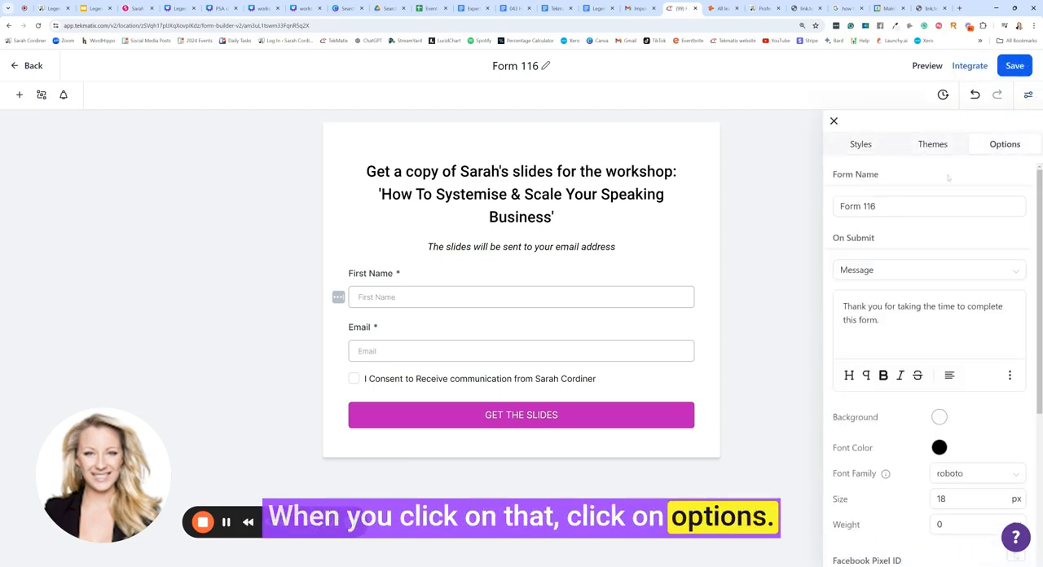
pyautogui.click(929, 205)
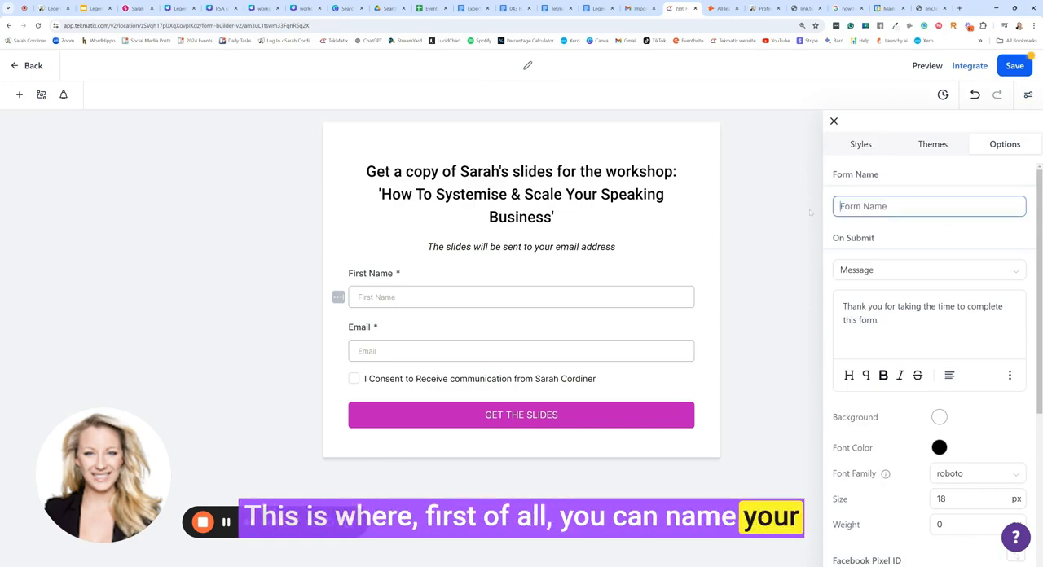
pyautogui.write('PSA -')
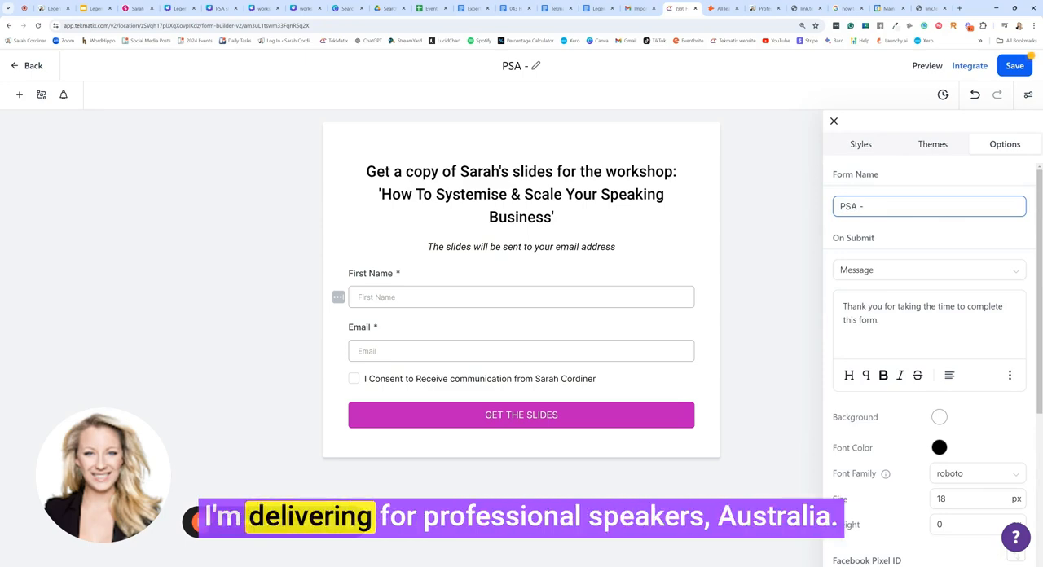
pyautogui.write('Get sarah slides -')
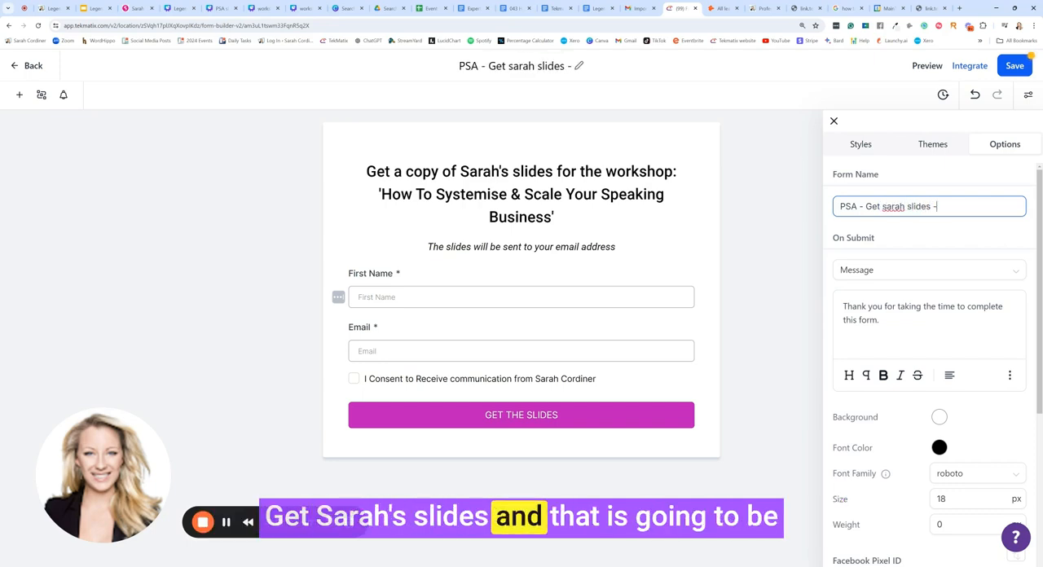
pyautogui.write('brisbane - July 2024')
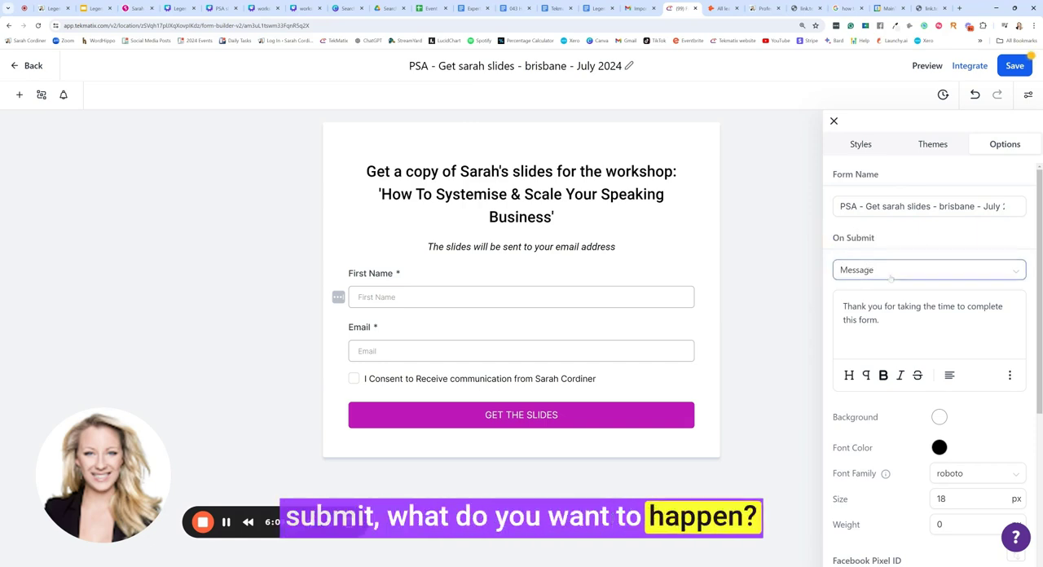
# Step: Keep On Submit as Message and write a CONGRATULATIONS confirmation text
pyautogui.click(929, 271)
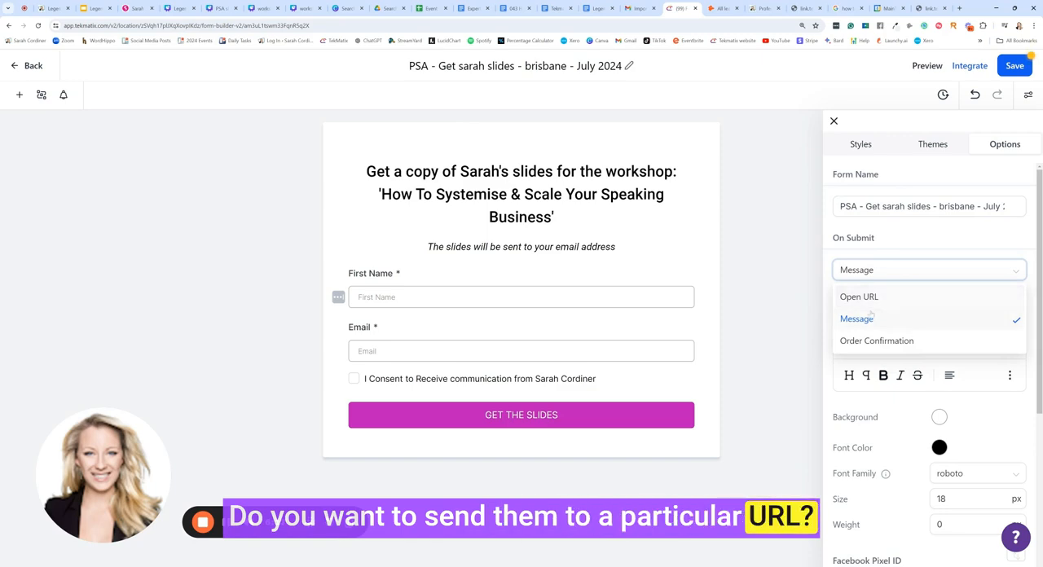
pyautogui.click(857, 319)
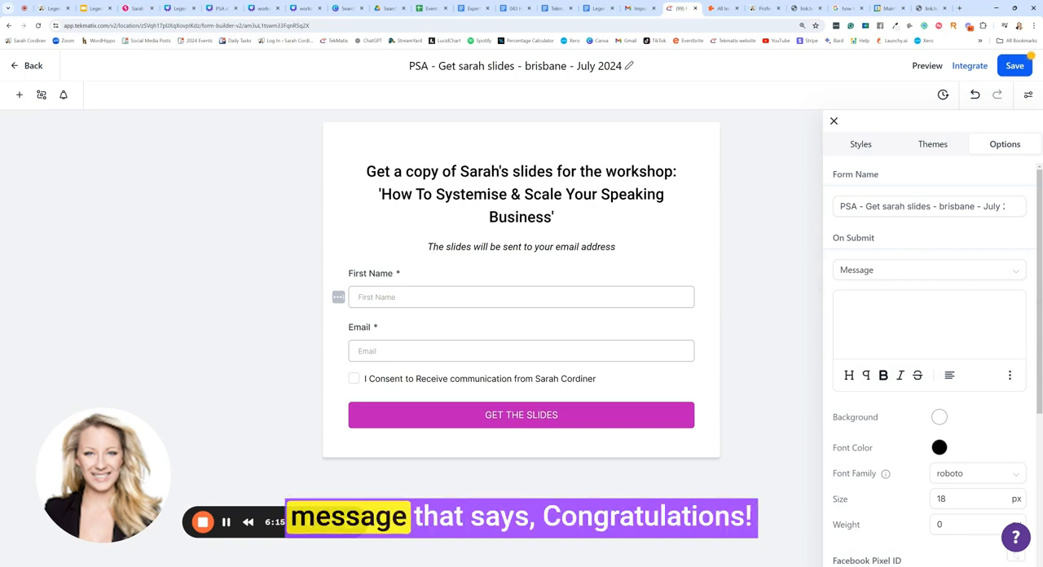
pyautogui.write('CONGRATUL')
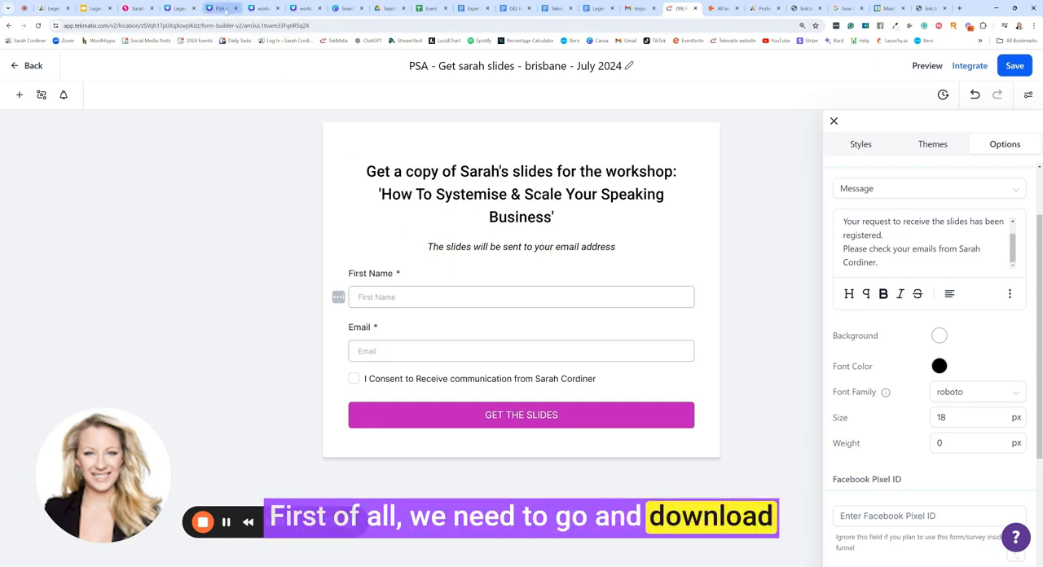
# Step: Switch to the Canva slide deck and scroll through its pages
pyautogui.click(217, 12)
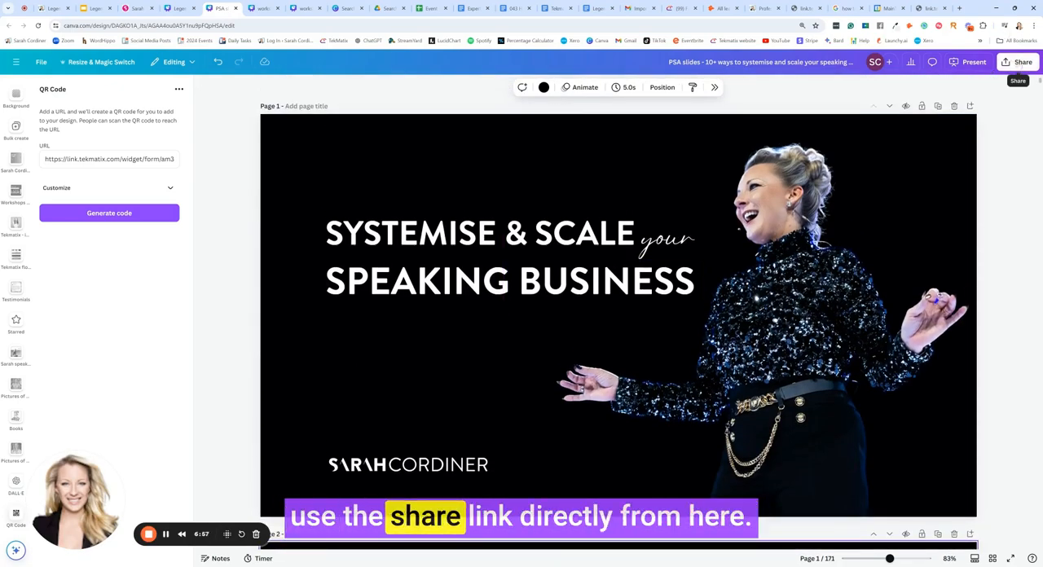
pyautogui.scroll(-3)
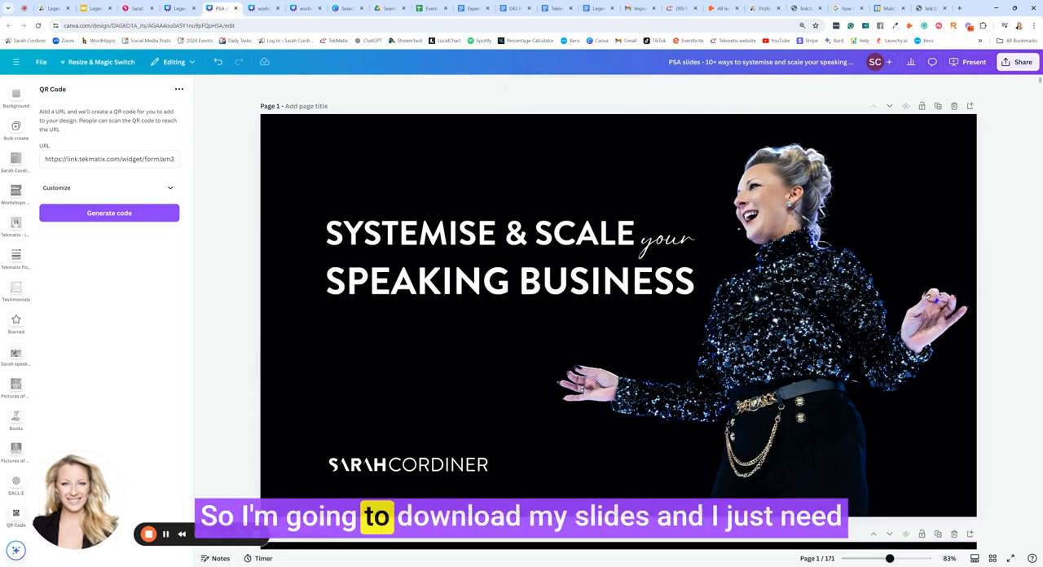
pyautogui.scroll(-3)
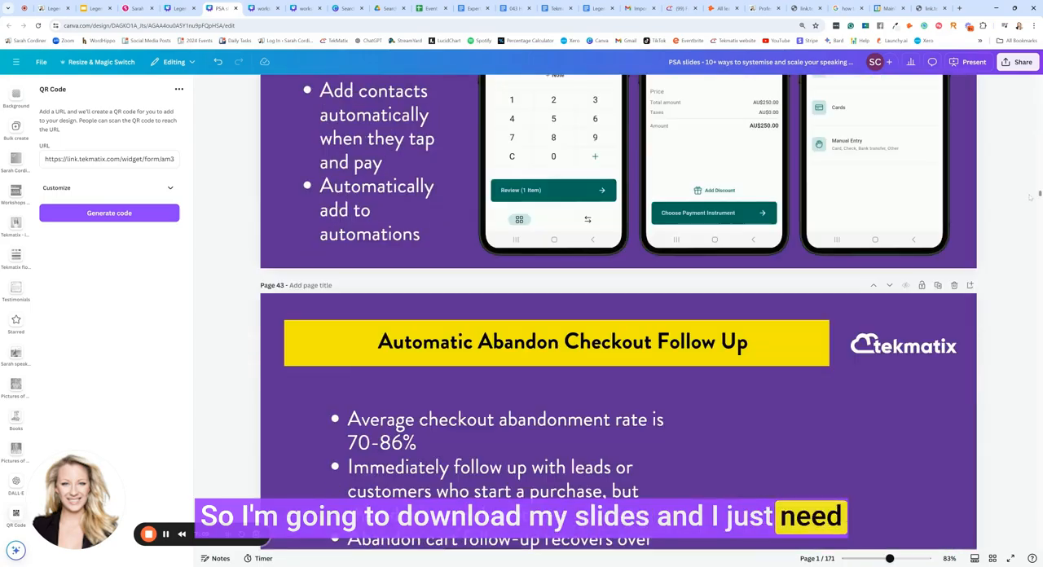
pyautogui.scroll(-3)
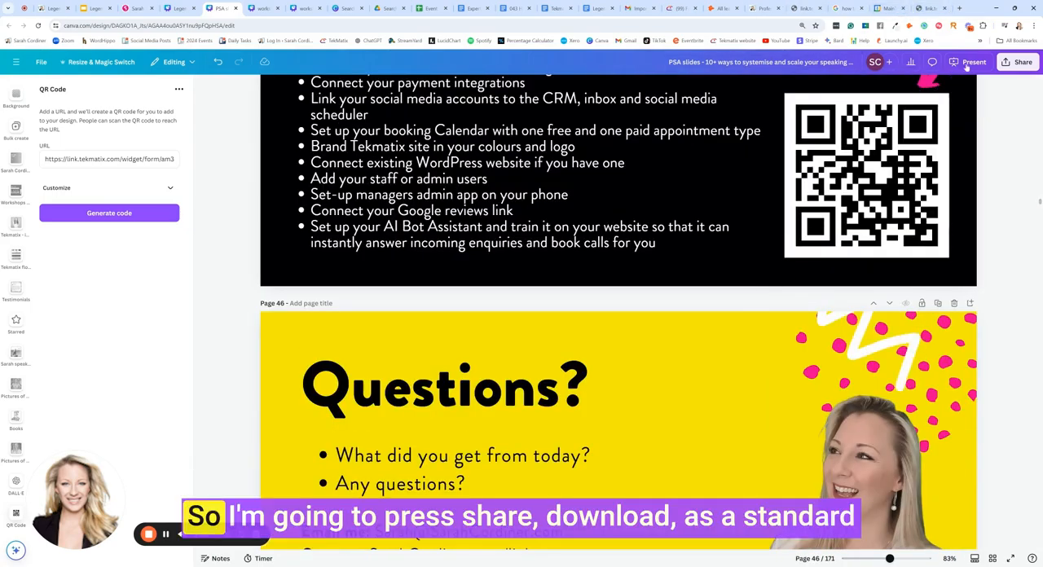
# Step: Download pages 1–46 of the deck as a standard PDF via Share > Download
pyautogui.click(1016, 61)
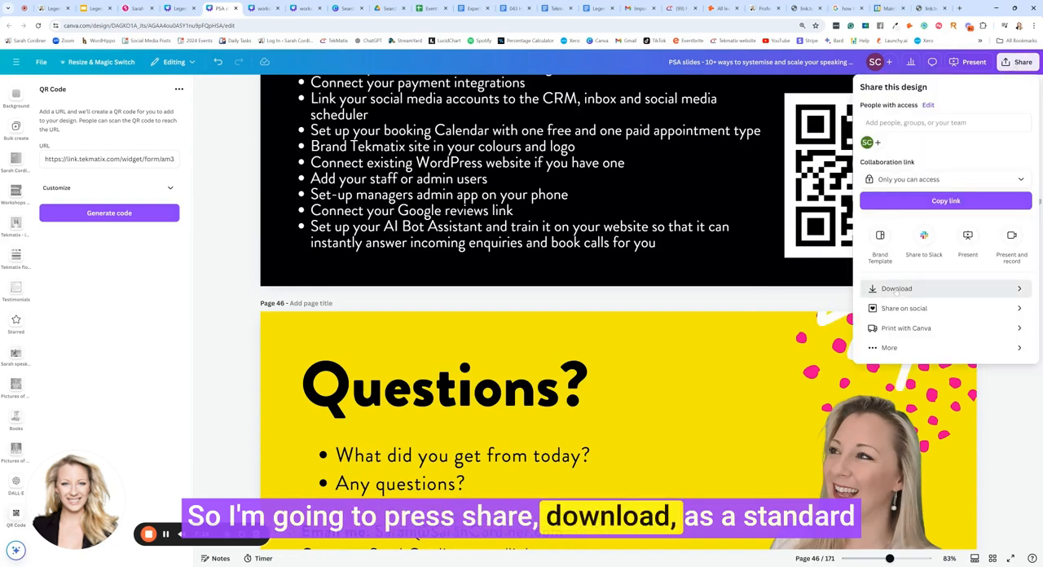
pyautogui.click(896, 289)
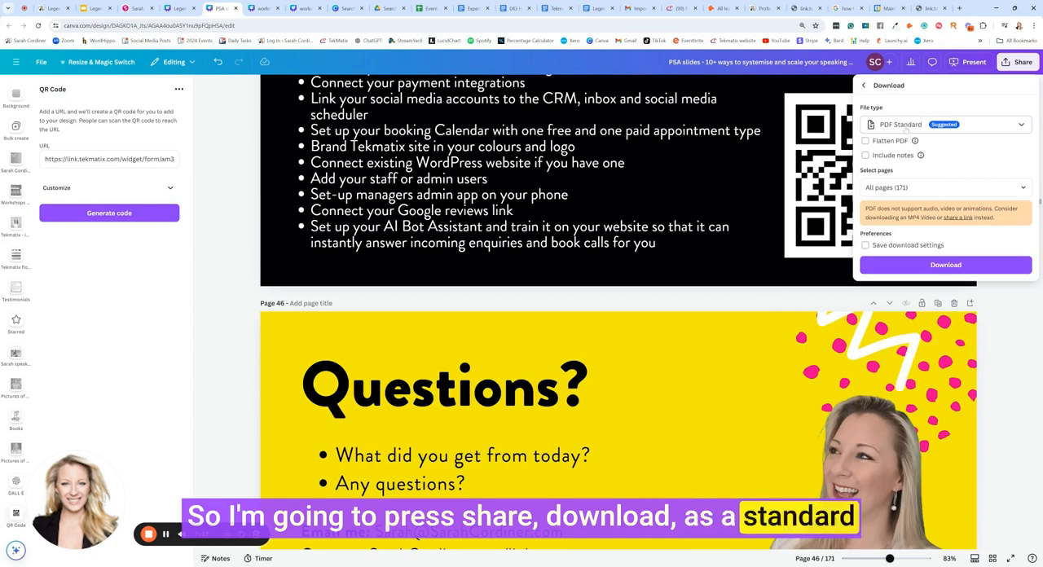
pyautogui.click(945, 188)
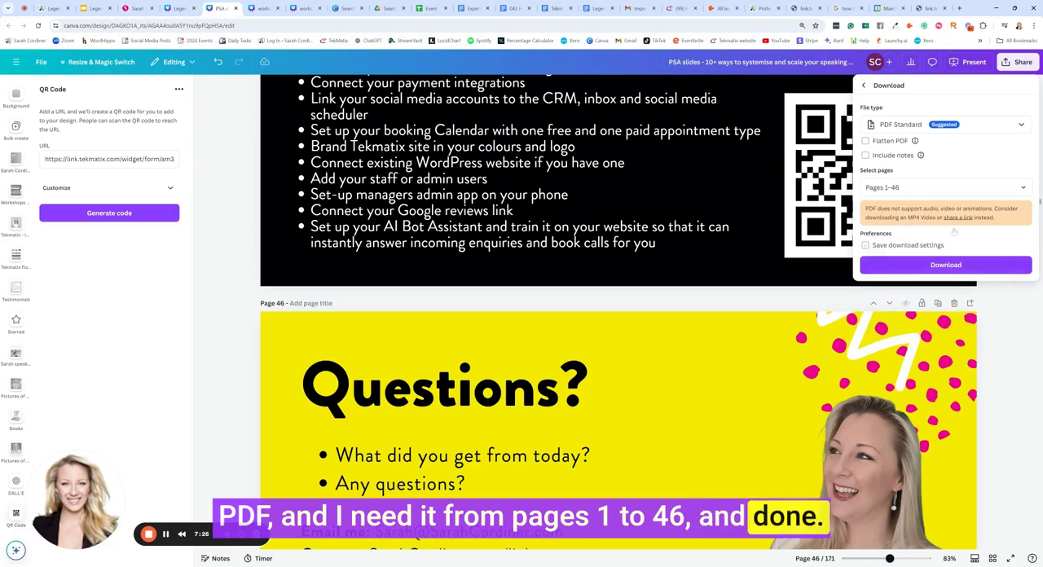
pyautogui.click(946, 264)
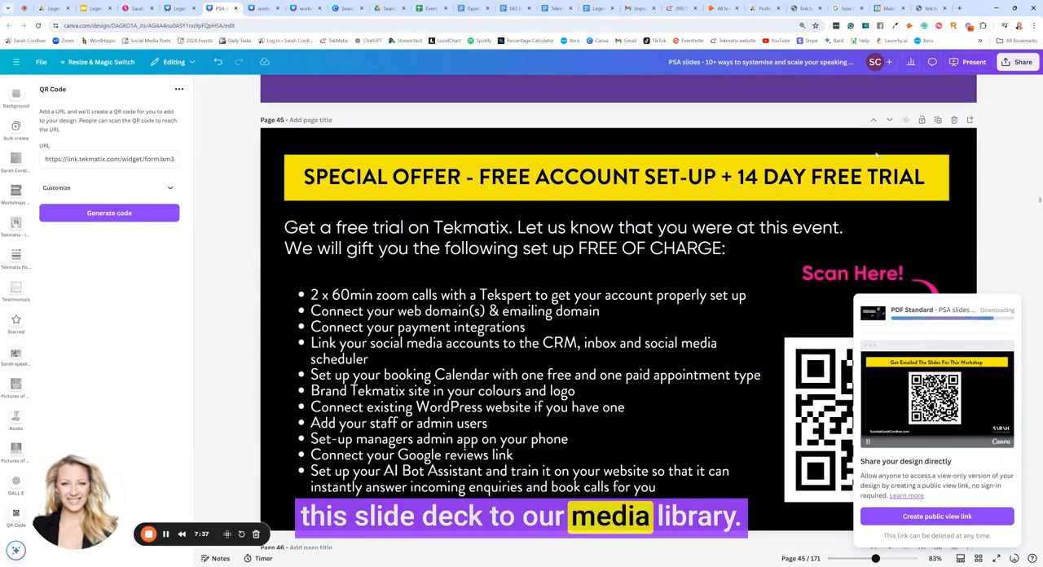
# Step: Upload the PSA slides workshop PDF into TekMatix Media Storage
pyautogui.click(682, 10)
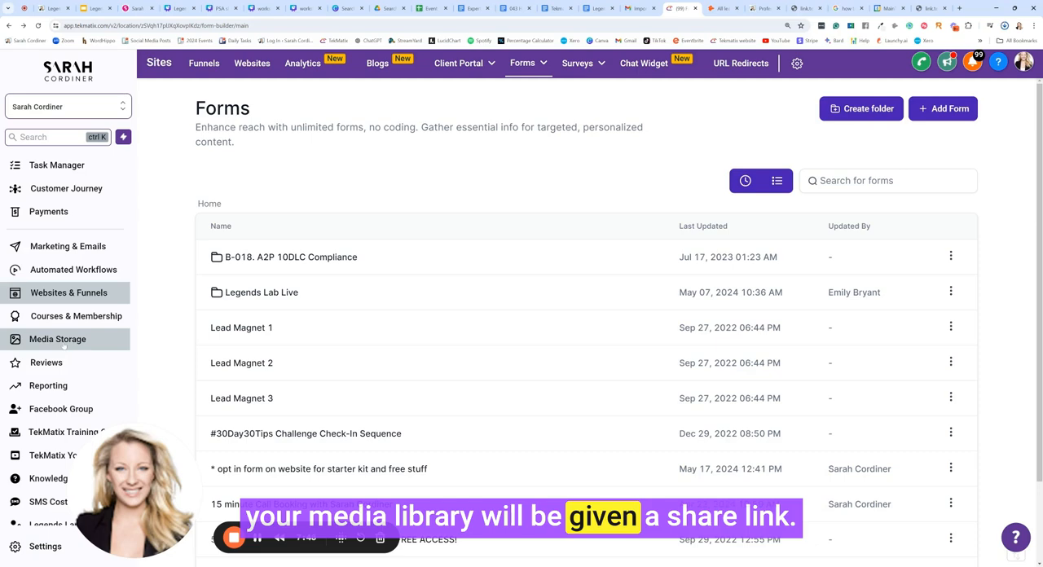
pyautogui.click(57, 339)
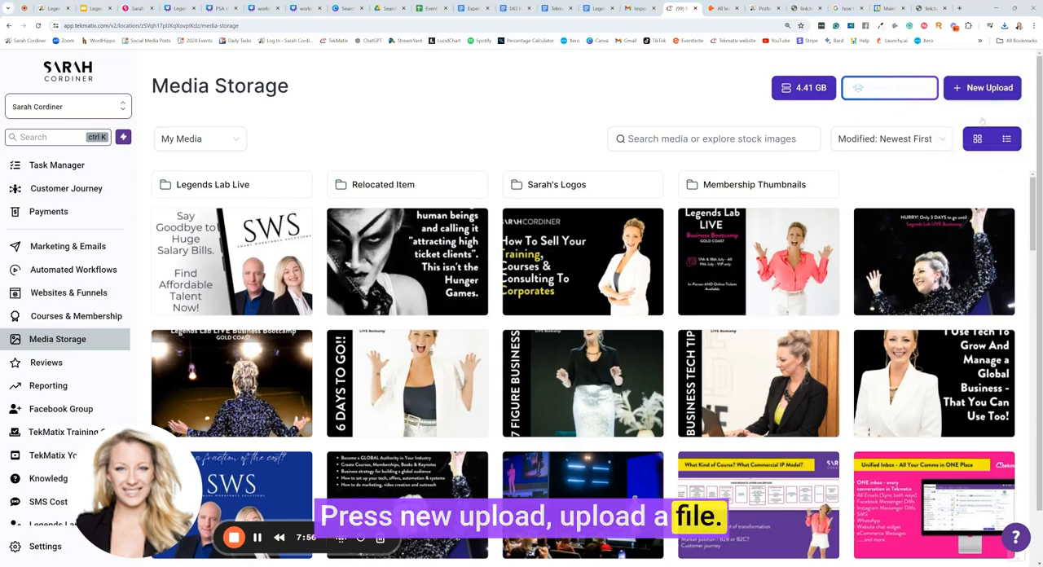
pyautogui.click(981, 88)
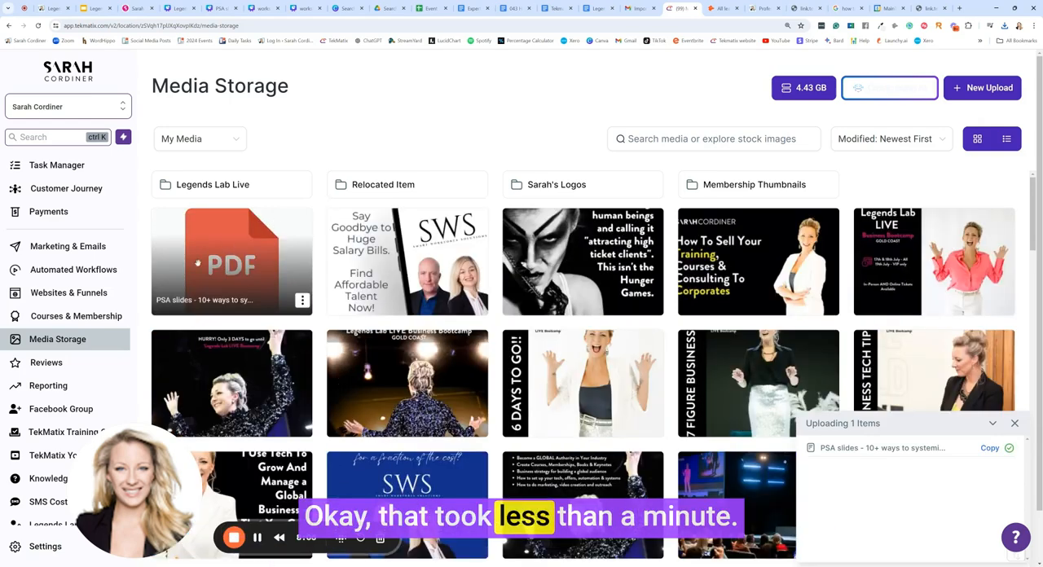
# Step: Get the share link for the uploaded PDF from its three-dot menu
pyautogui.click(302, 300)
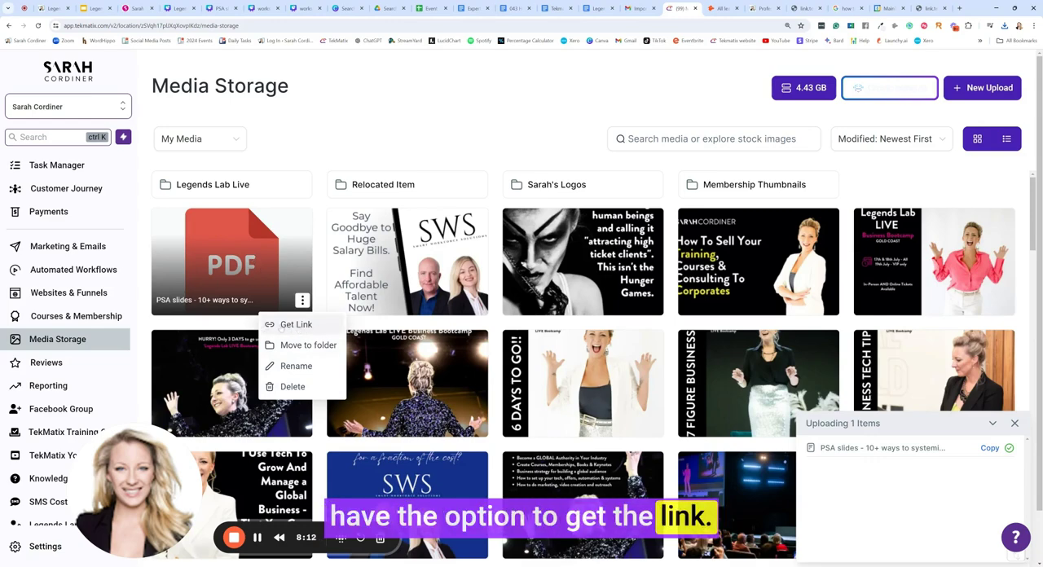
pyautogui.click(296, 324)
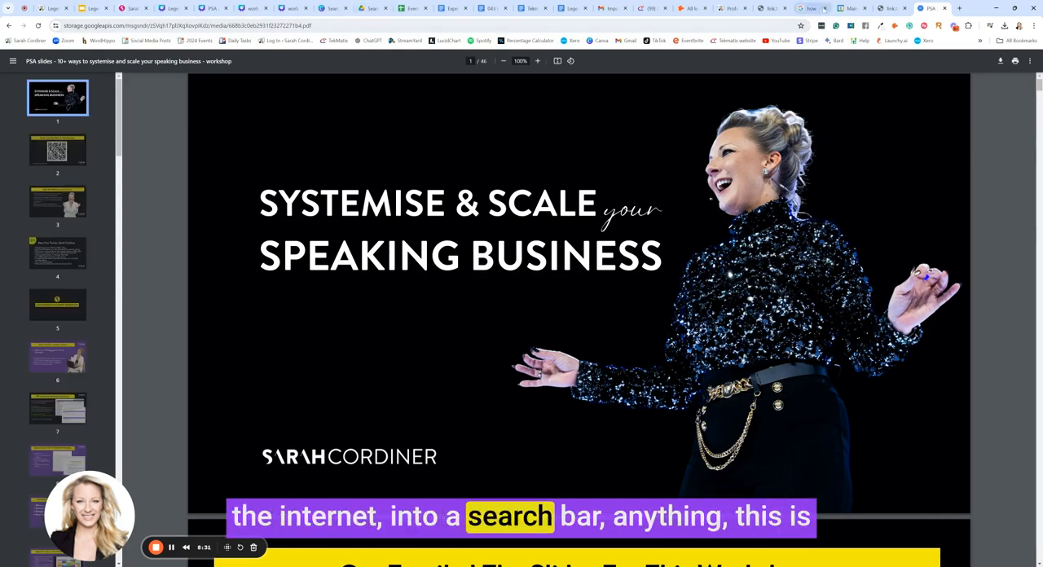
# Step: Page through the hosted slides PDF in Chrome, then return to TekMatix Media Storage
pyautogui.scroll(-3)
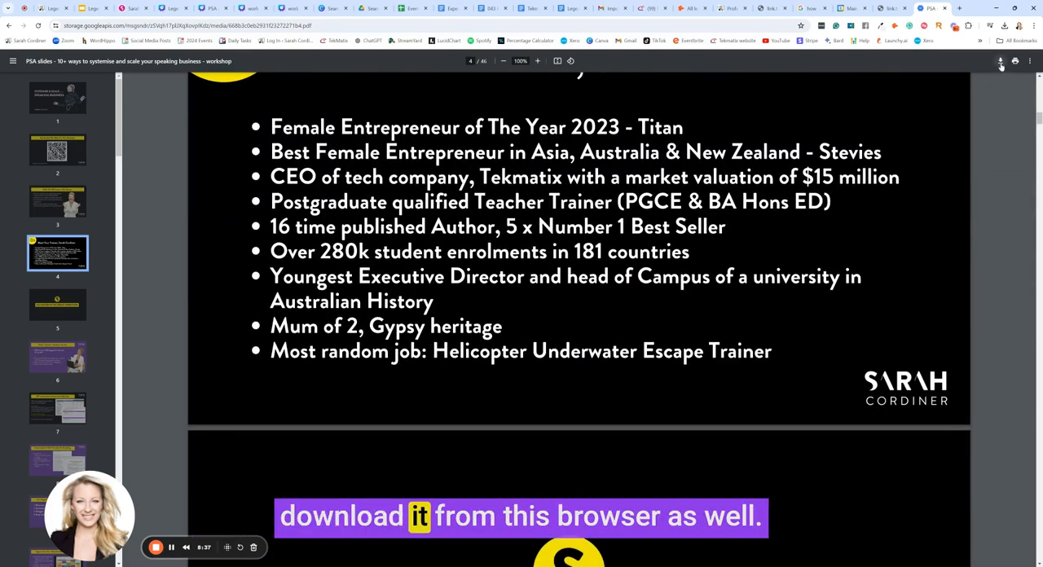
pyautogui.click(57, 155)
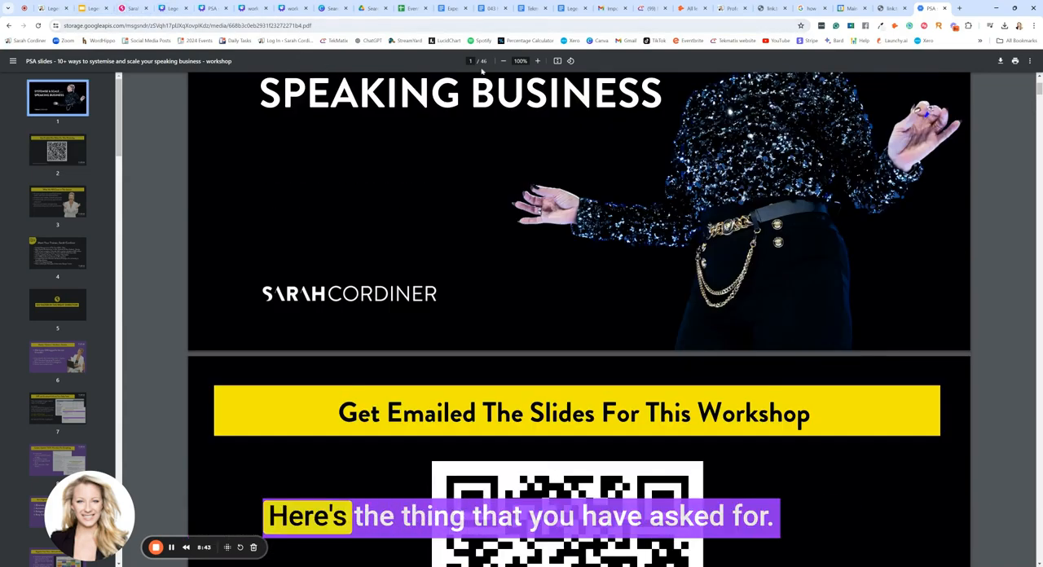
pyautogui.click(214, 10)
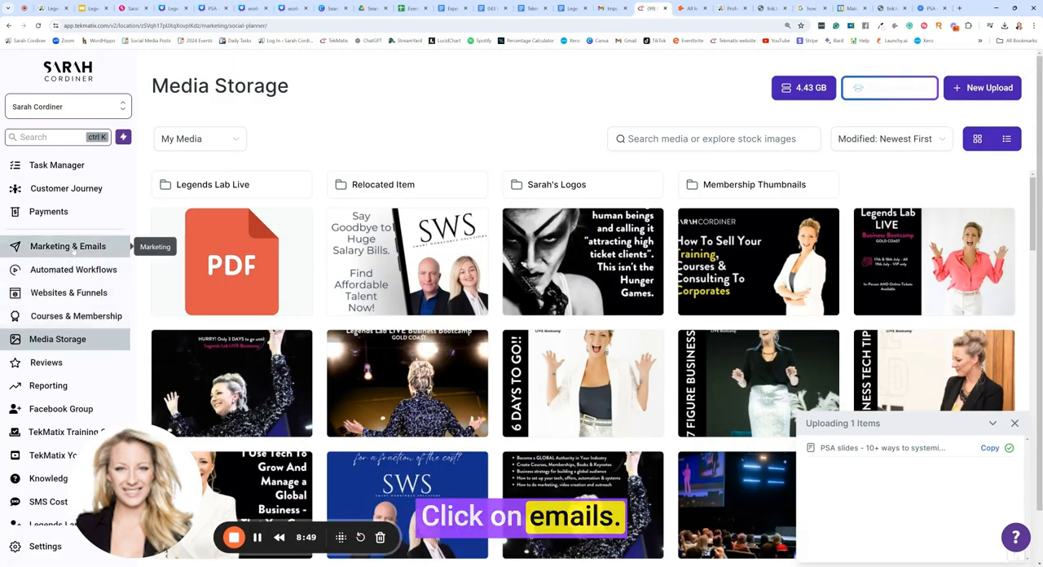
# Step: In Marketing > Emails, find the 0.1 Master Template folder and clone the master template
pyautogui.click(296, 62)
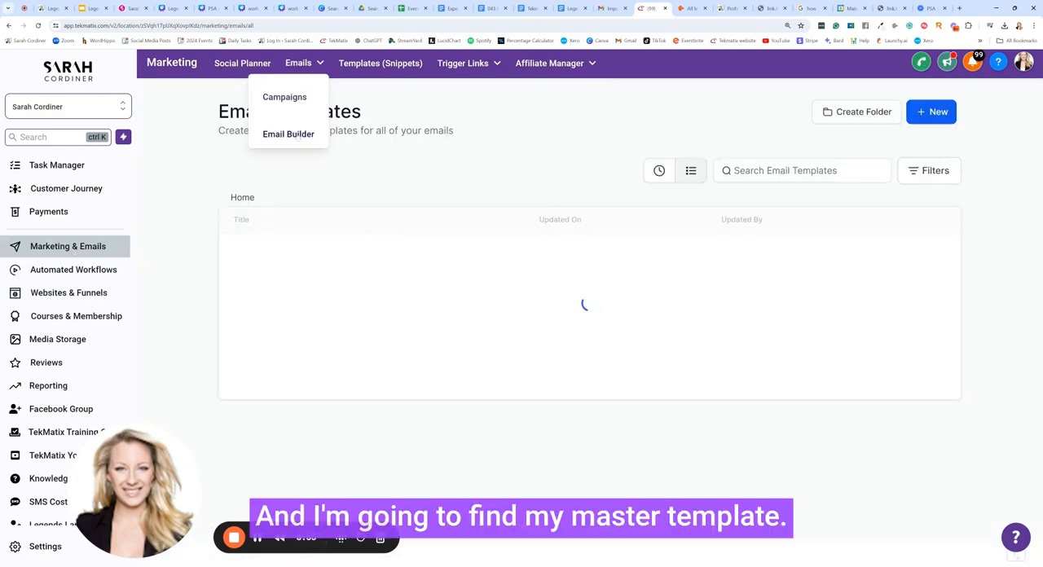
pyautogui.write('master')
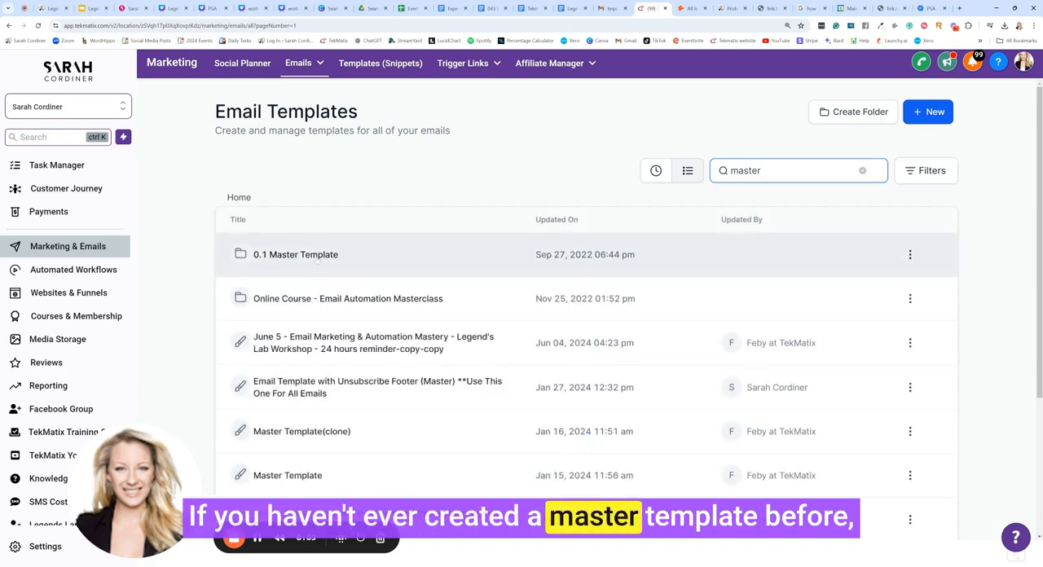
pyautogui.click(295, 254)
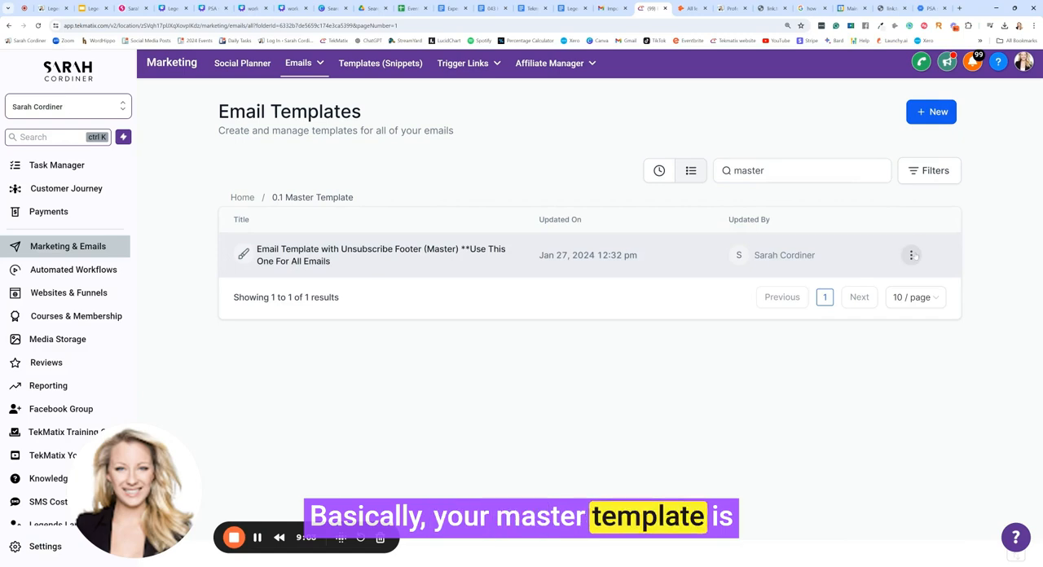
pyautogui.click(911, 254)
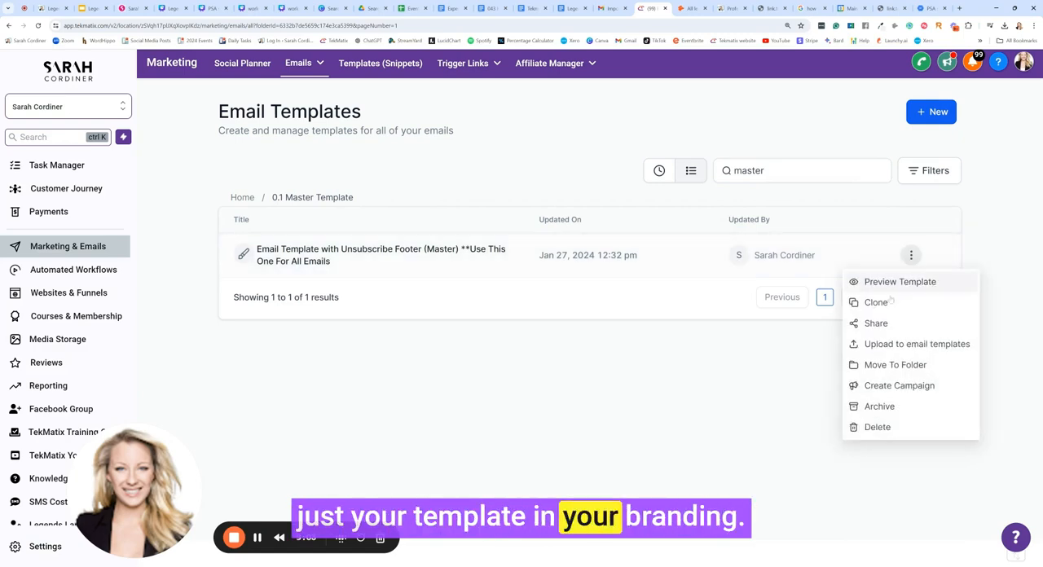
pyautogui.click(877, 303)
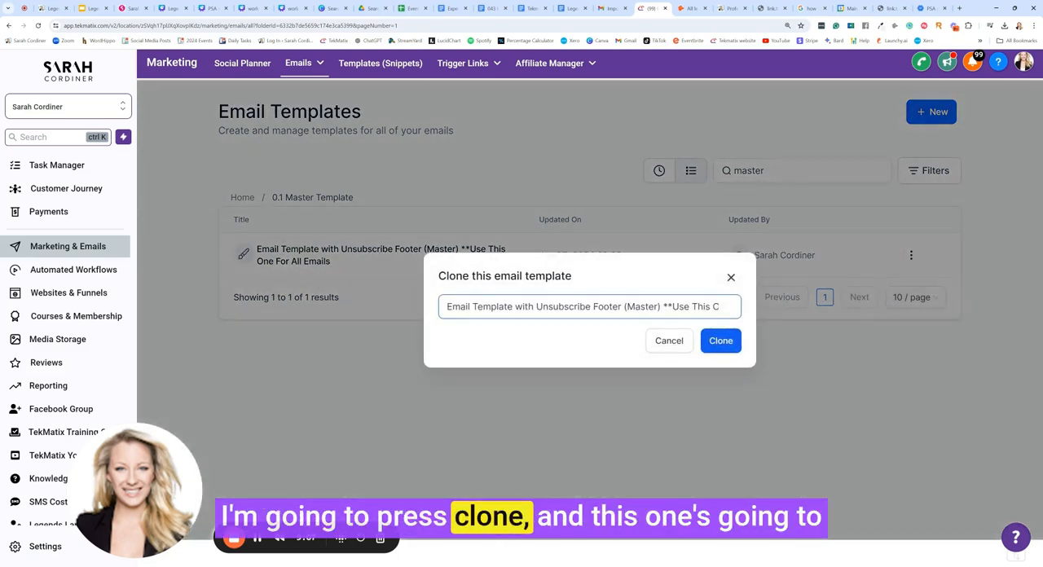
# Step: Name the clone 'PSA - Sarah's slides - Brisbane - July 2024' and create it
pyautogui.click(590, 307)
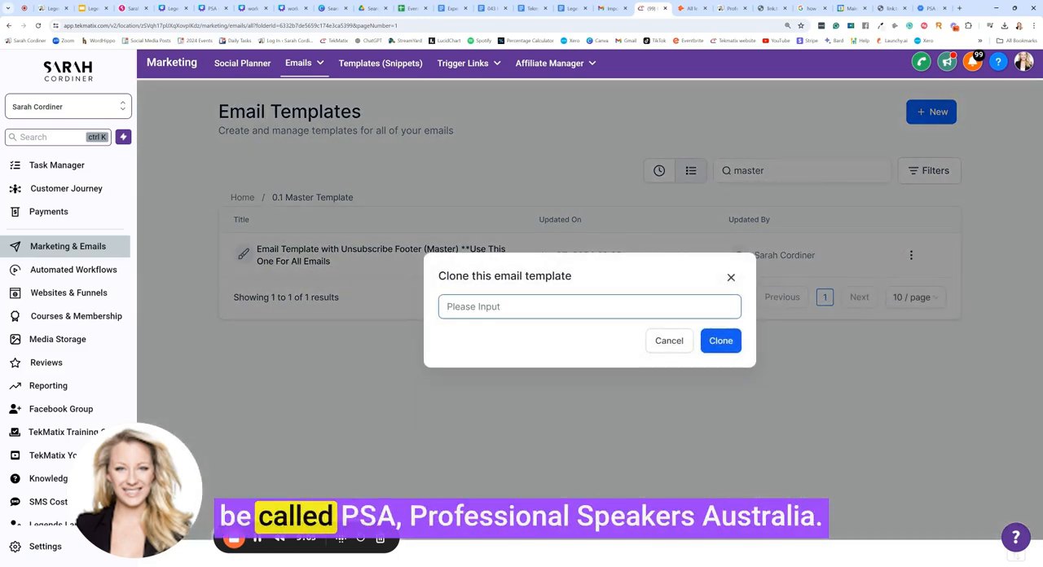
pyautogui.write("PSA - Sarah's slides - Brisbane - July 2024")
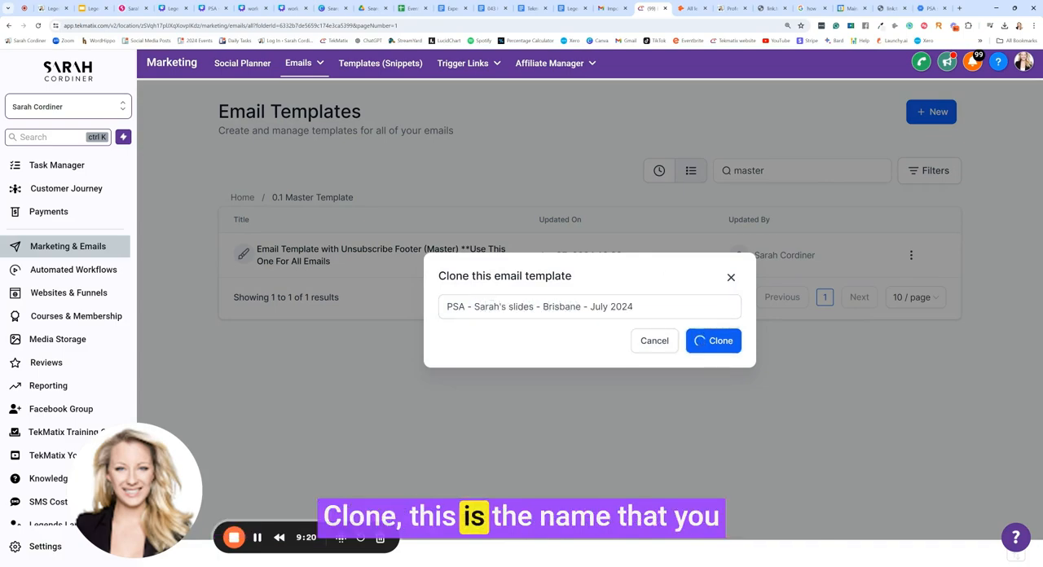
pyautogui.click(714, 341)
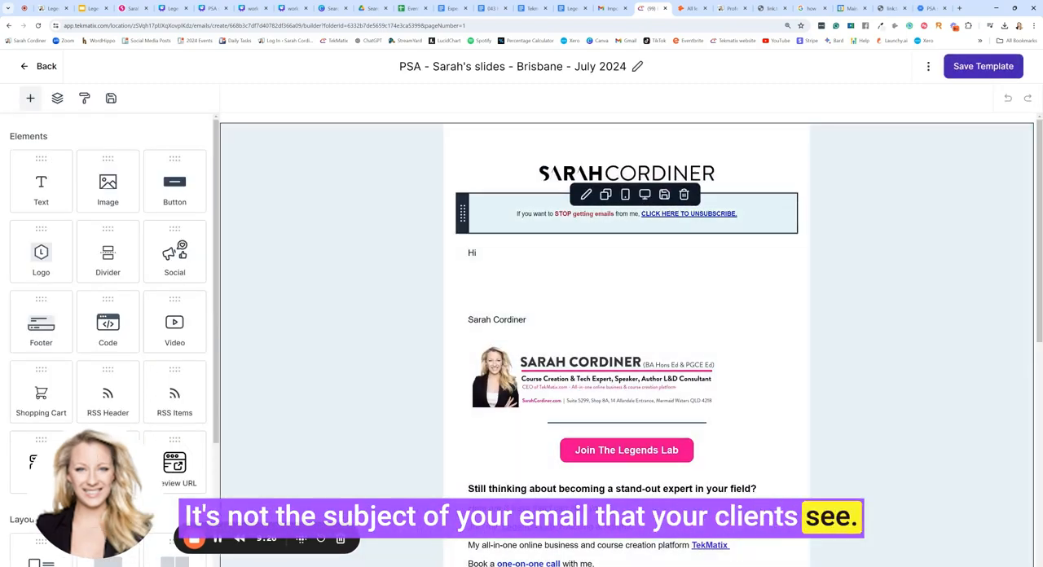
# Step: Greet by Contact First Name, paste the slides email body and emphasise the workshop title
pyautogui.scroll(-3)
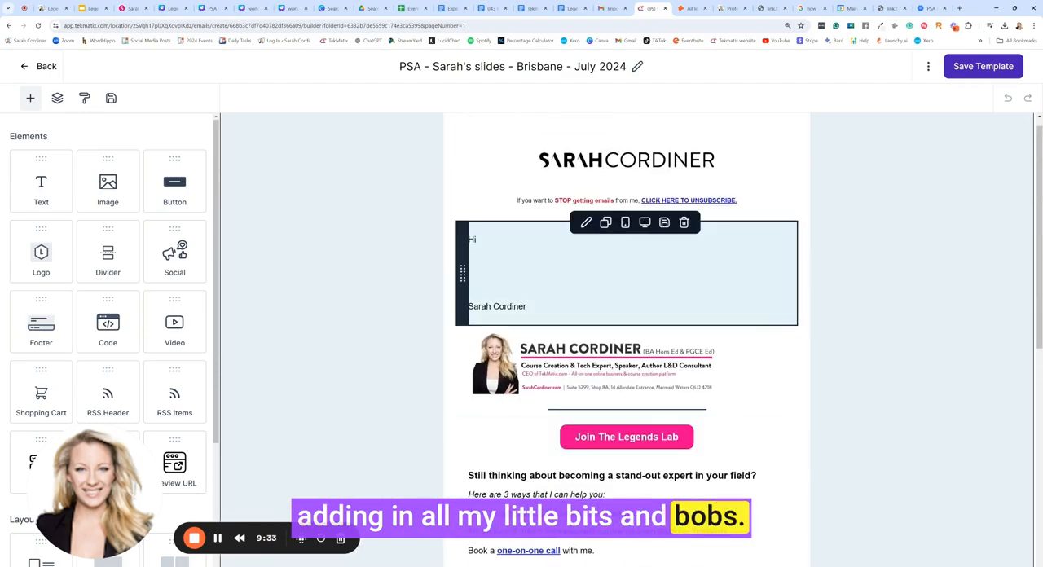
pyautogui.click(627, 274)
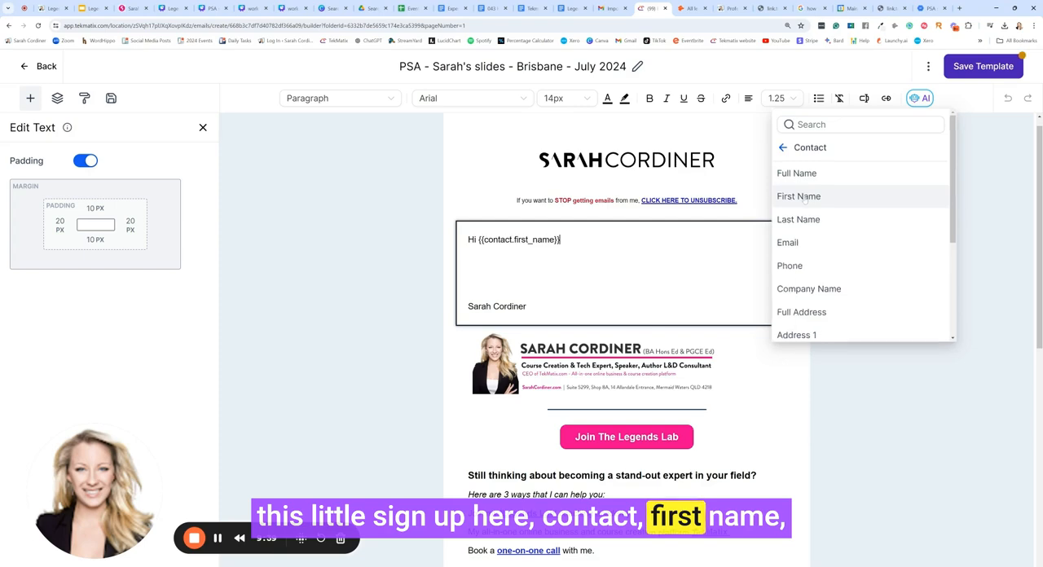
pyautogui.click(799, 196)
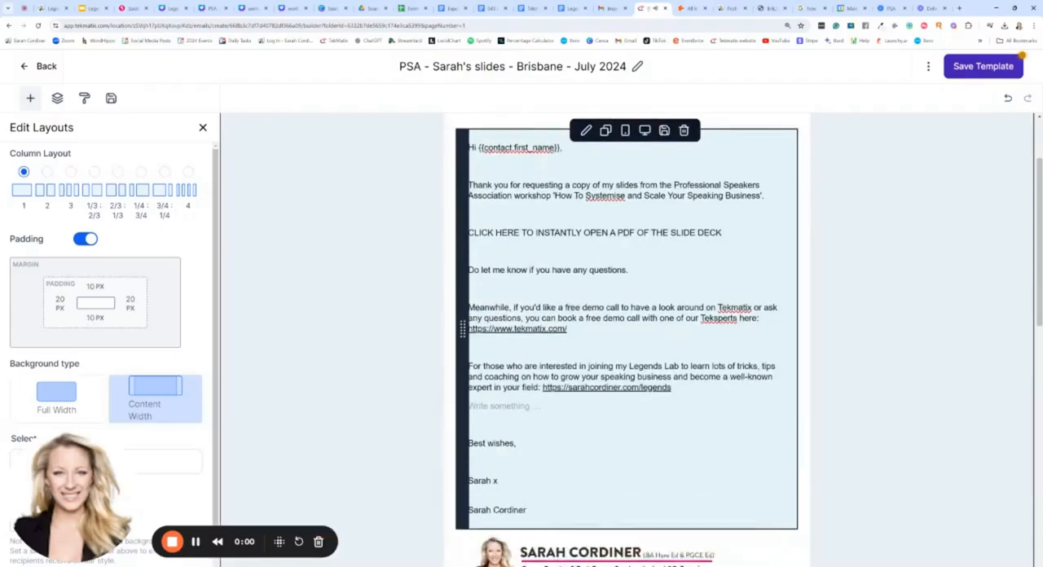
pyautogui.scroll(-3)
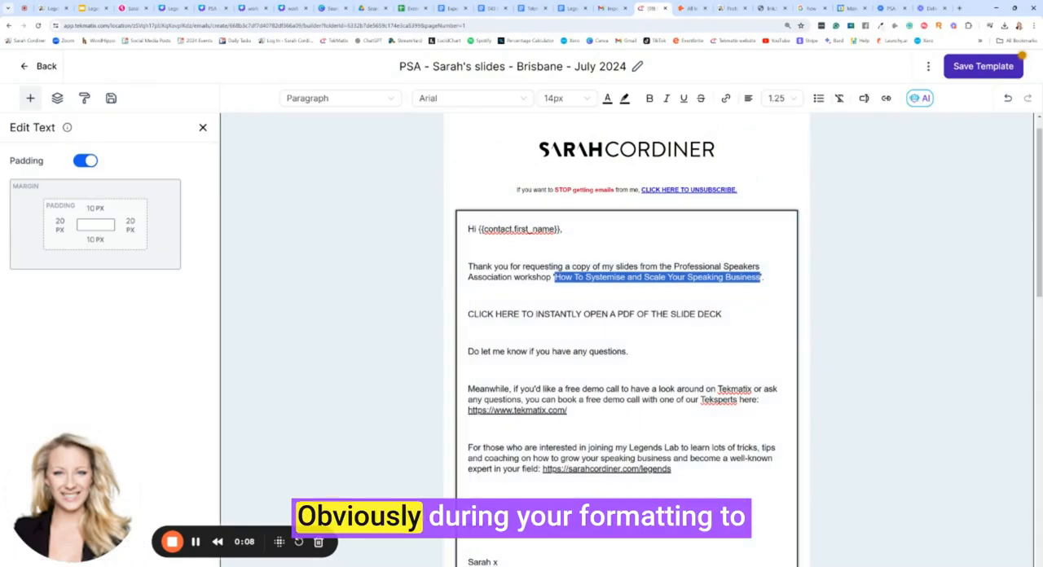
pyautogui.click(665, 98)
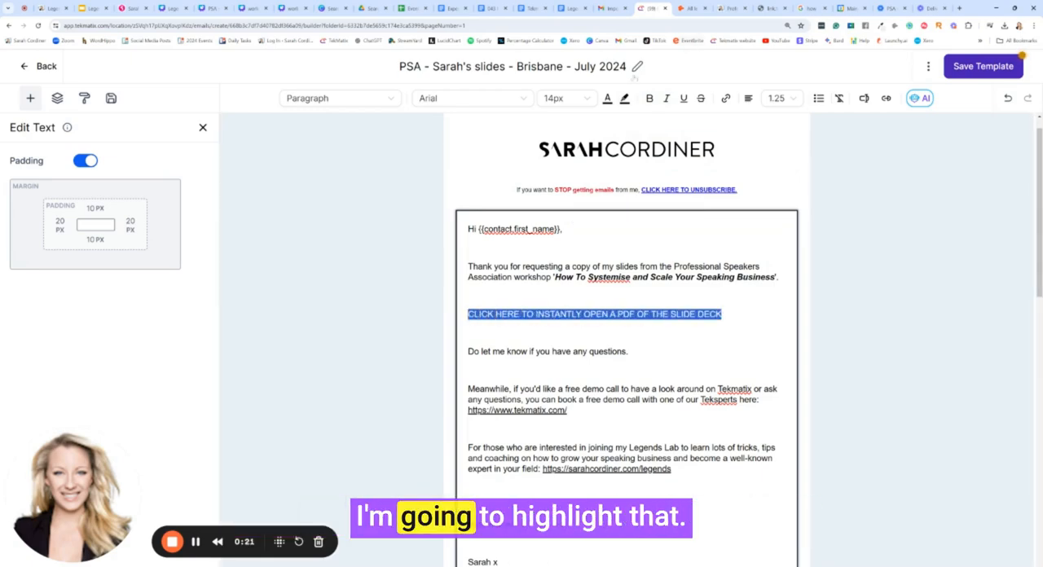
# Step: Make the CLICK HERE line bold and link it to the hosted slides PDF URL
pyautogui.click(598, 98)
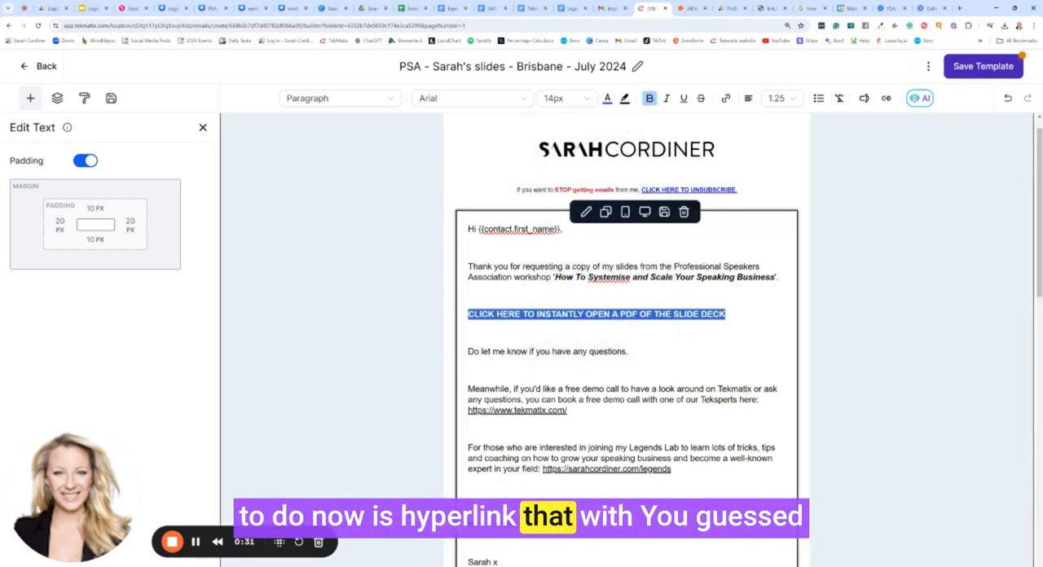
pyautogui.click(596, 313)
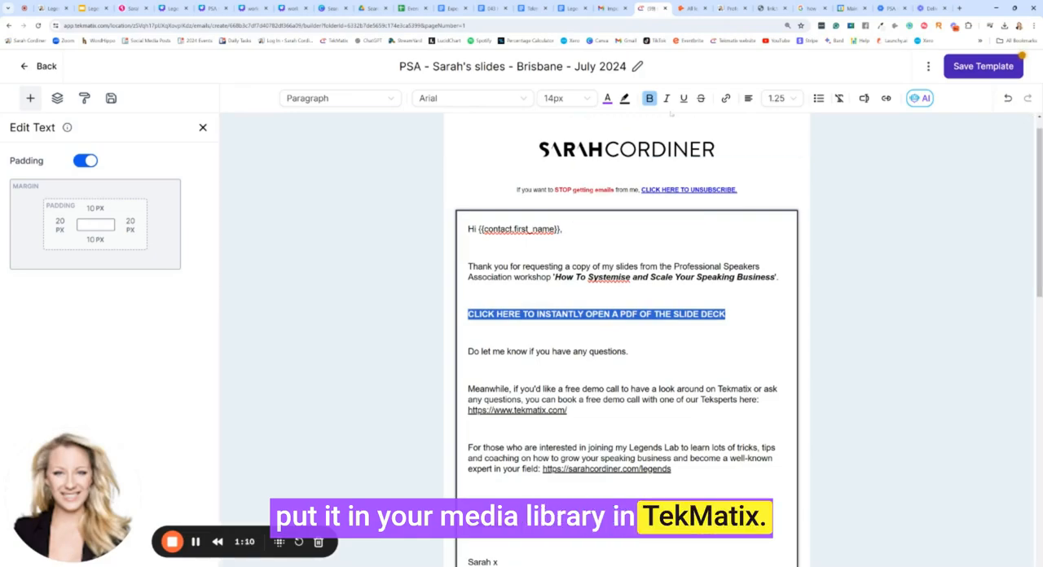
pyautogui.click(700, 97)
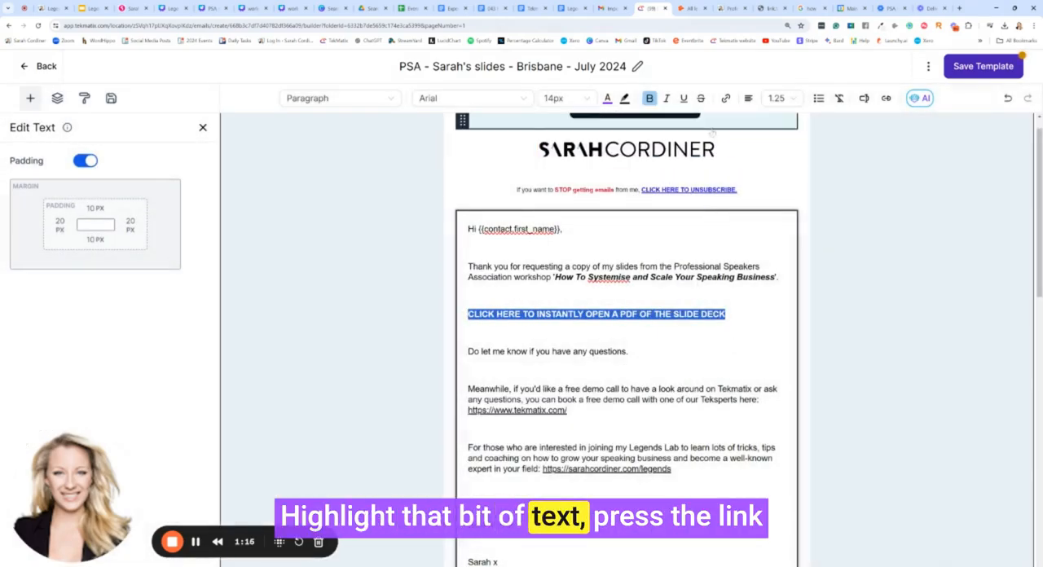
pyautogui.click(701, 97)
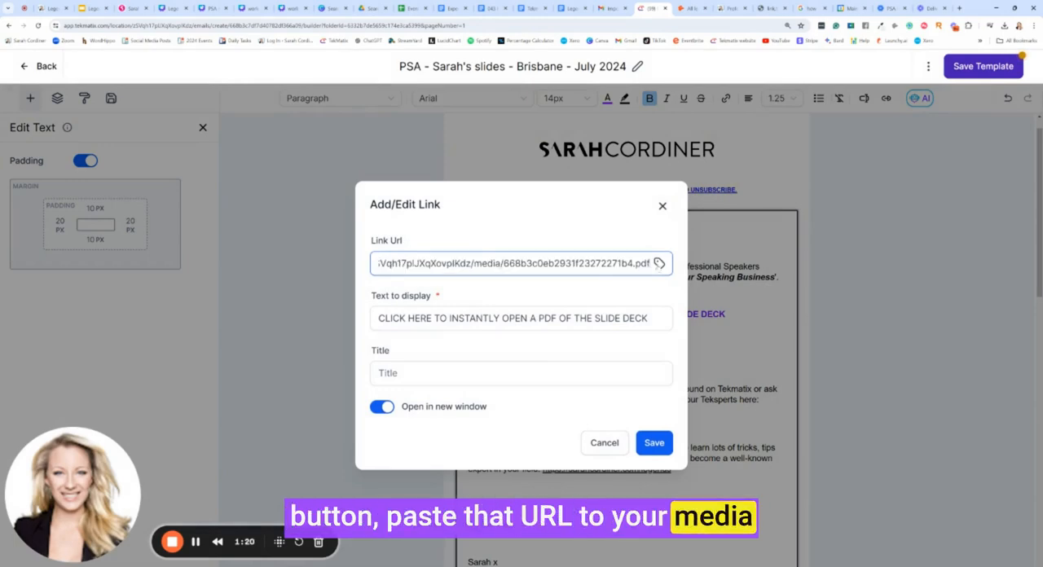
pyautogui.click(655, 444)
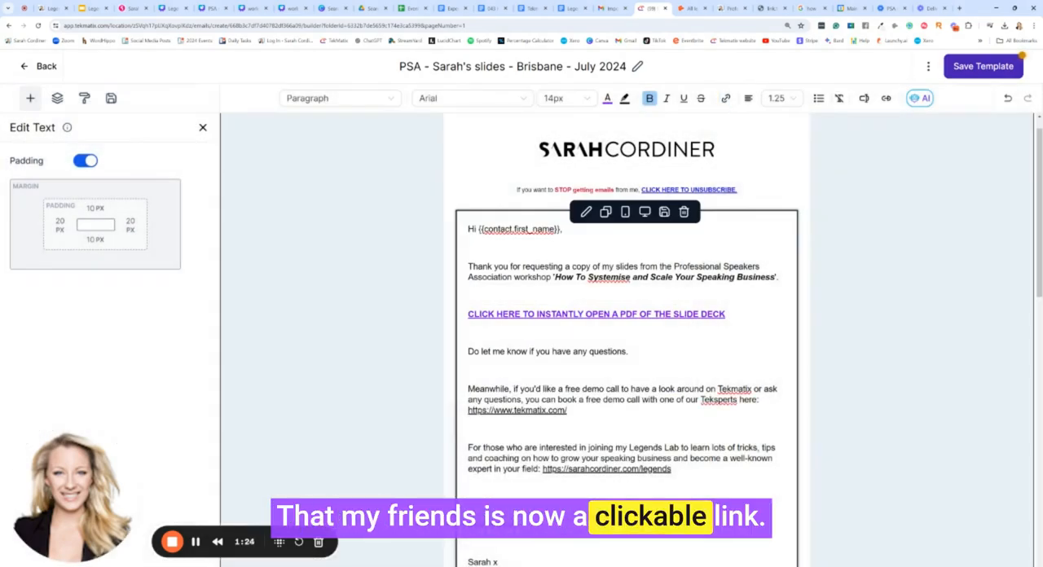
# Step: Save the slides-delivery email template
pyautogui.scroll(-3)
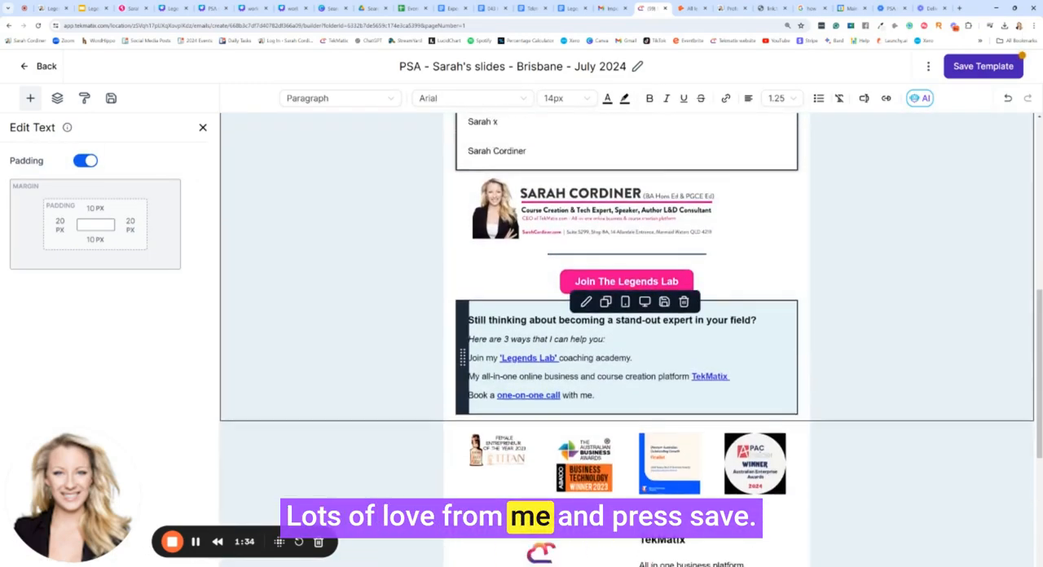
pyautogui.click(1008, 65)
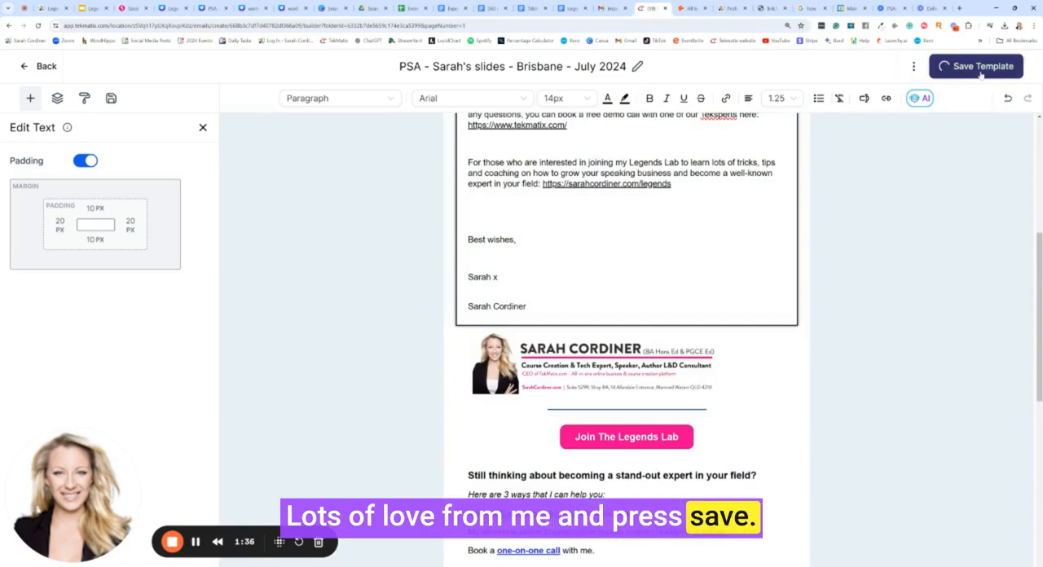
pyautogui.click(978, 65)
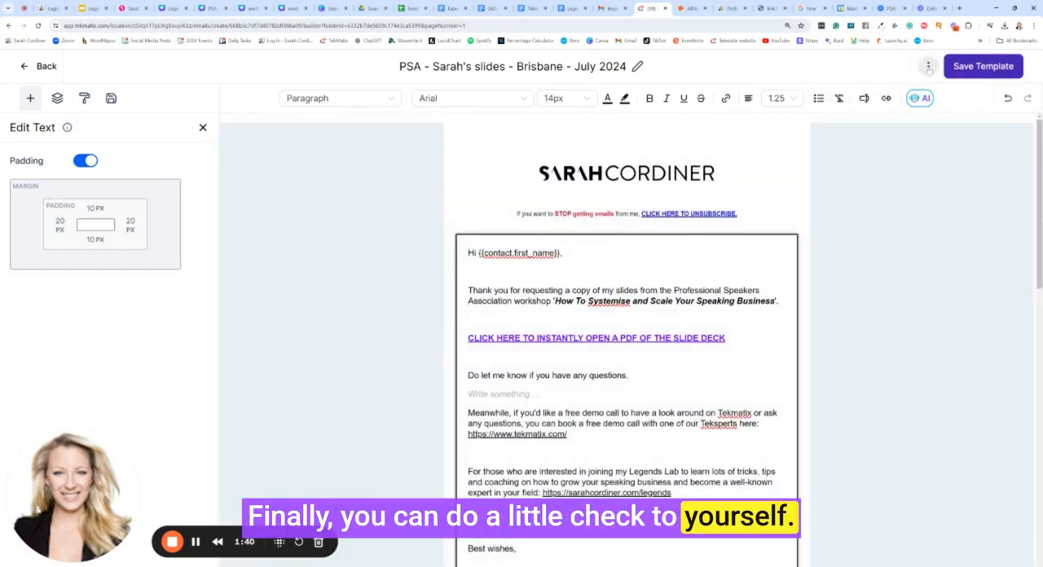
# Step: Show the template's extra options menu with Preview, Version History and Settings
pyautogui.click(928, 65)
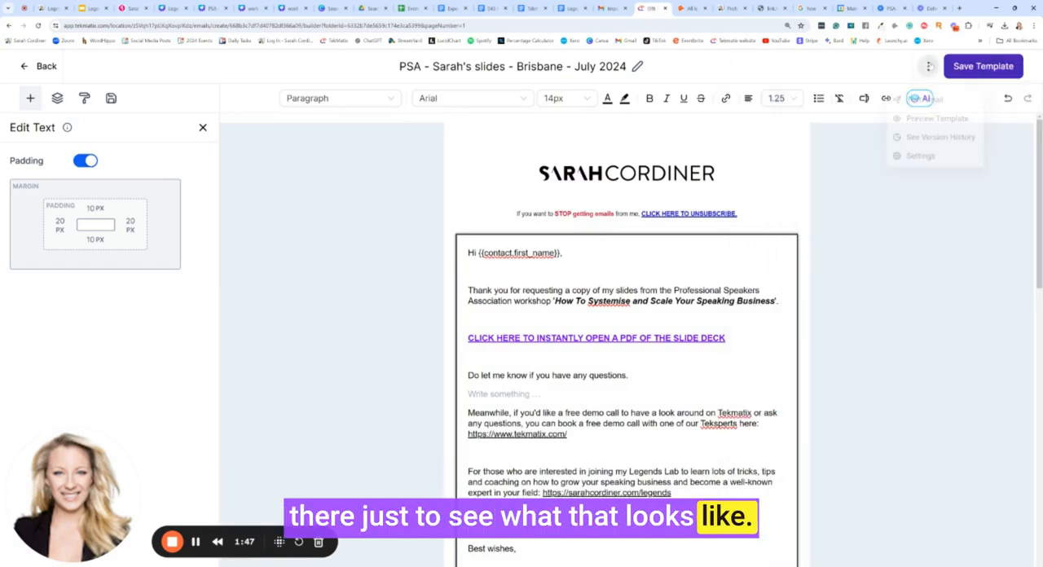
# Step: Set the sender name to Sarah and the sender email to {{location.email}}
pyautogui.click(912, 155)
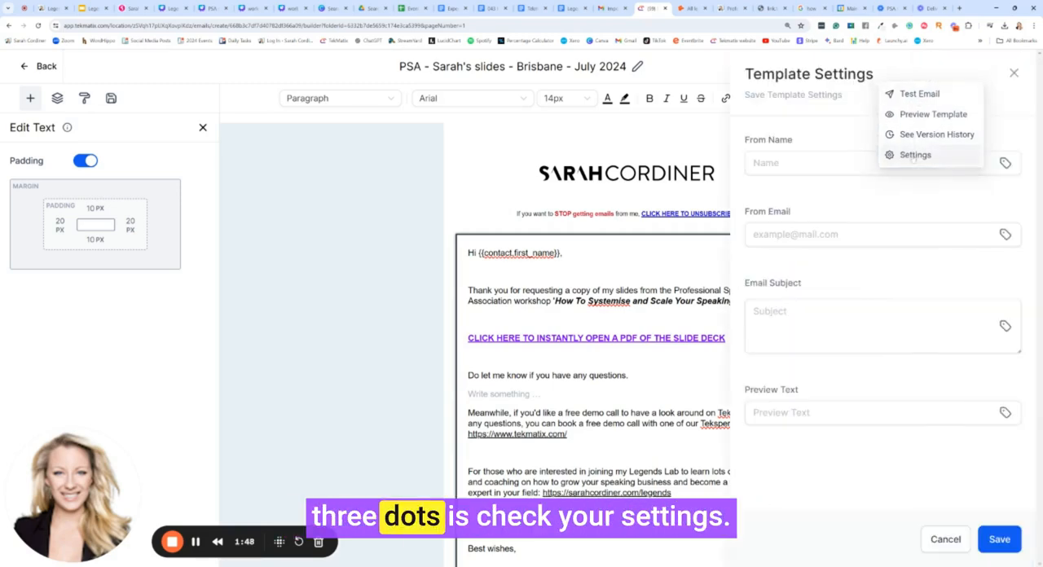
pyautogui.write('Sarah Cordiner')
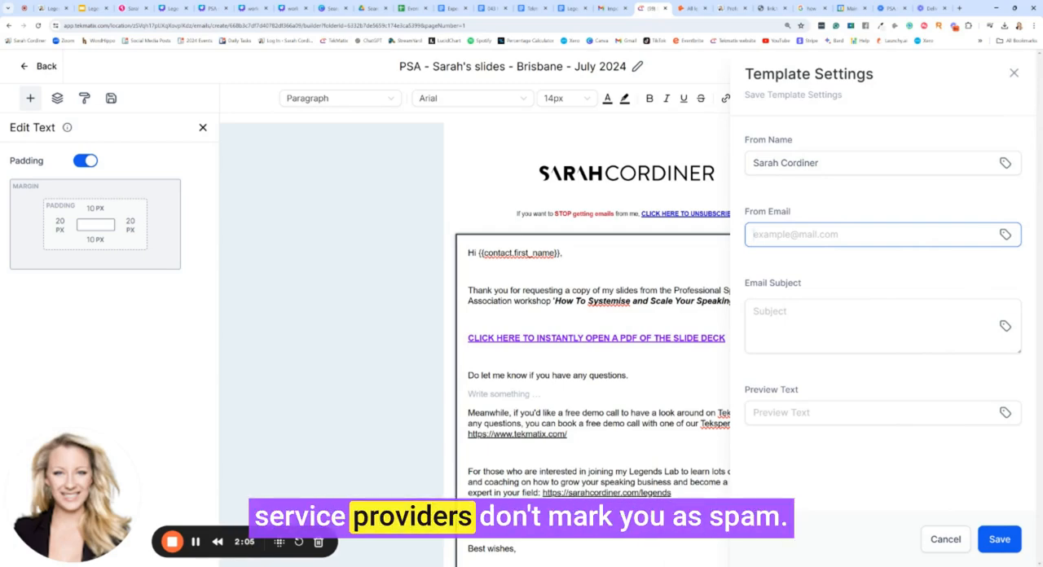
pyautogui.click(1003, 235)
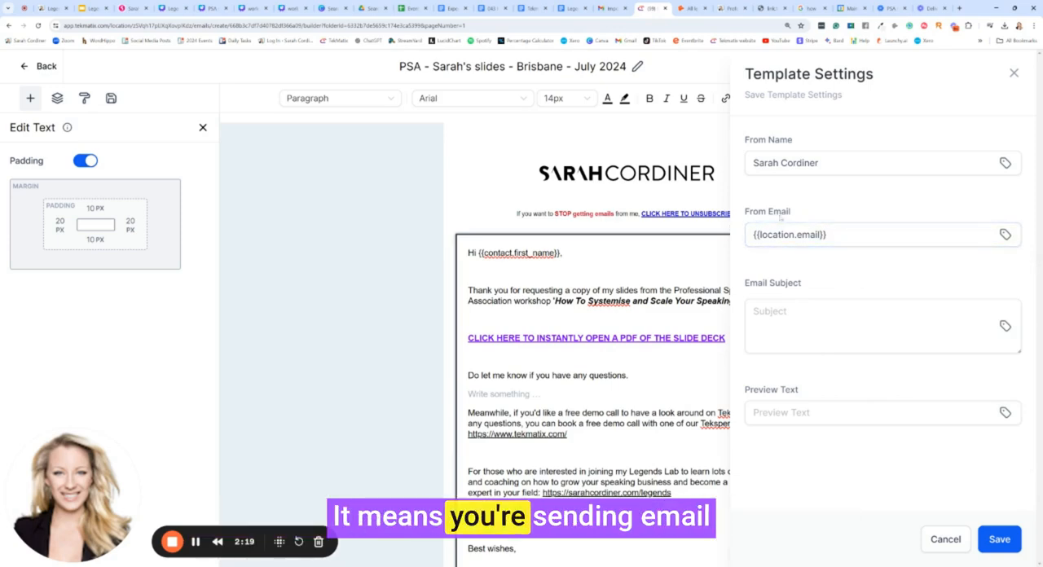
# Step: Set the subject 'Here are your slides' with preview text and save the settings
pyautogui.click(880, 326)
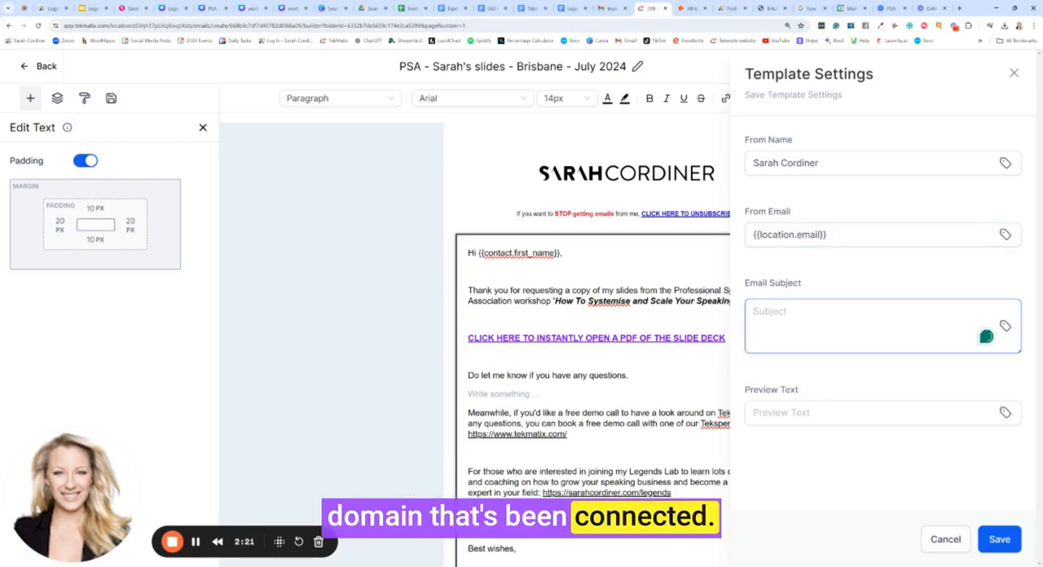
pyautogui.write('Here are')
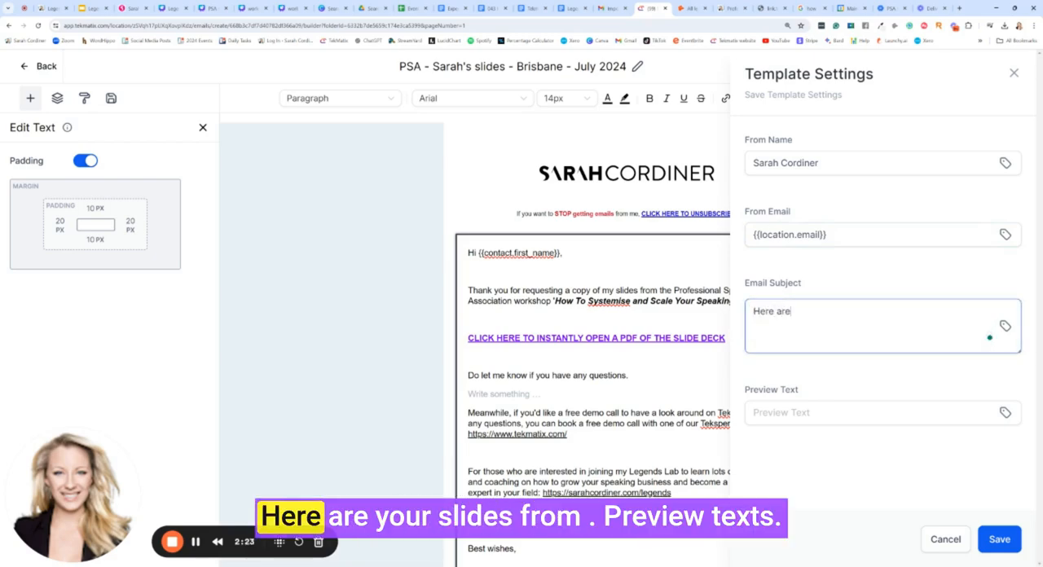
pyautogui.write('your slides from PSA')
pyautogui.click(882, 412)
pyautogui.write('Download your slides from Sarah Cordiner here')
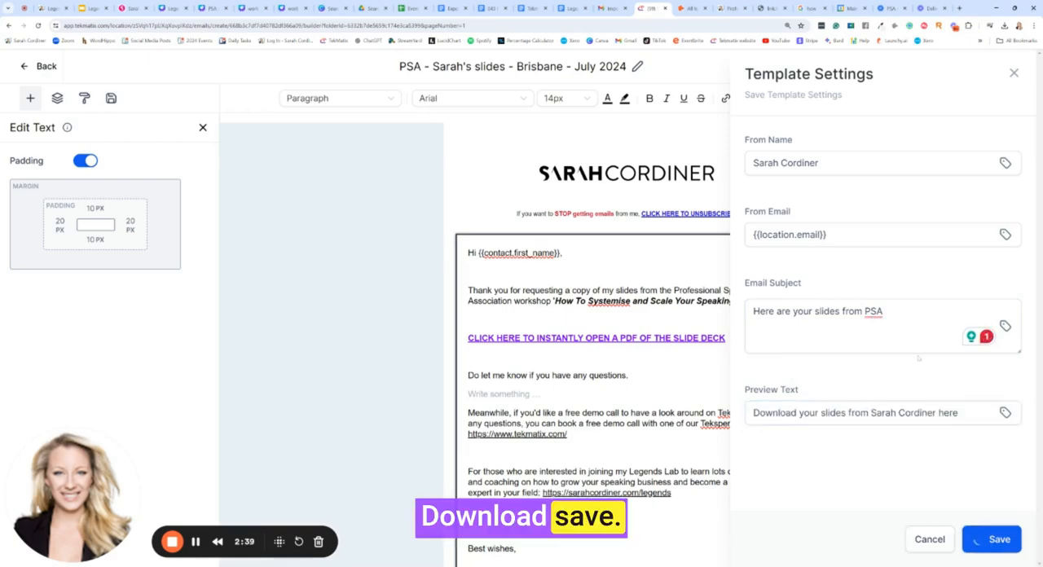
pyautogui.click(996, 540)
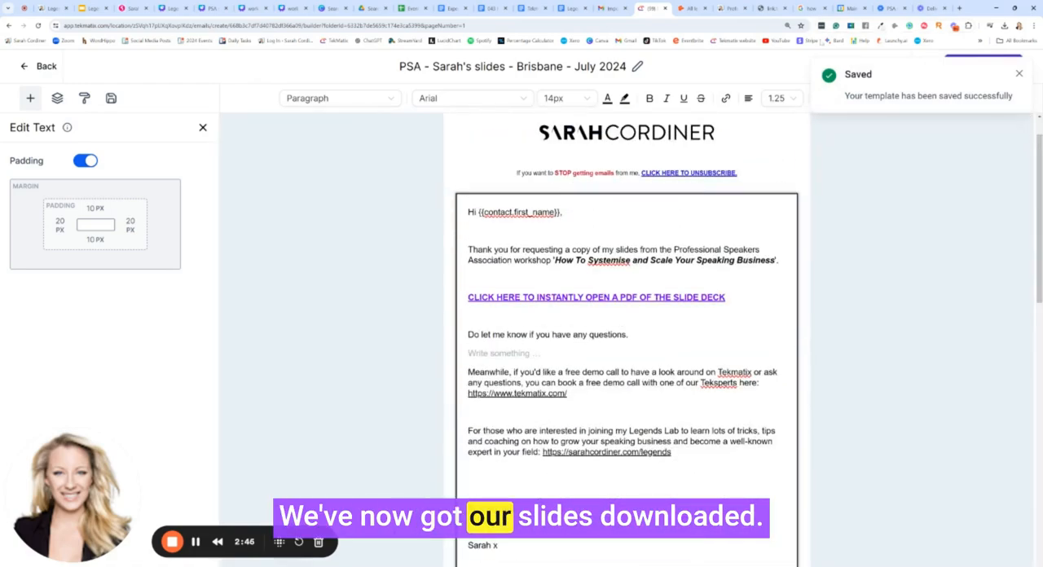
# Step: From Automated Workflows, create a new workflow starting from scratch
pyautogui.scroll(-3)
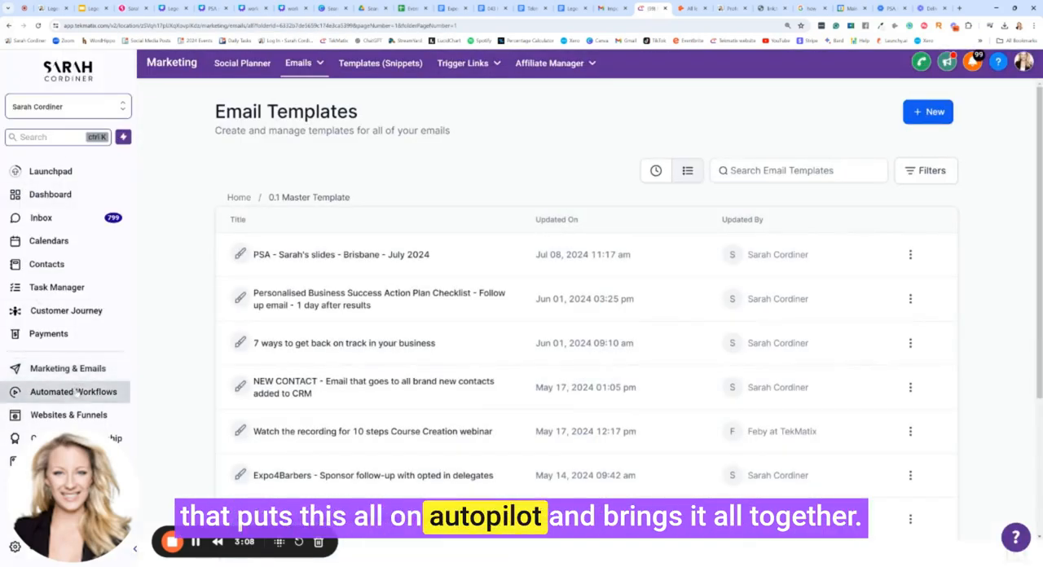
pyautogui.moveTo(68, 391)
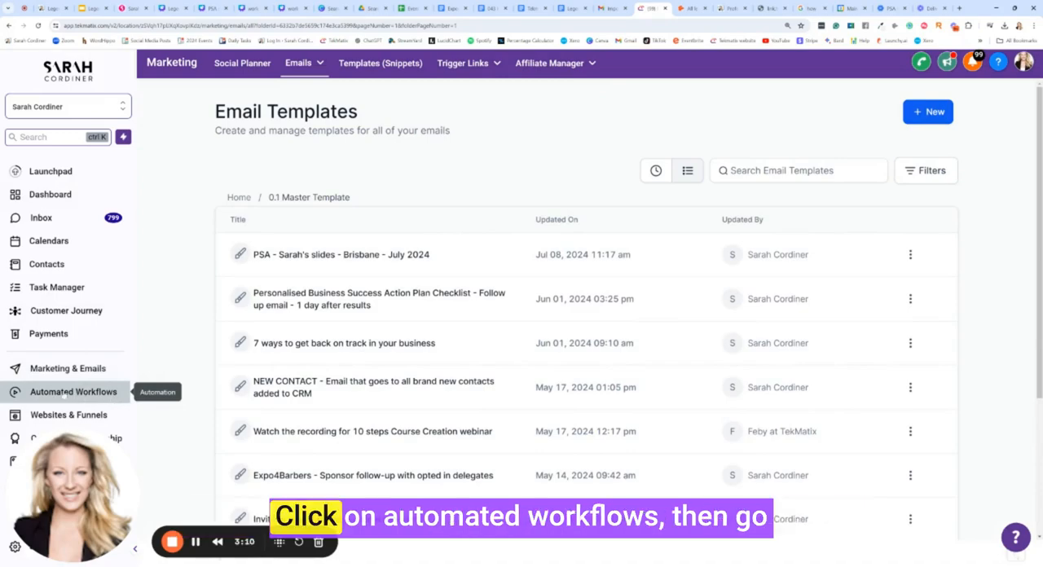
pyautogui.click(74, 391)
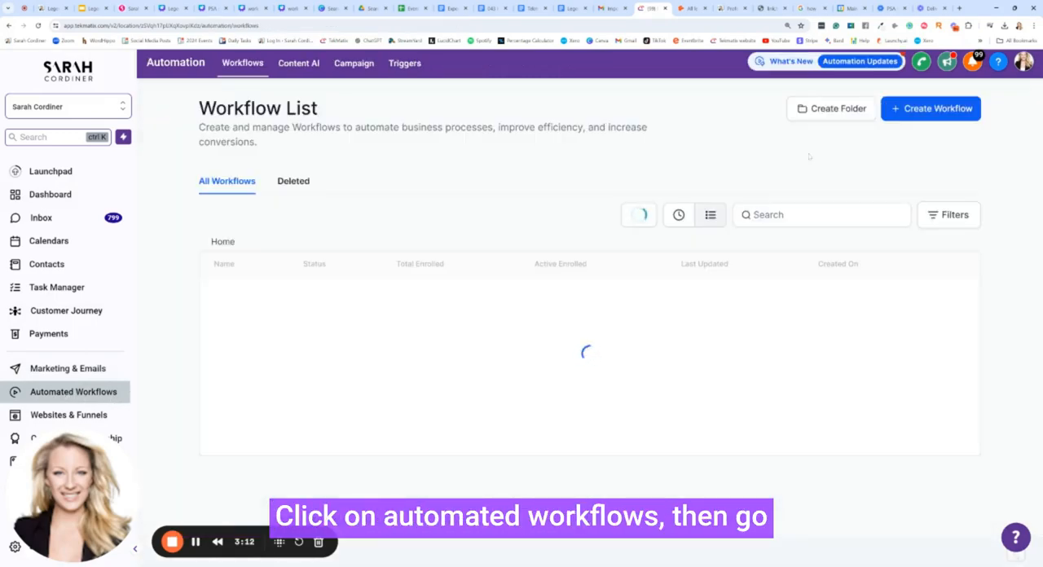
pyautogui.click(930, 108)
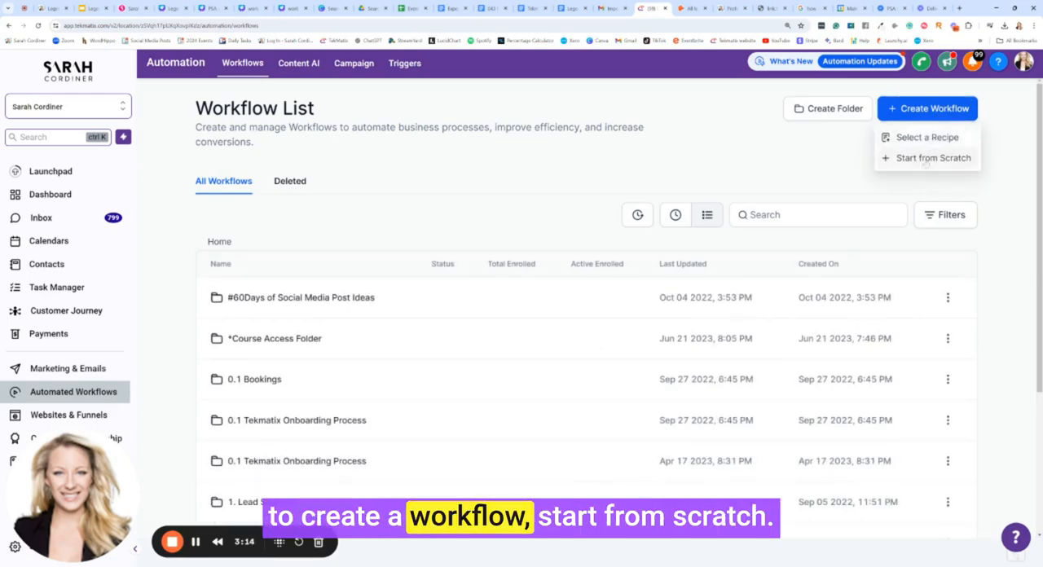
pyautogui.click(934, 156)
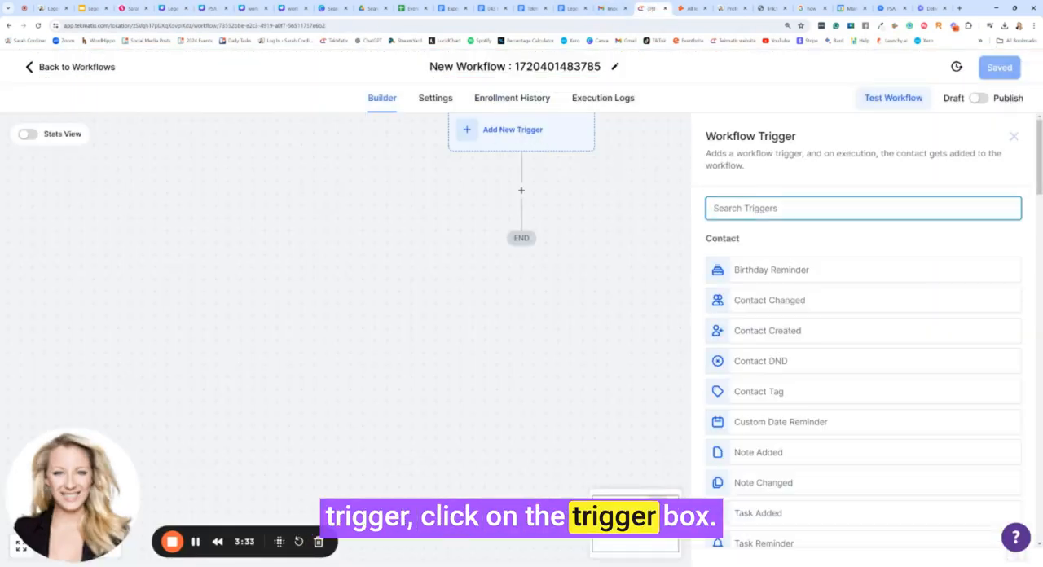
# Step: Add a Form Submitted trigger filtered to the PSA Brisbane July 2024 slides form and save it
pyautogui.write('form')
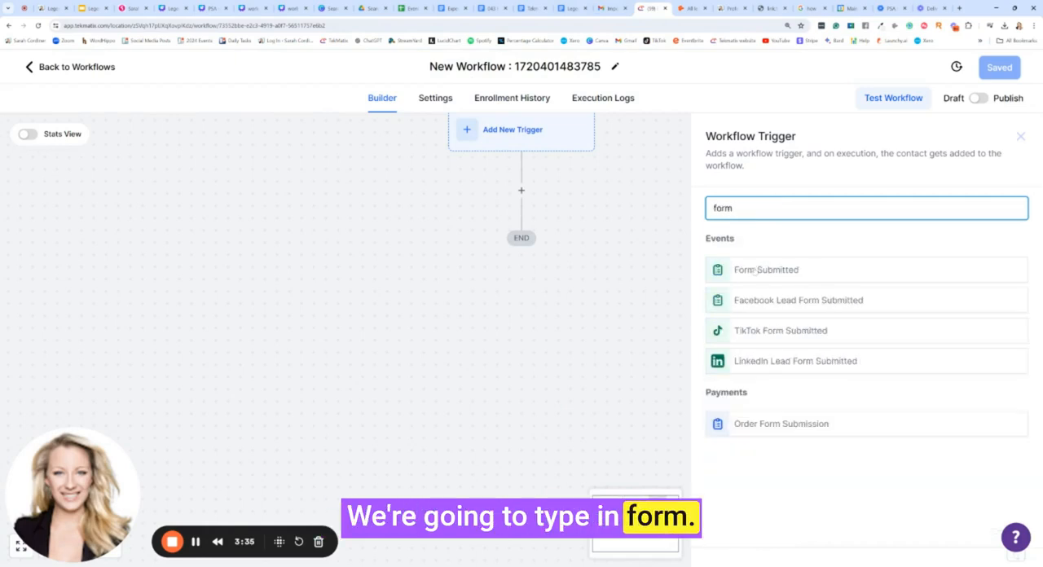
pyautogui.click(766, 270)
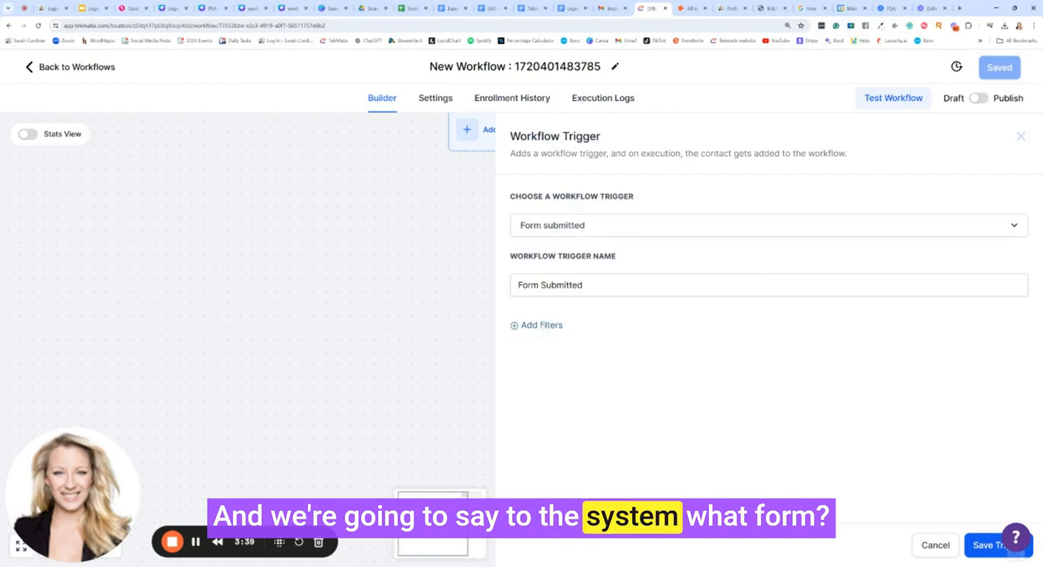
pyautogui.click(536, 326)
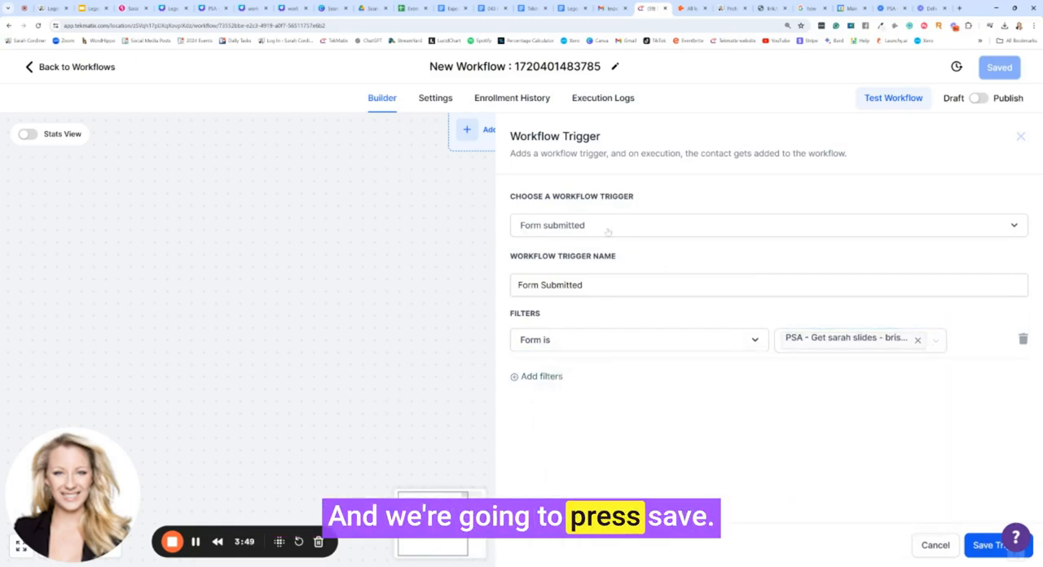
pyautogui.click(984, 541)
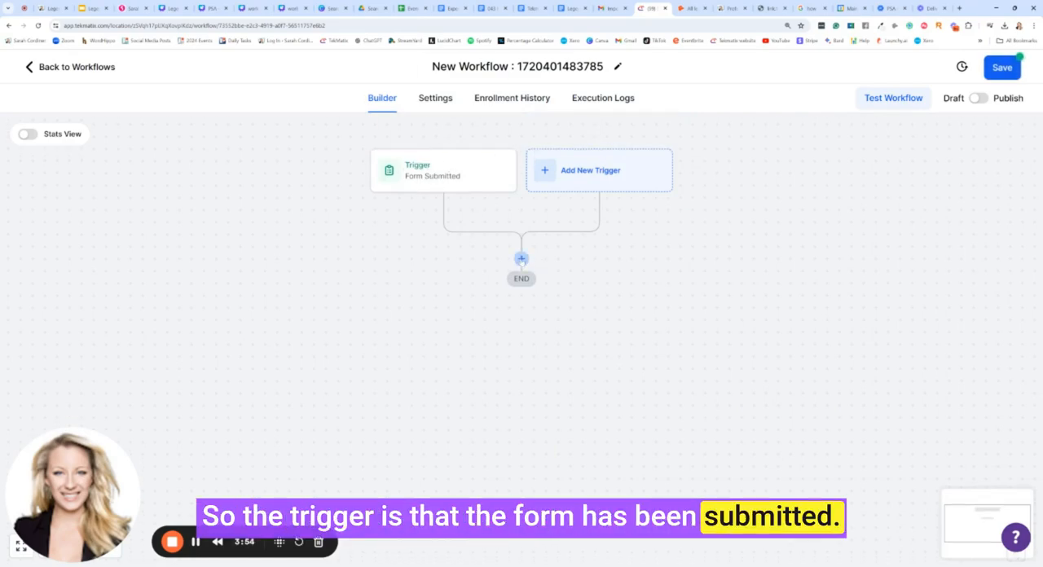
# Step: Add an Add Contact Tag action after the trigger, named 'Add Tag - PSA workshop'
pyautogui.click(522, 259)
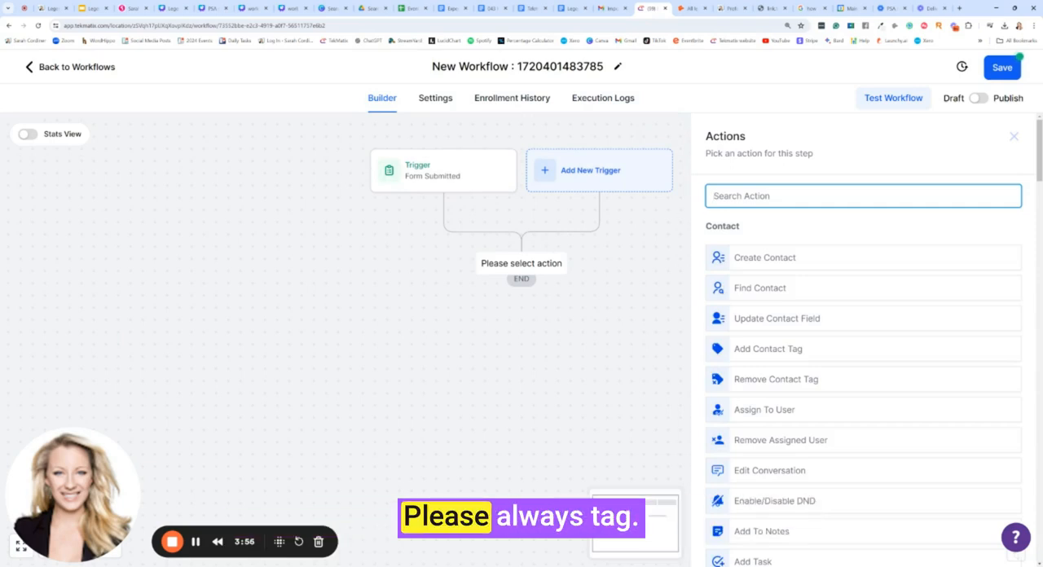
pyautogui.write('tag')
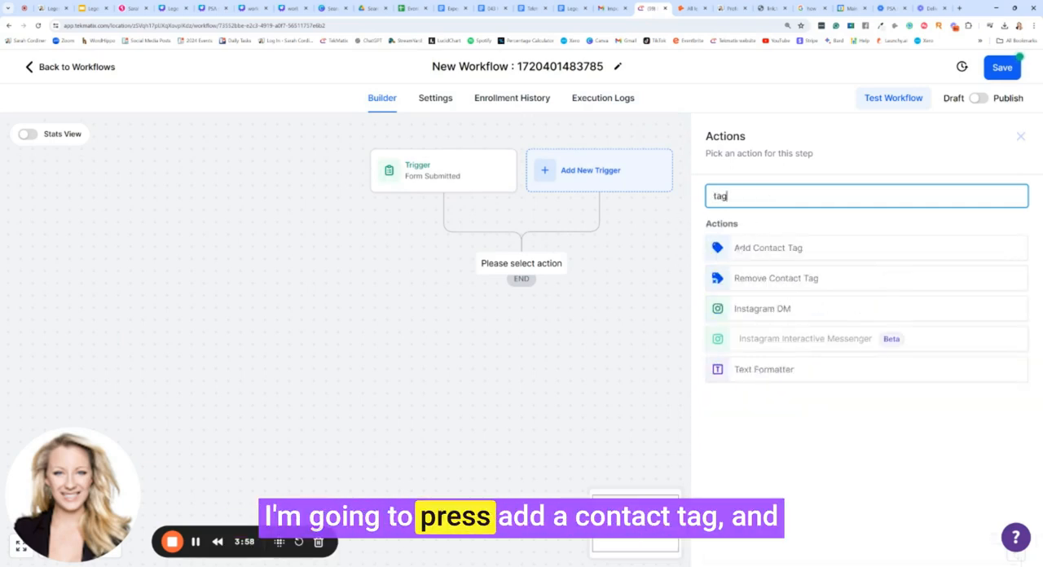
pyautogui.click(769, 248)
pyautogui.write('Add Tag -')
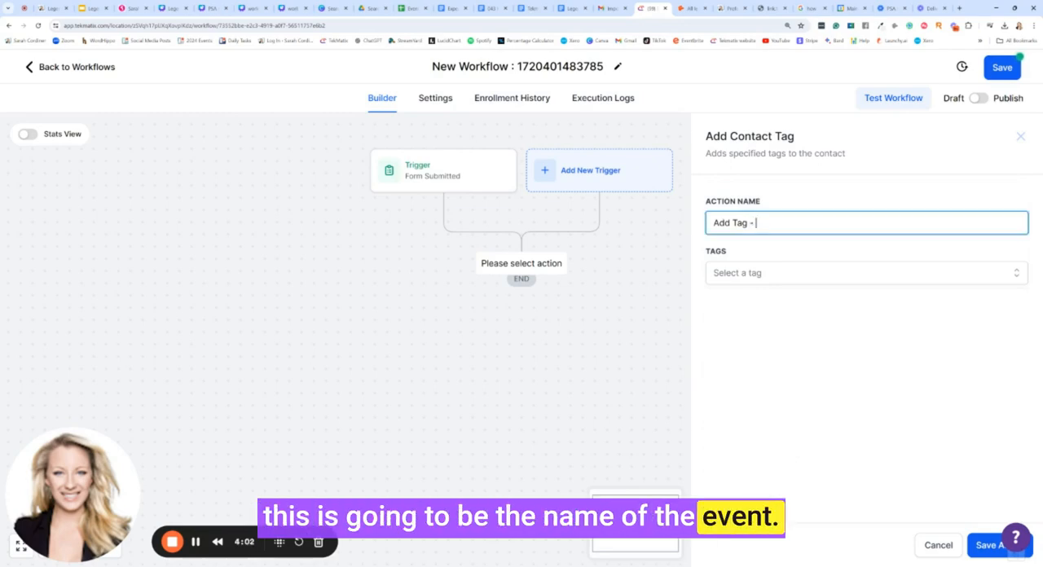
pyautogui.write('PSA workshop')
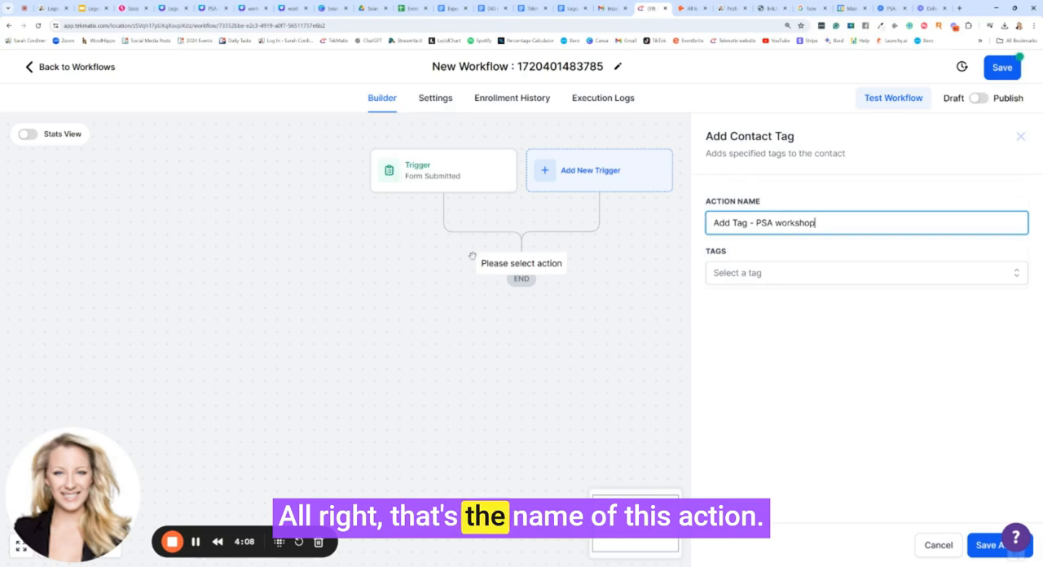
# Step: Create and apply a new 'Requested slides - PSA July systemise scale' tag, then save
pyautogui.click(865, 274)
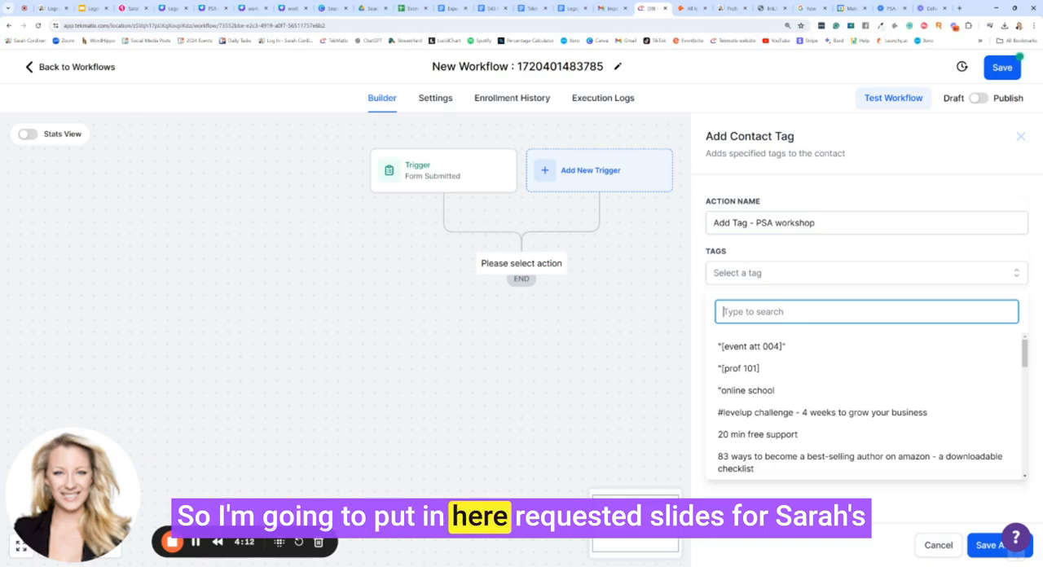
pyautogui.write('Requested slides for Sarahs workshop at')
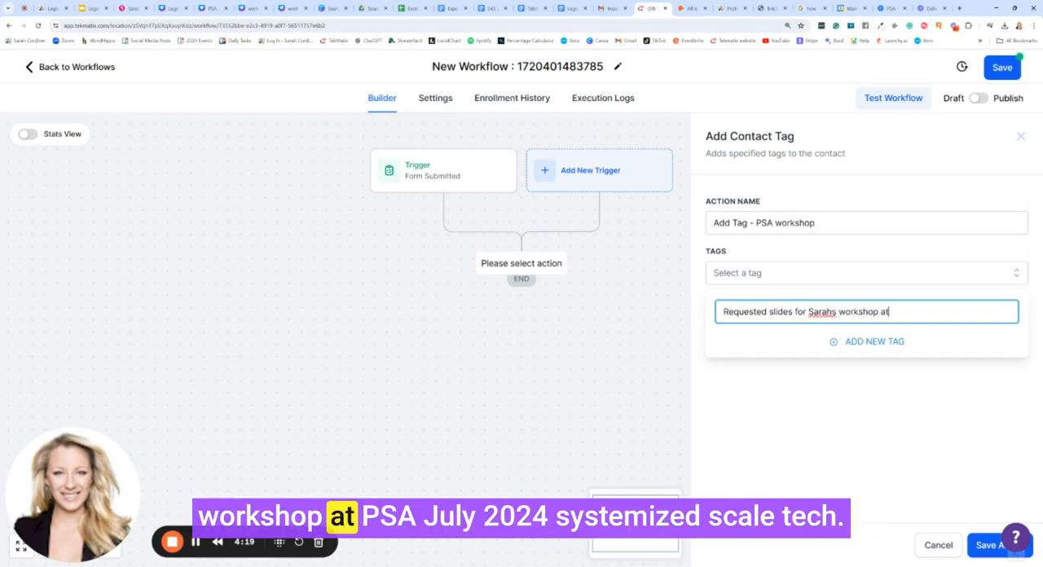
pyautogui.write('PSA July 2024 - s')
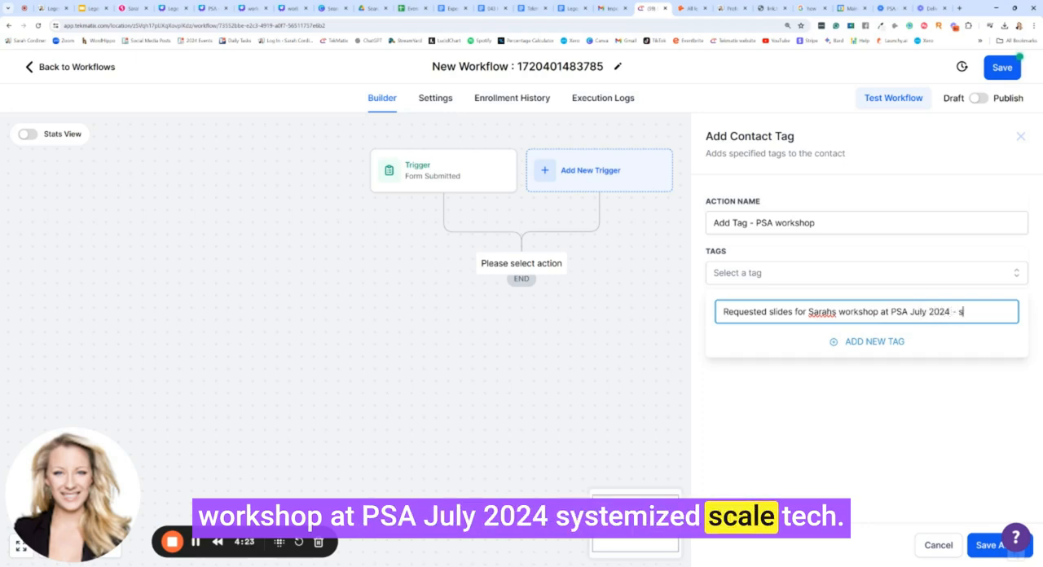
pyautogui.write('ystemise scal')
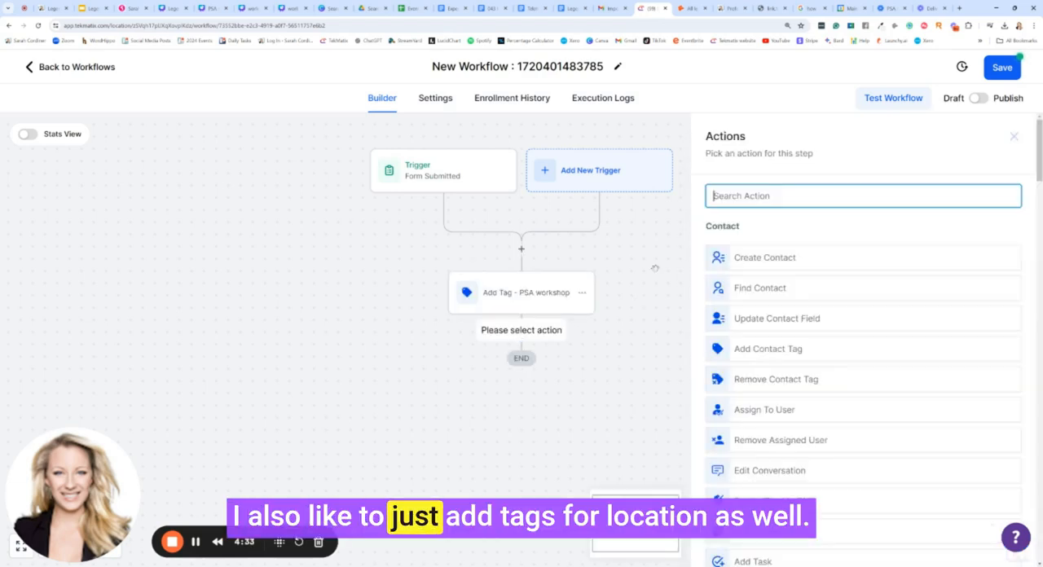
# Step: Add another Add Contact Tag action and select the brisbane and australia tags
pyautogui.write('tag')
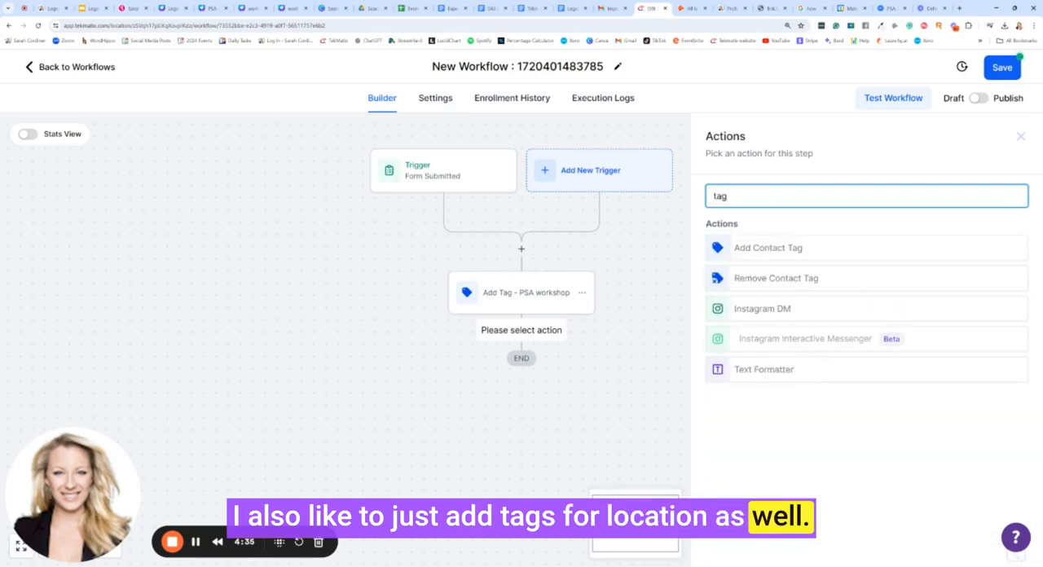
pyautogui.click(767, 248)
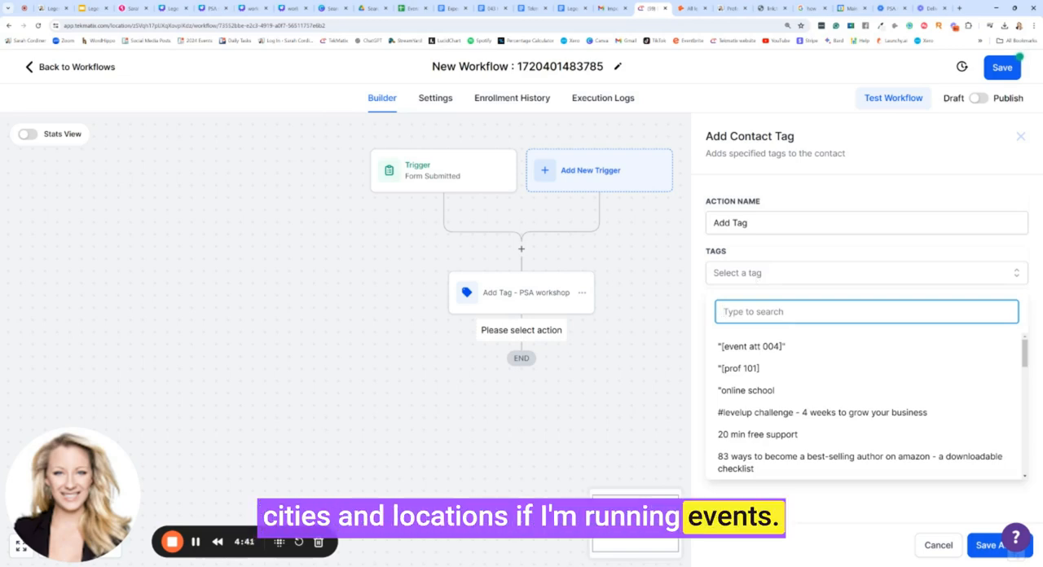
pyautogui.write('b')
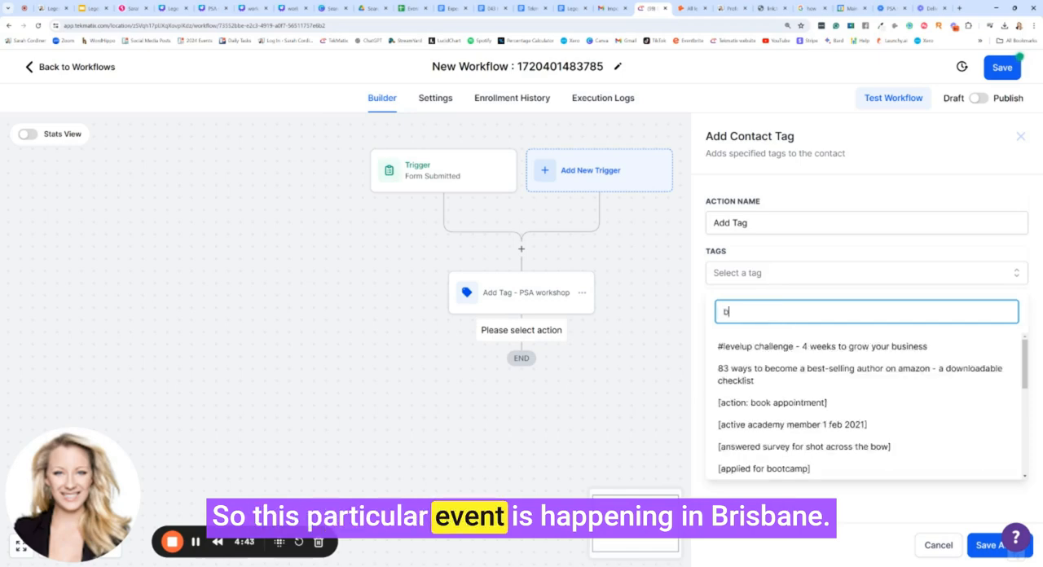
pyautogui.write('risbane')
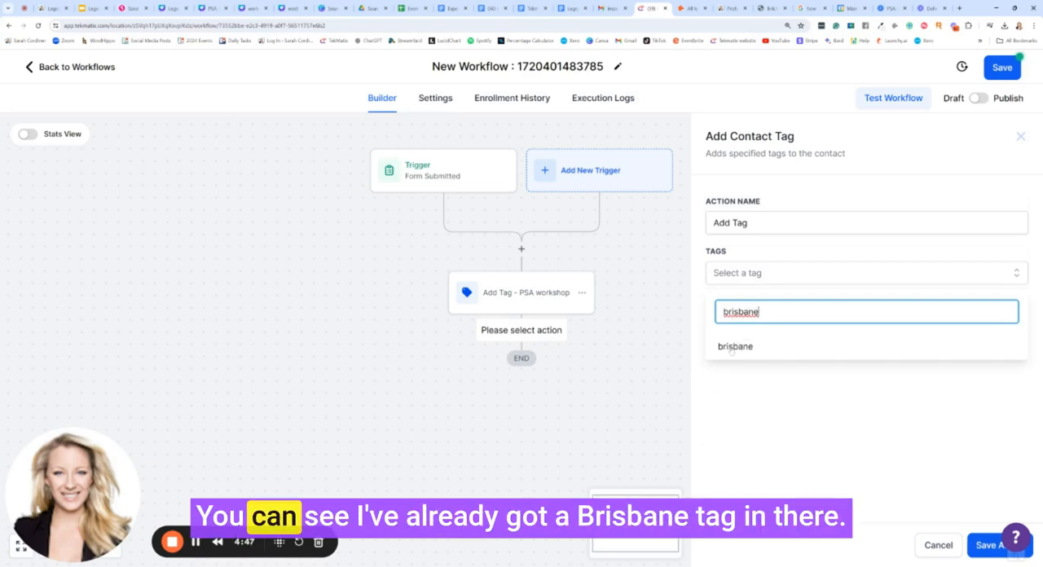
pyautogui.click(735, 346)
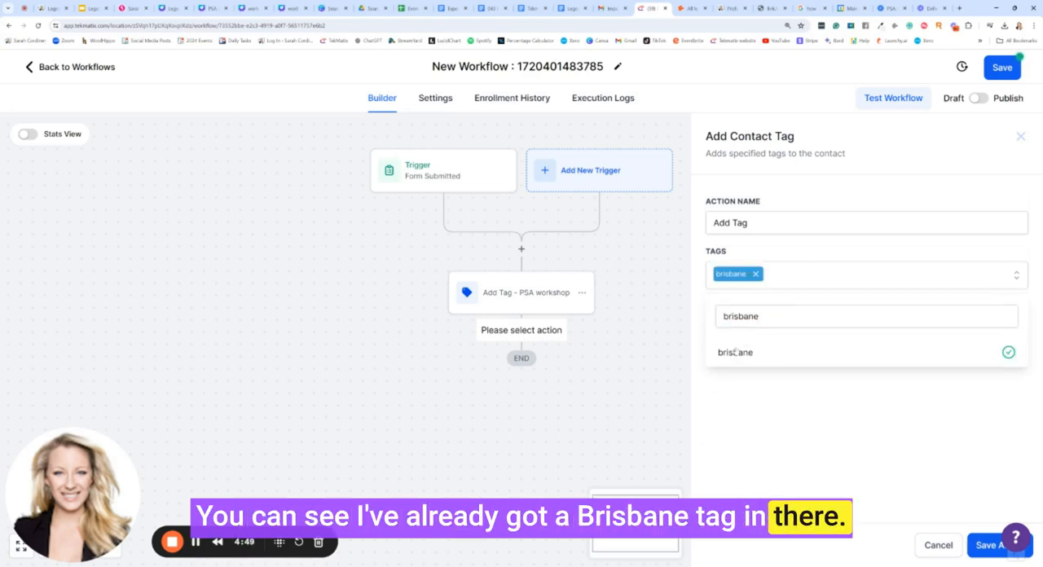
pyautogui.click(865, 316)
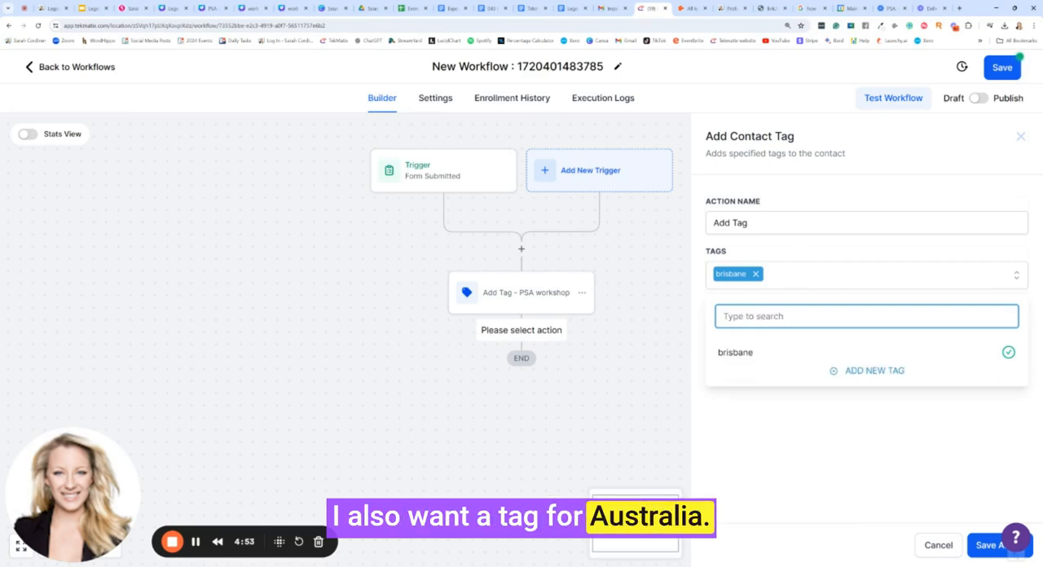
pyautogui.write('australia')
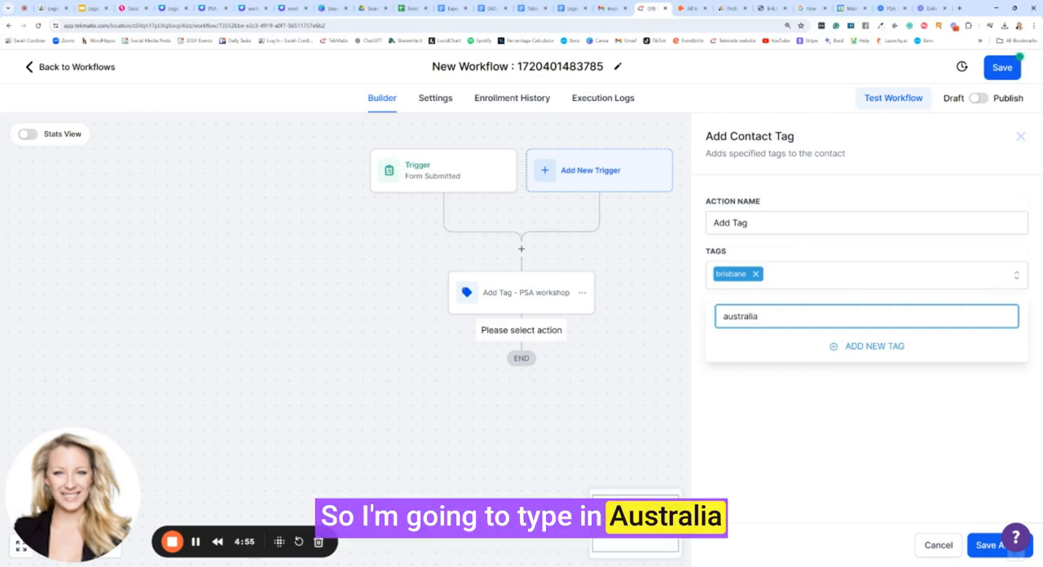
pyautogui.click(733, 352)
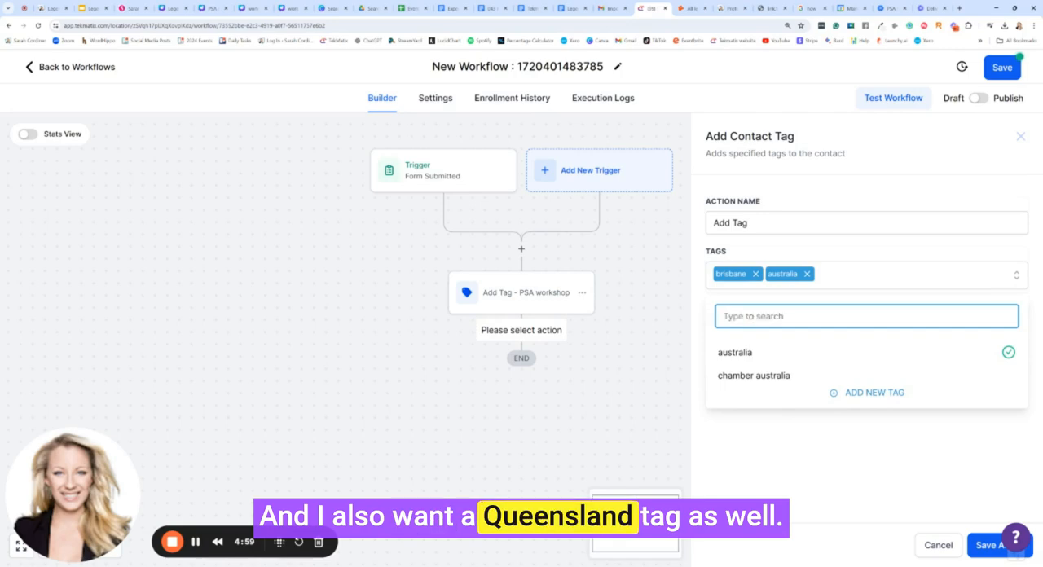
# Step: Add the queensland and psa tags, rename the action 'Add Tags - location' and save
pyautogui.write('queensland')
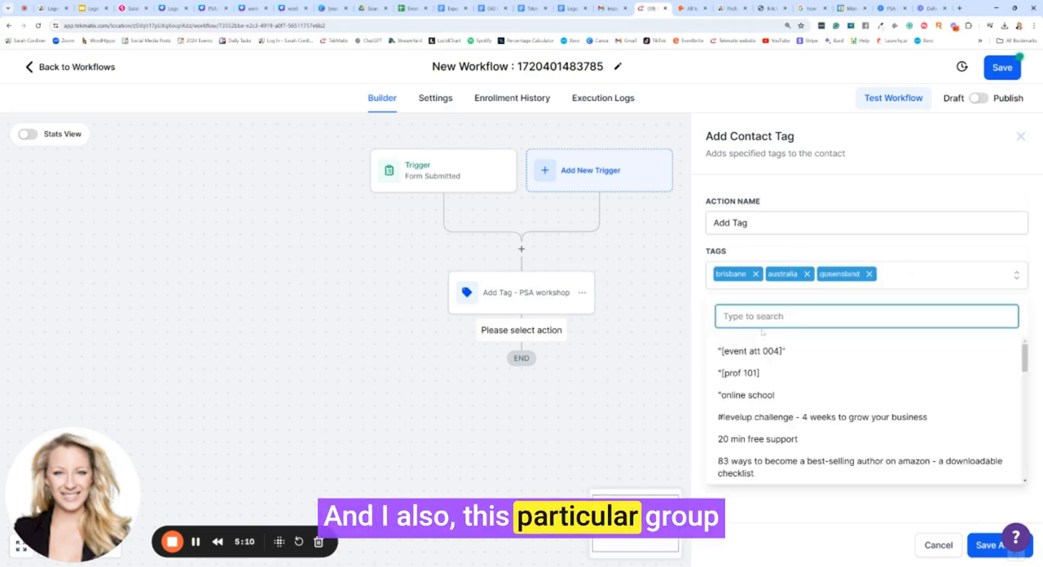
pyautogui.write('psa')
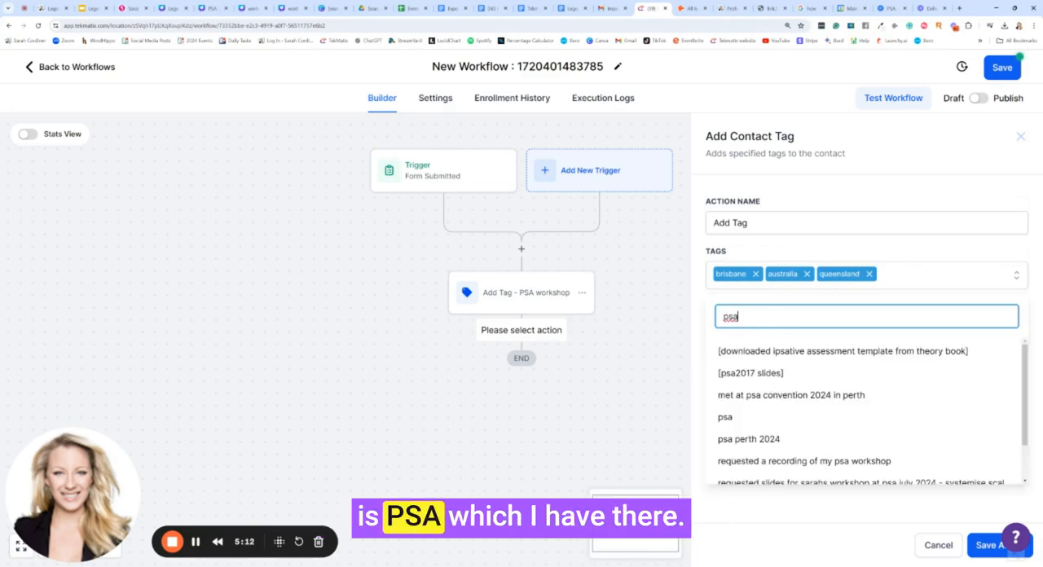
pyautogui.click(723, 417)
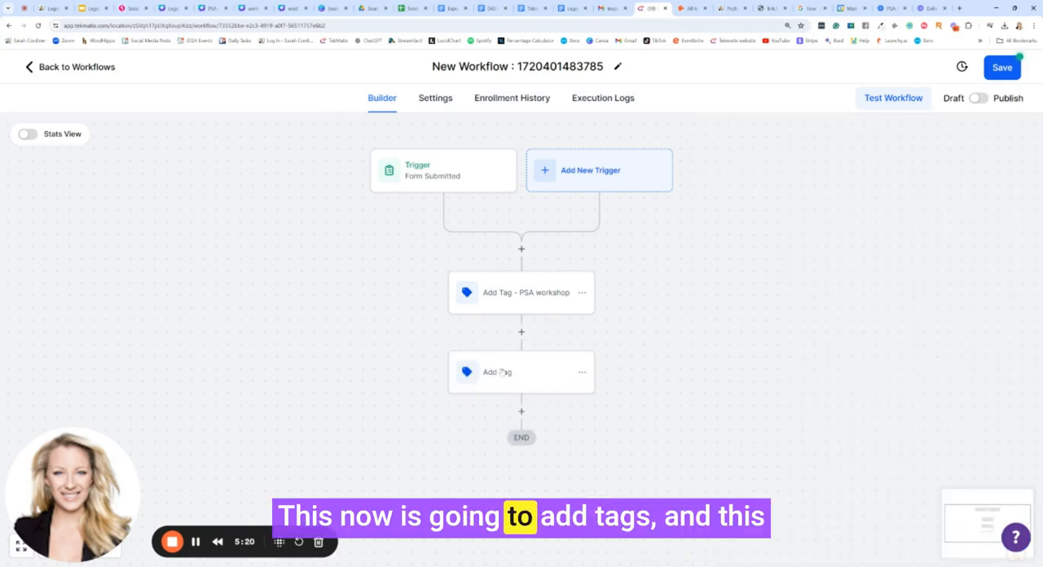
pyautogui.click(521, 372)
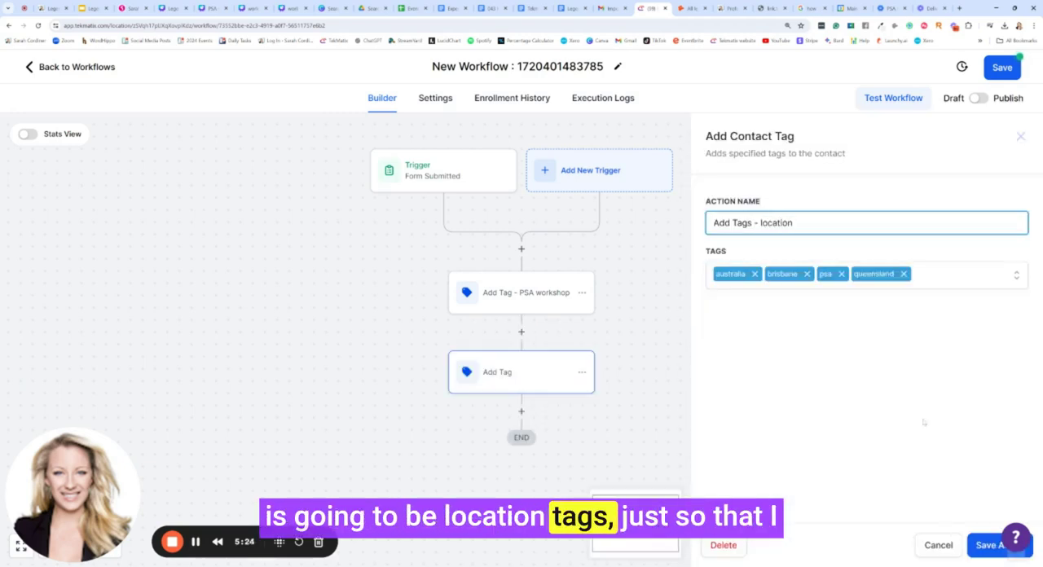
pyautogui.click(984, 545)
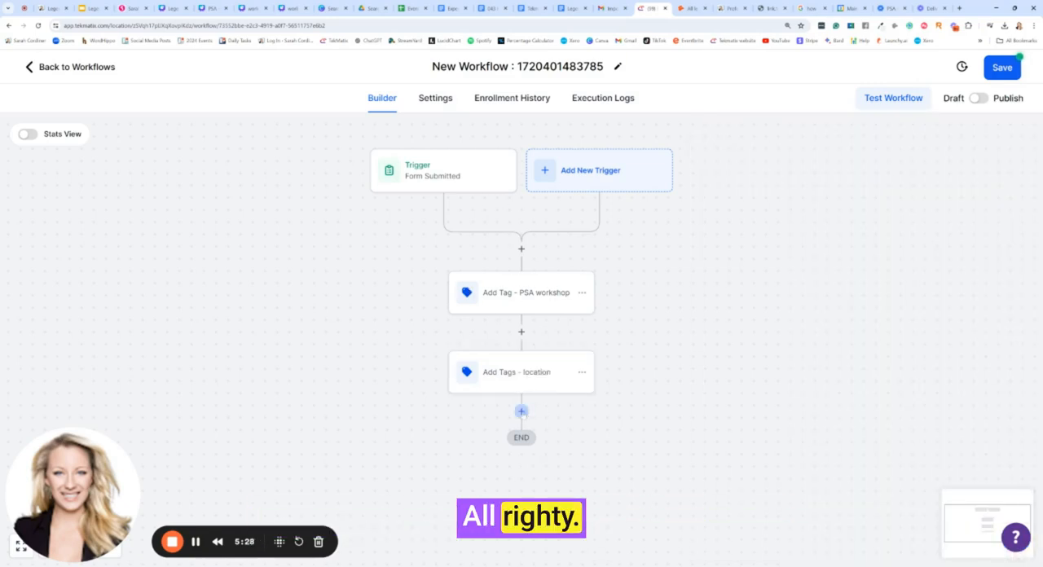
pyautogui.click(521, 411)
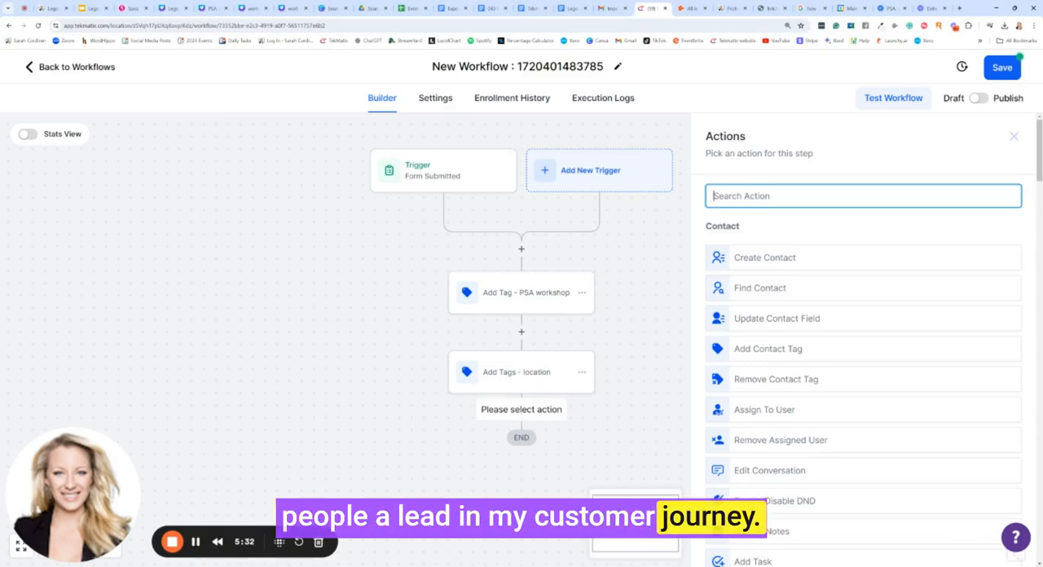
# Step: Add a Create/Update Opportunity action named Customer journey in the customer pipeline, stage Lead
pyautogui.write('opp')
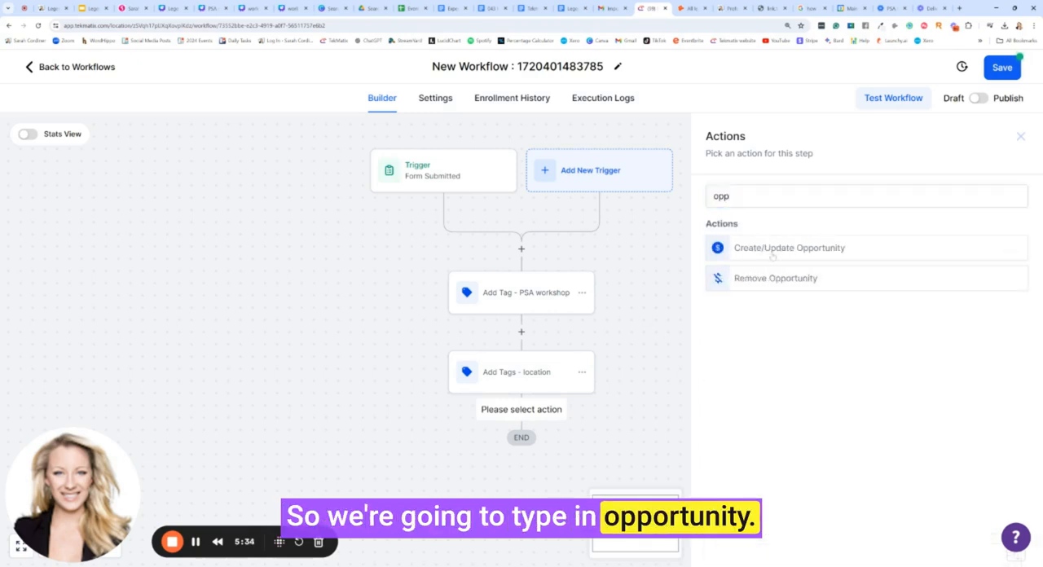
pyautogui.click(788, 247)
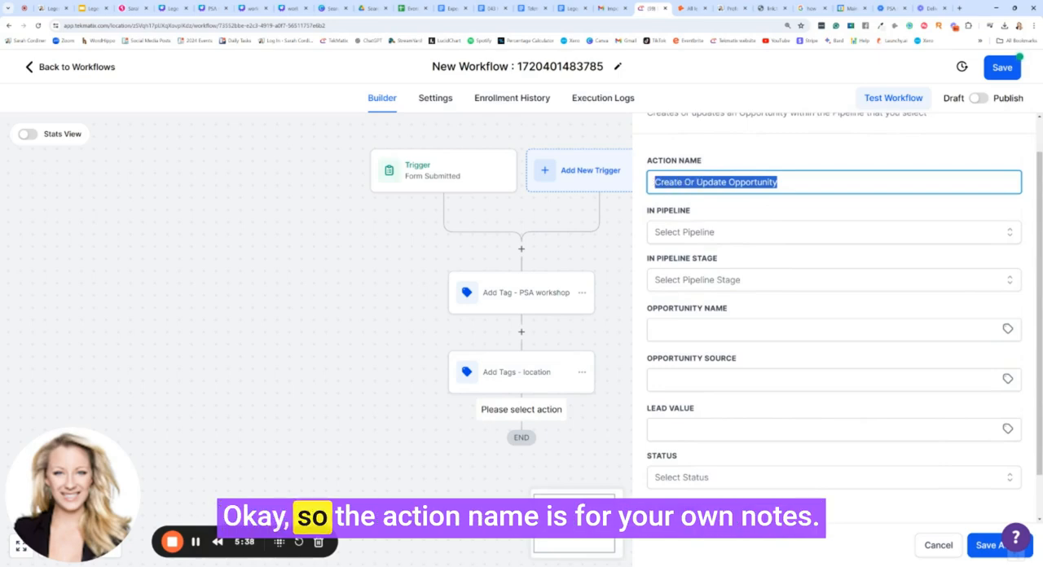
pyautogui.write('Cu')
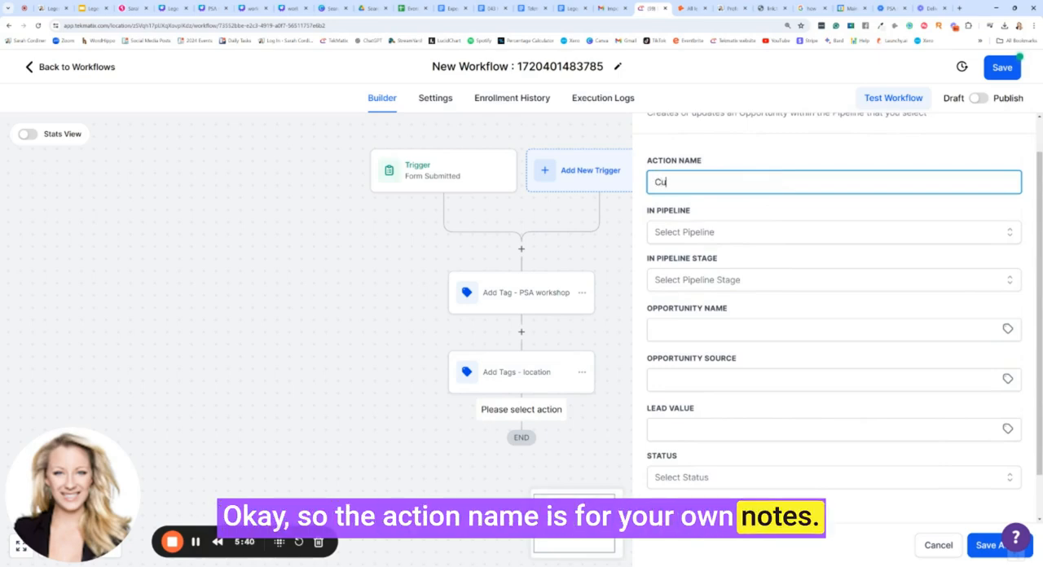
pyautogui.write('Customer journey')
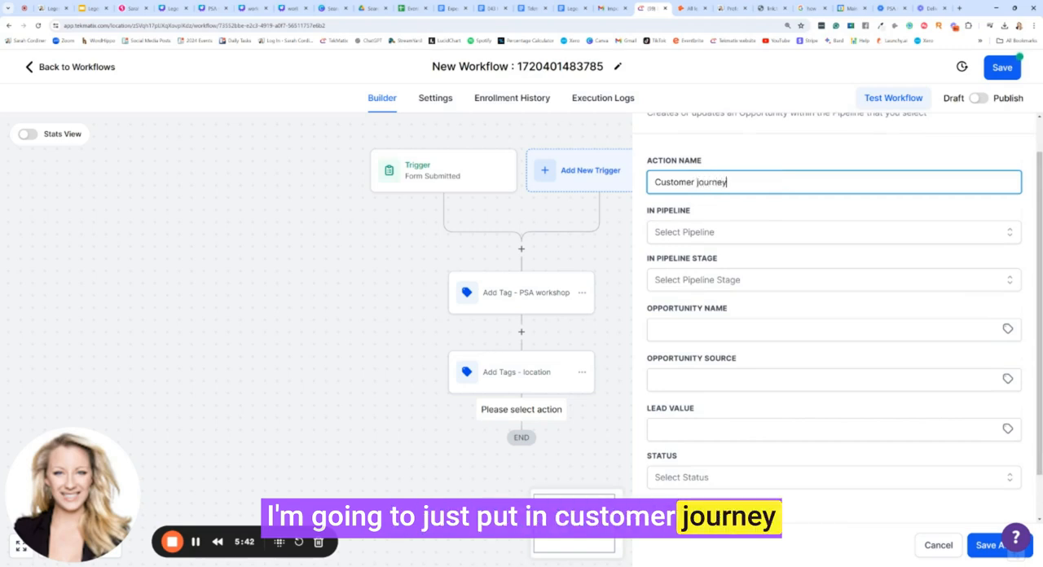
pyautogui.click(835, 232)
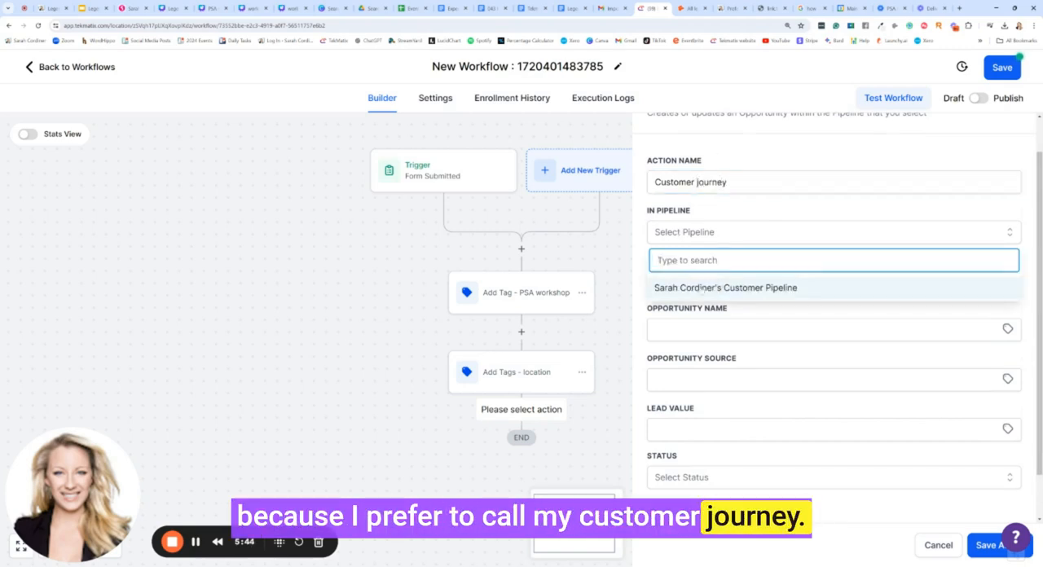
pyautogui.click(725, 287)
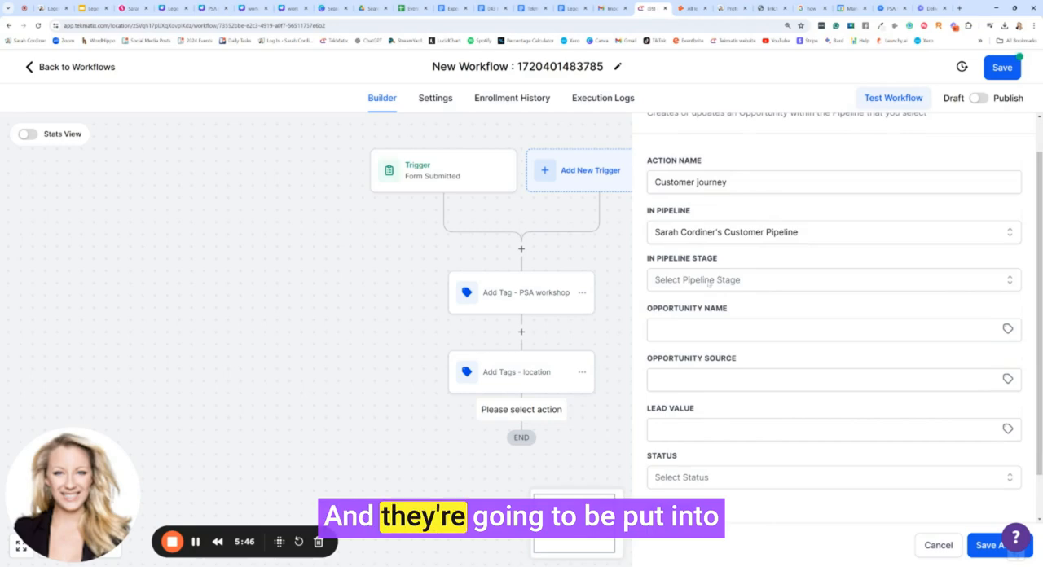
pyautogui.click(833, 280)
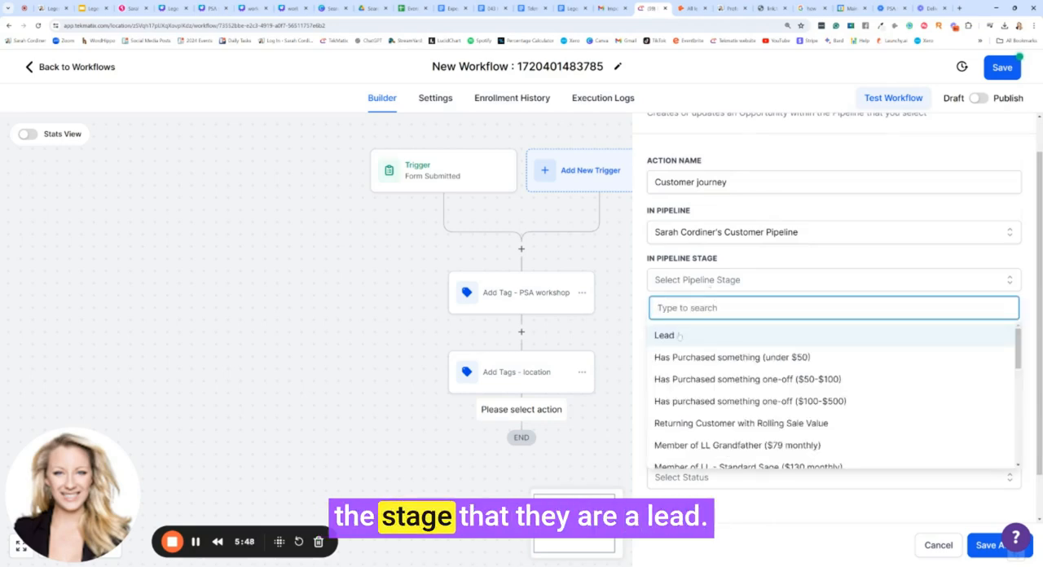
pyautogui.click(663, 336)
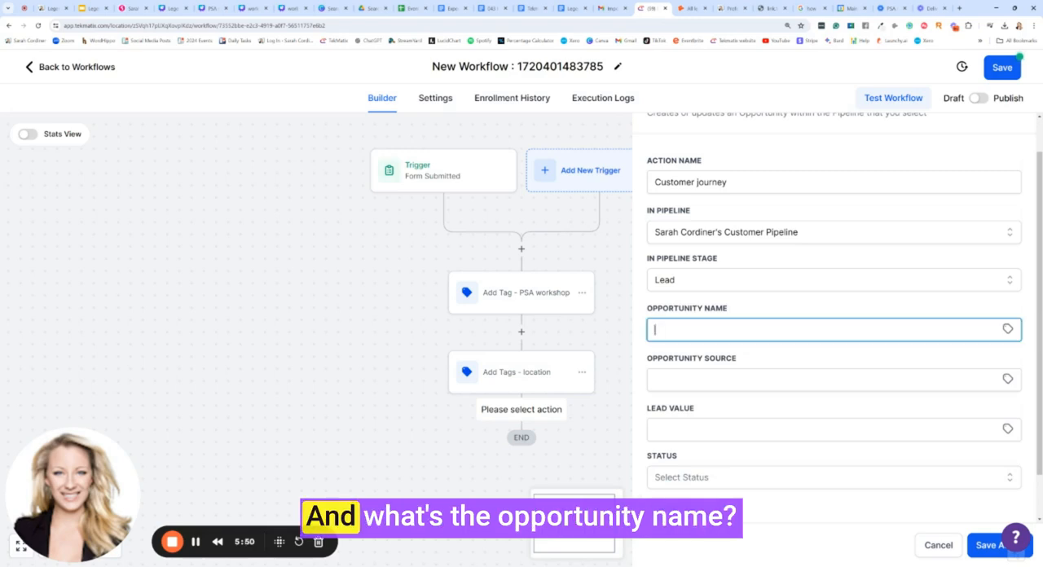
# Step: Name the opportunity {{contact.name}} with source Professional Speakers Australia - PSA
pyautogui.click(1006, 326)
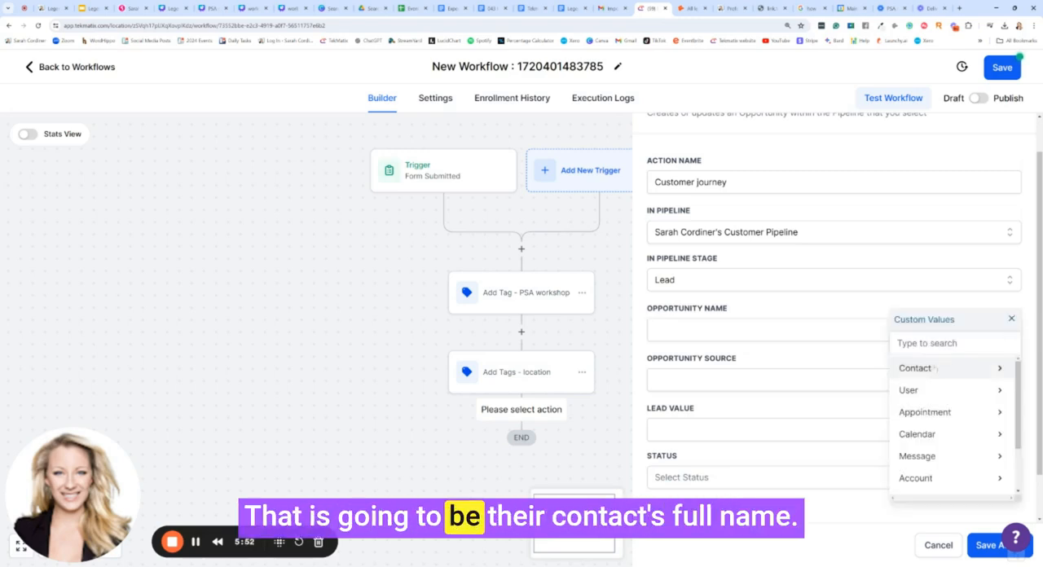
pyautogui.click(916, 368)
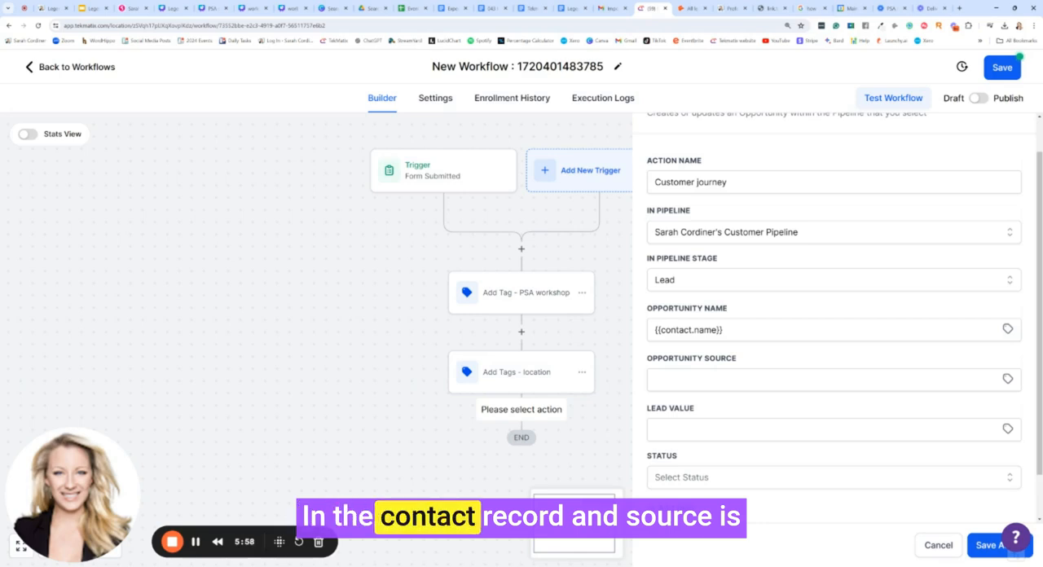
pyautogui.click(831, 378)
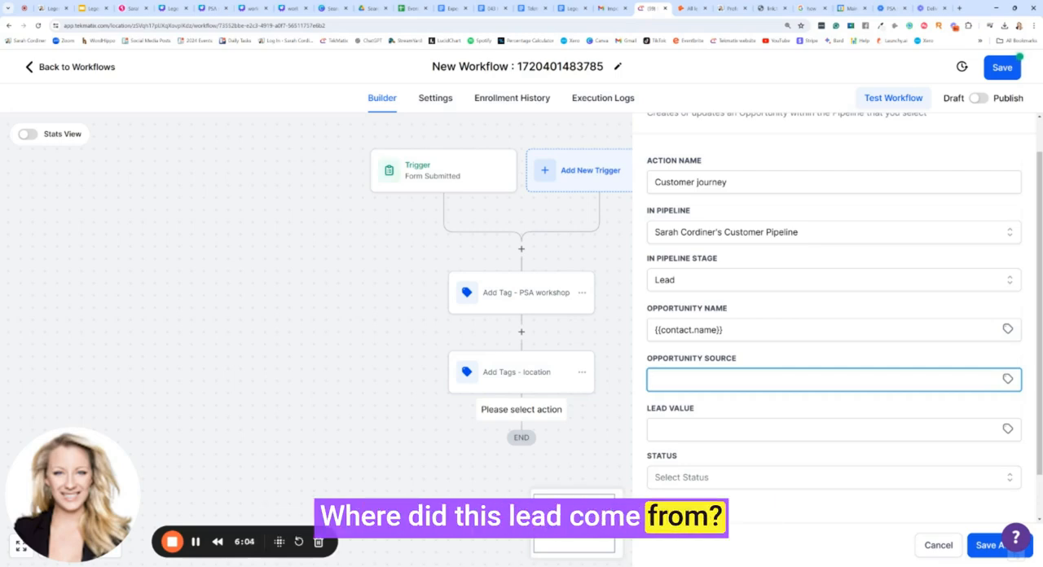
pyautogui.write('Professional Speakers Australia -')
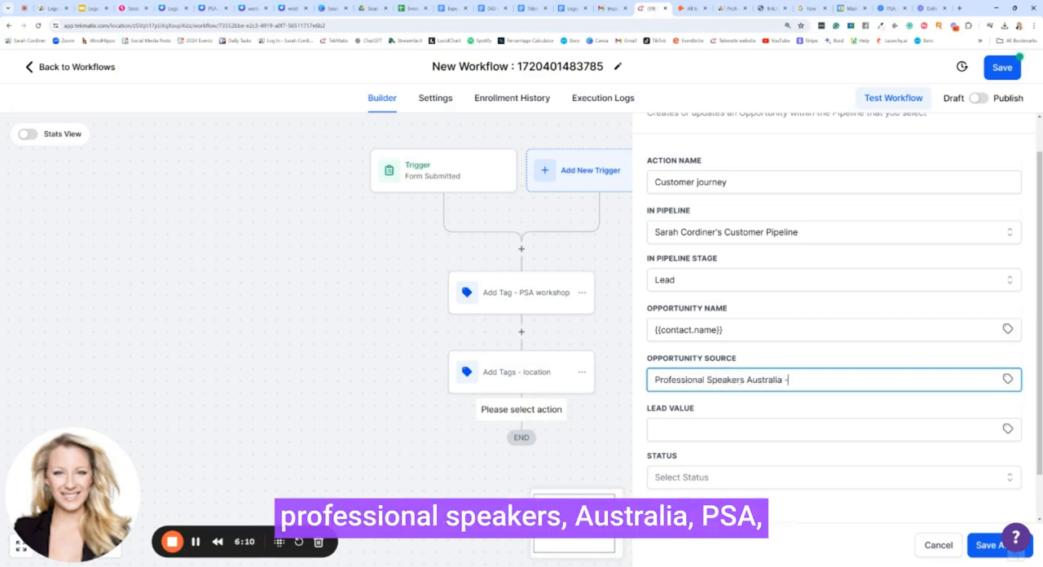
pyautogui.write('PSA')
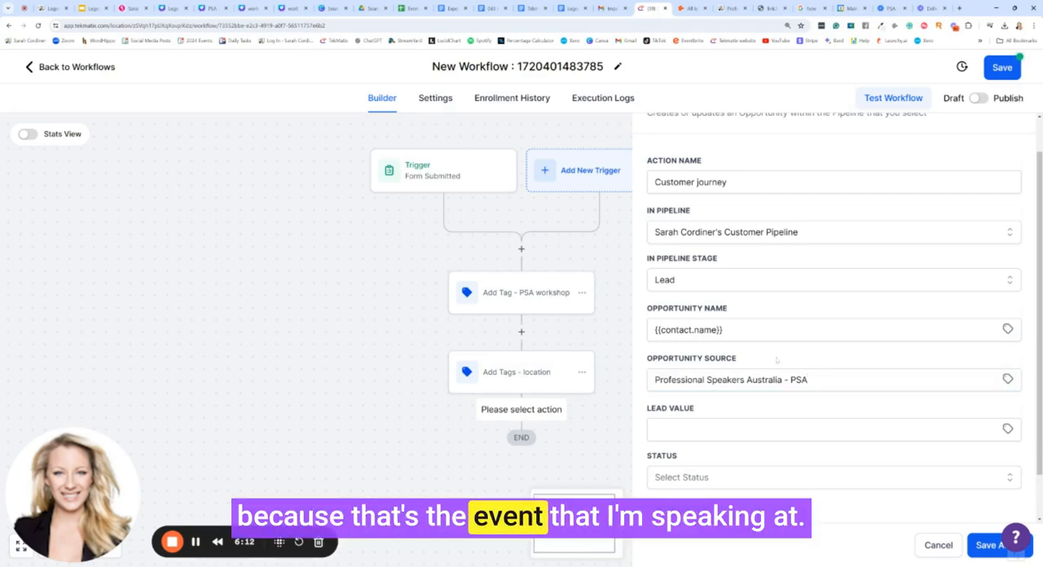
# Step: Set the lead value to 1000 and the opportunity status to open
pyautogui.click(831, 431)
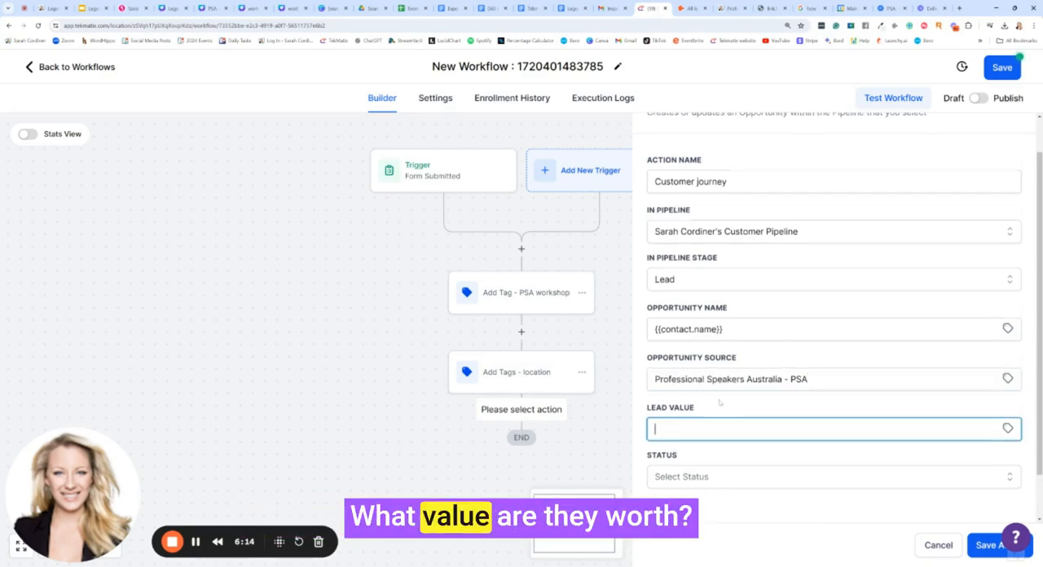
pyautogui.write('1000')
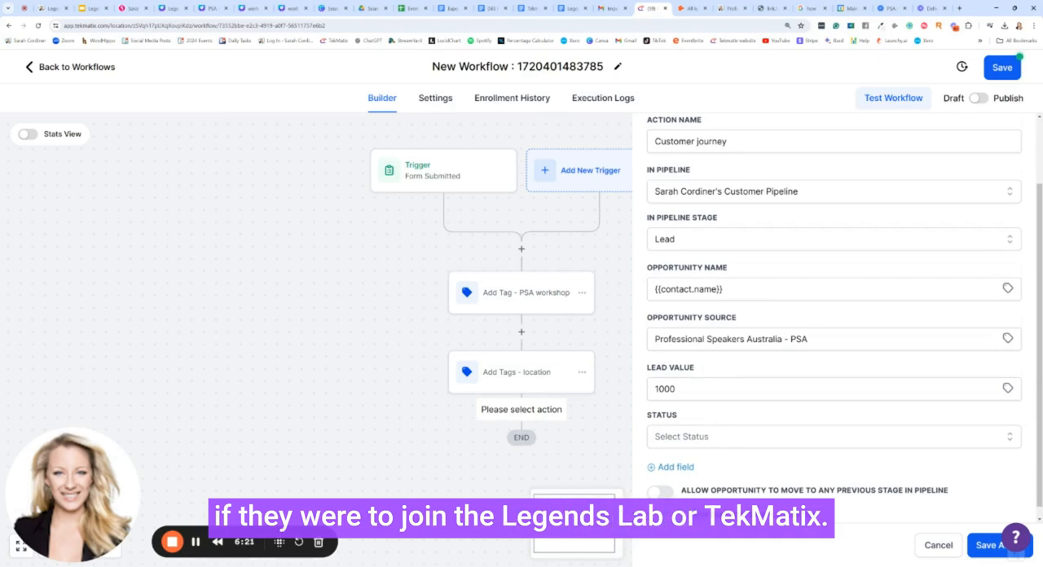
pyautogui.scroll(-3)
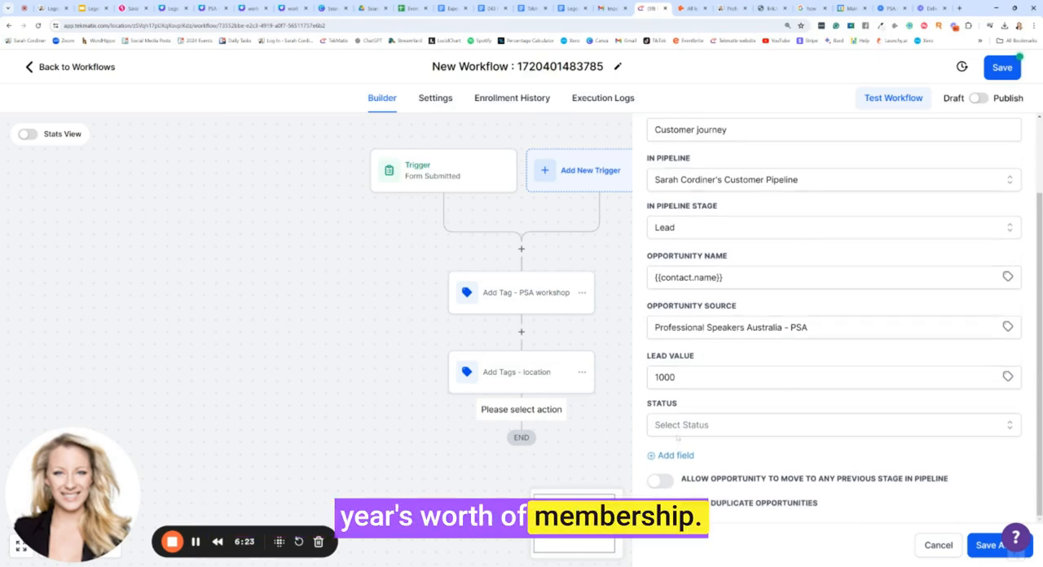
pyautogui.click(833, 425)
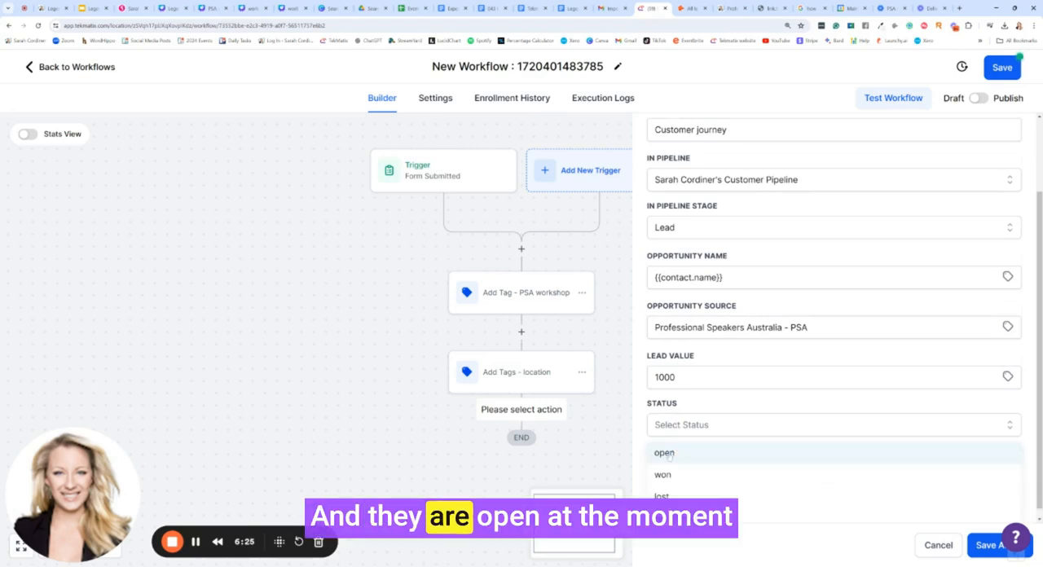
pyautogui.click(665, 453)
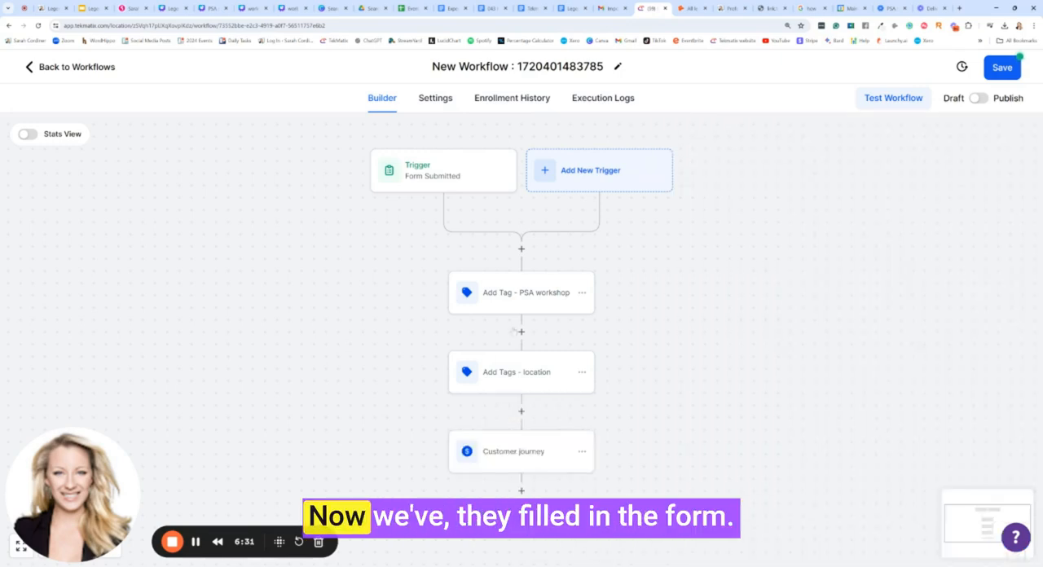
# Step: Add a Send Email action using the PSA Brisbane July 2024 slides template
pyautogui.scroll(-3)
pyautogui.write('email')
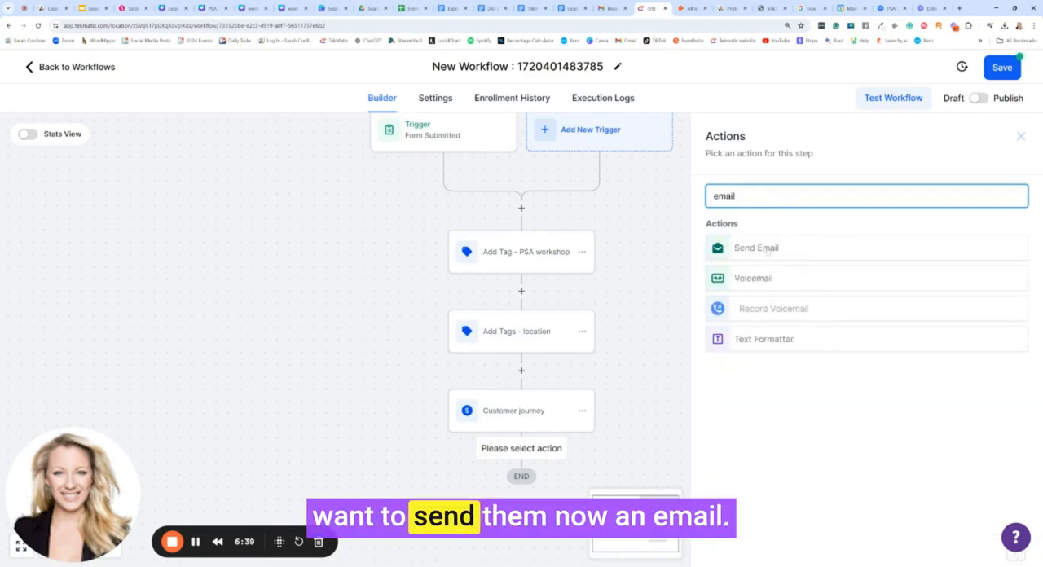
pyautogui.click(756, 247)
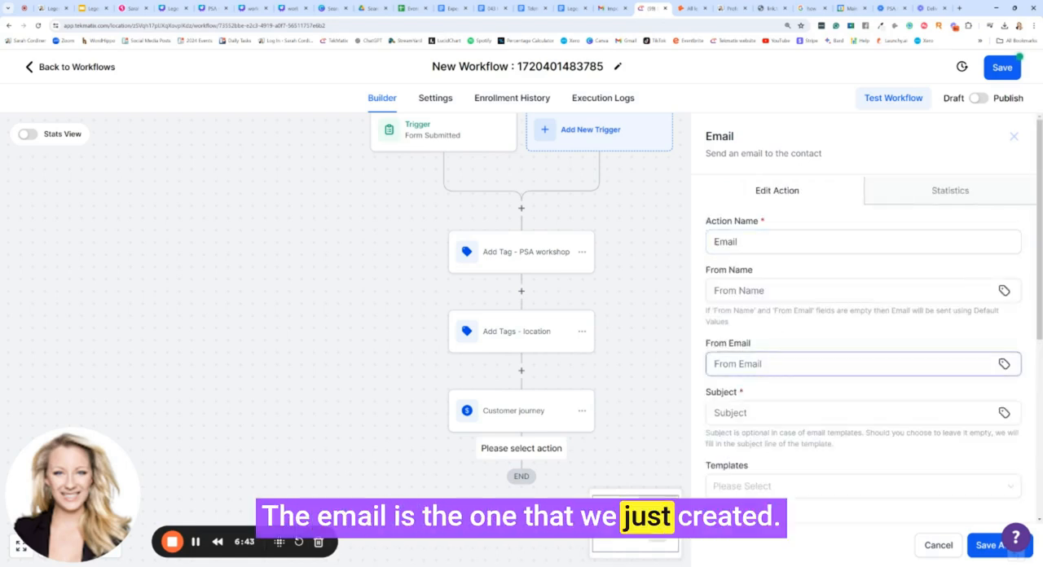
pyautogui.scroll(-3)
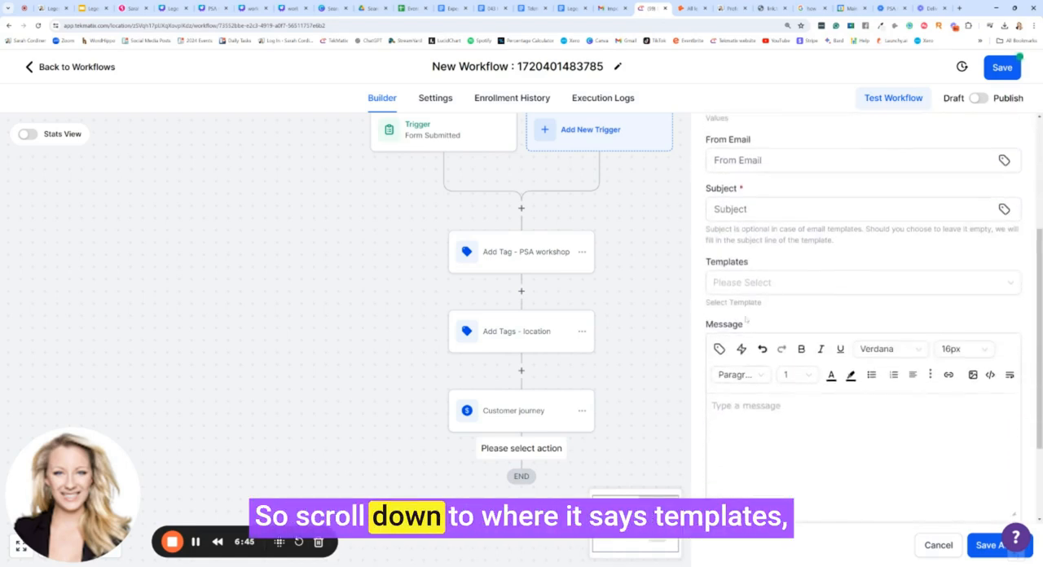
pyautogui.click(860, 282)
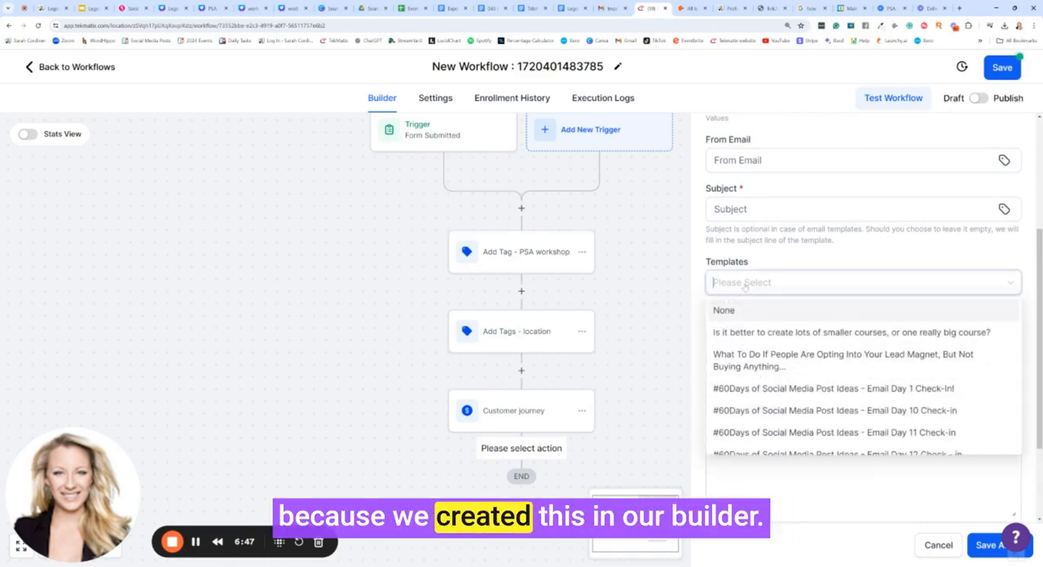
pyautogui.write('psa')
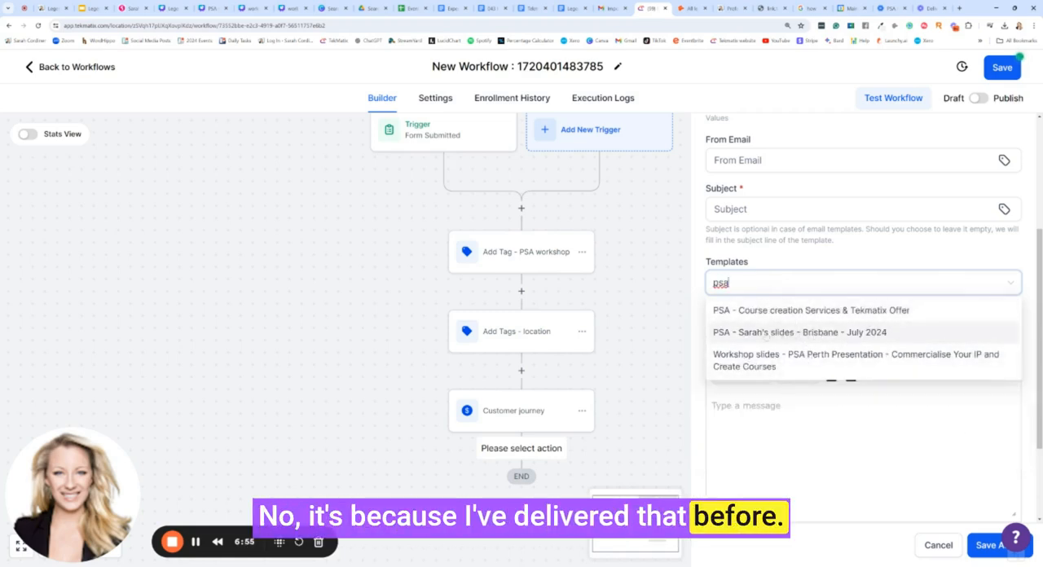
pyautogui.click(777, 332)
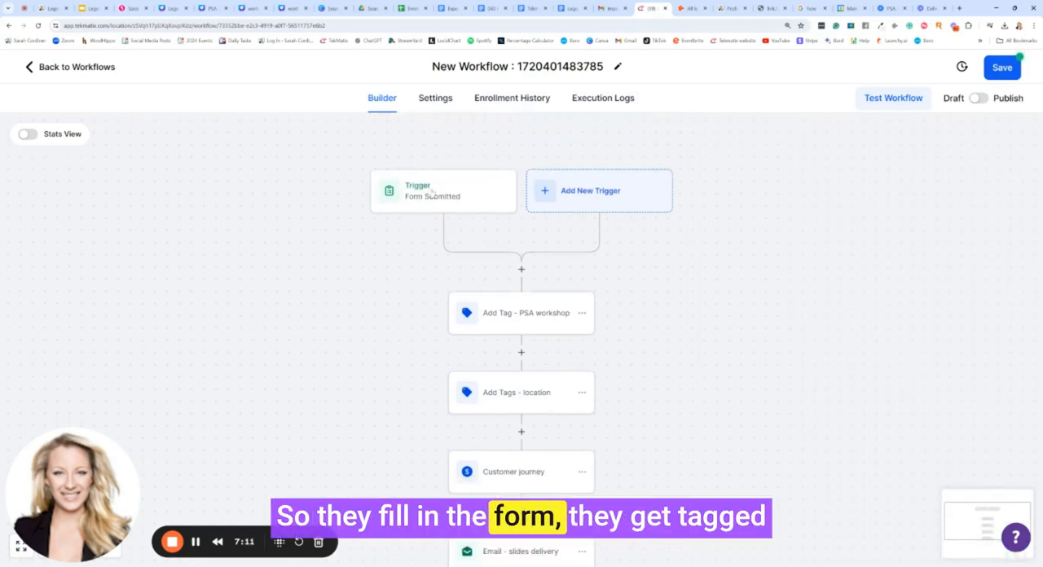
# Step: Add a Send Review Request action after the slides email with Review Type E-mail and save
pyautogui.scroll(-3)
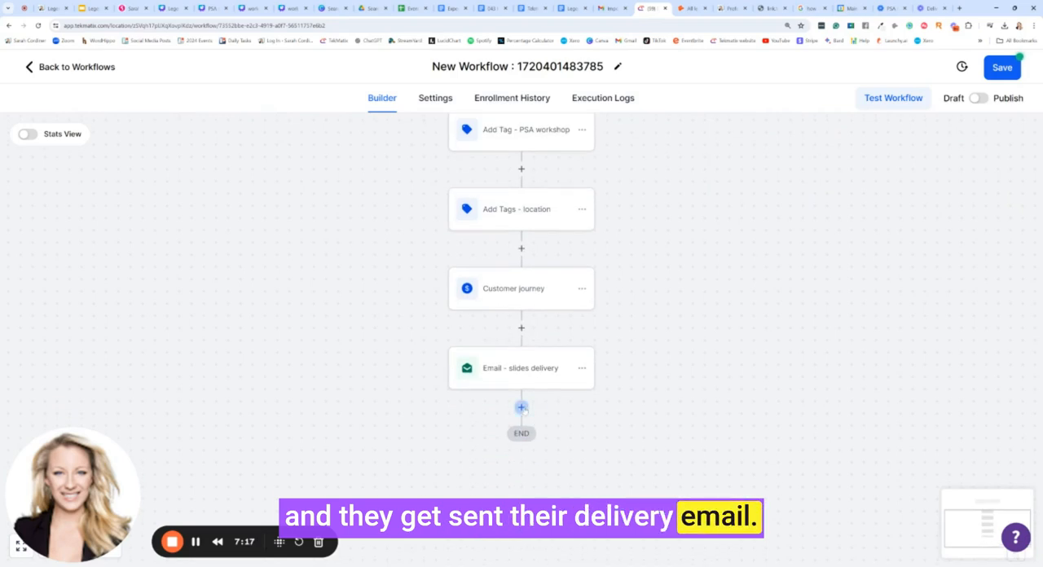
pyautogui.click(522, 407)
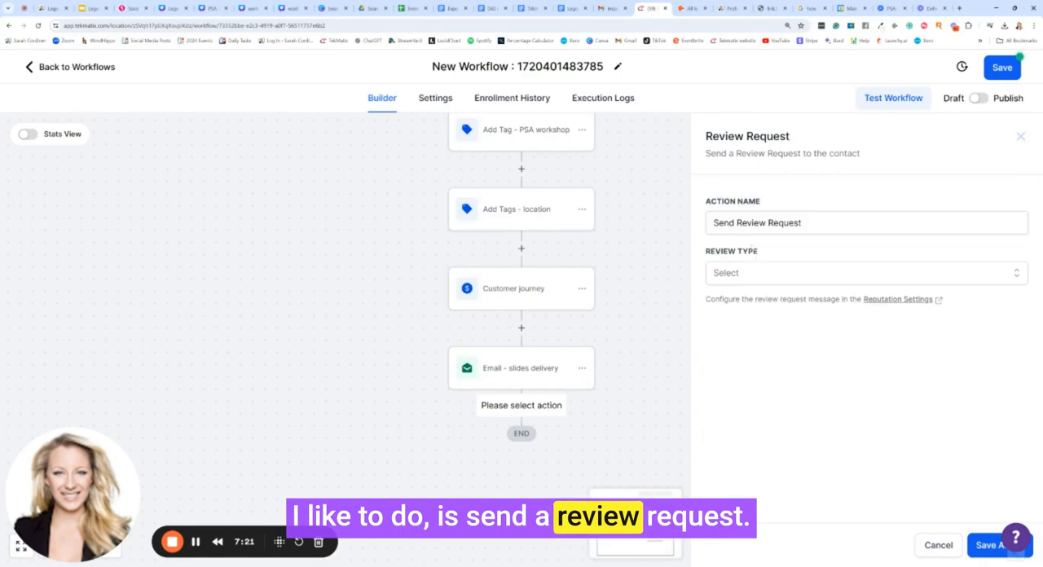
pyautogui.click(978, 545)
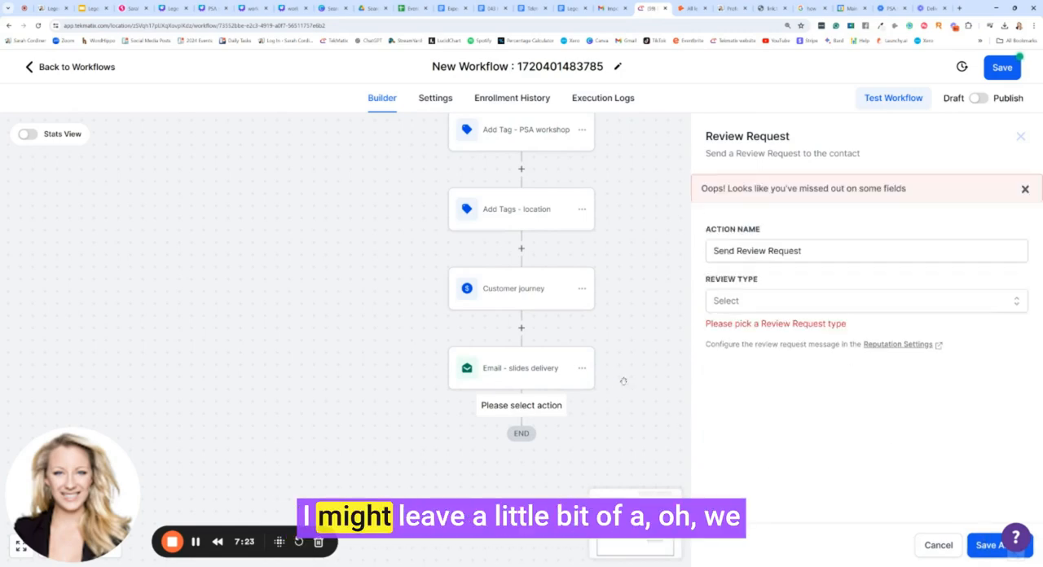
pyautogui.click(865, 300)
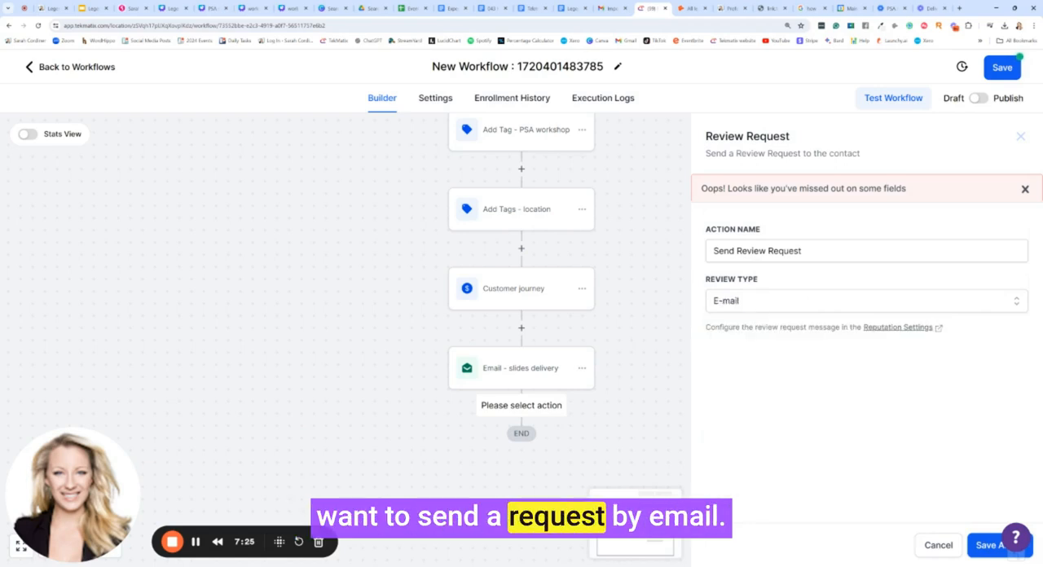
pyautogui.click(985, 545)
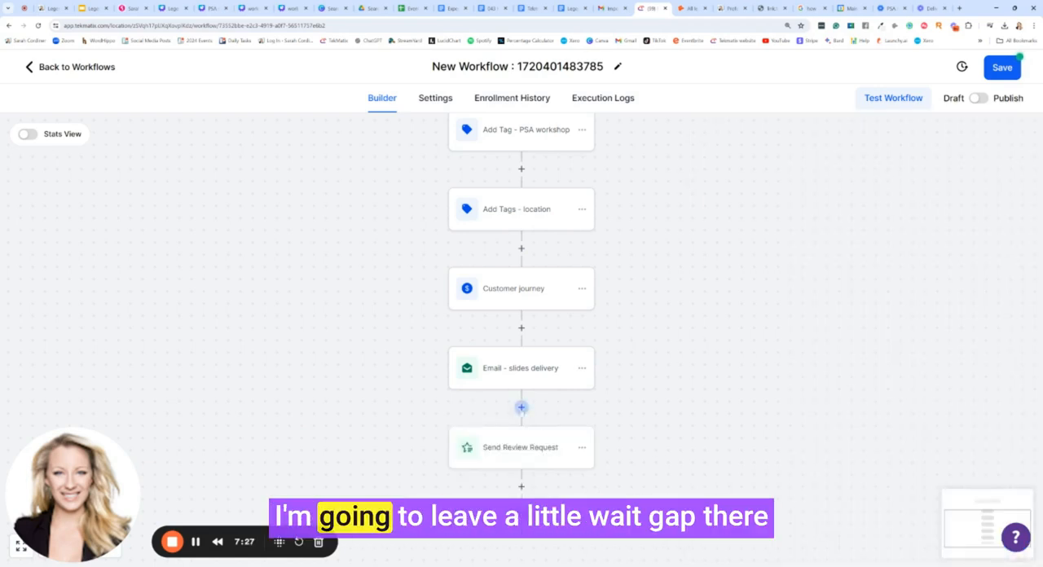
# Step: Add a Wait action with a time delay of 1 days
pyautogui.write('wait')
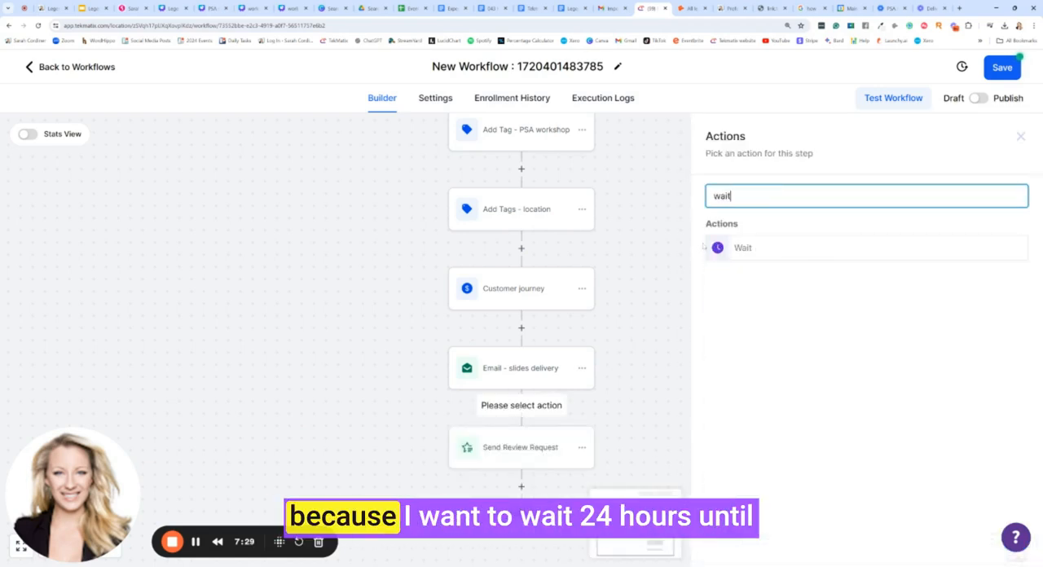
pyautogui.click(743, 248)
pyautogui.write('24')
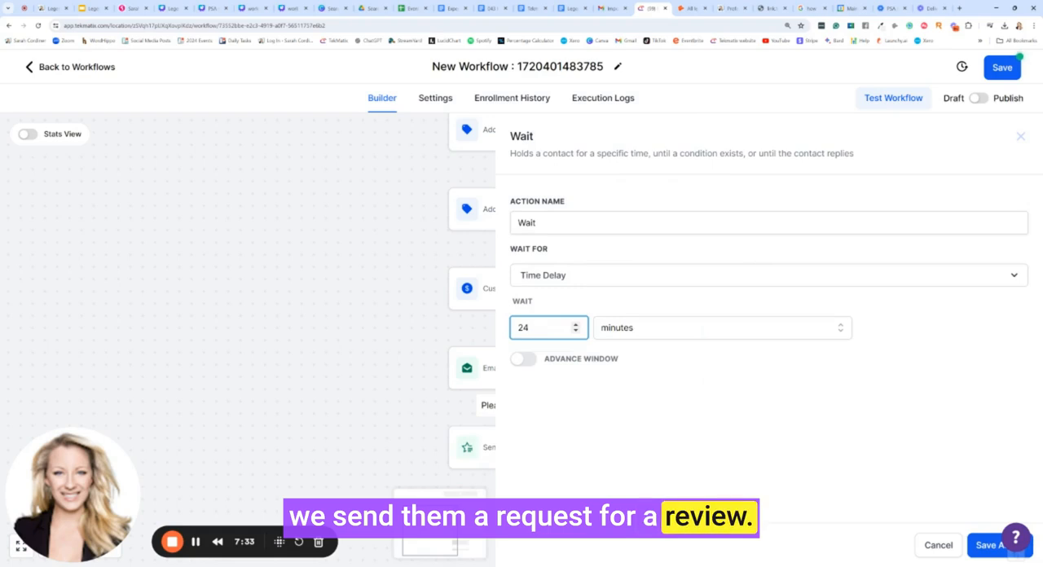
pyautogui.click(720, 327)
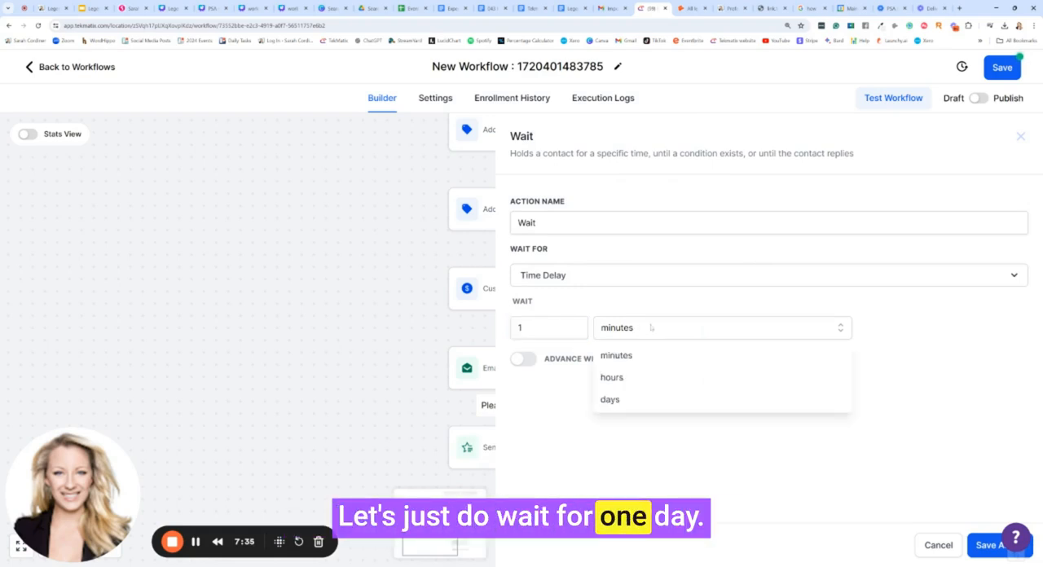
pyautogui.click(609, 399)
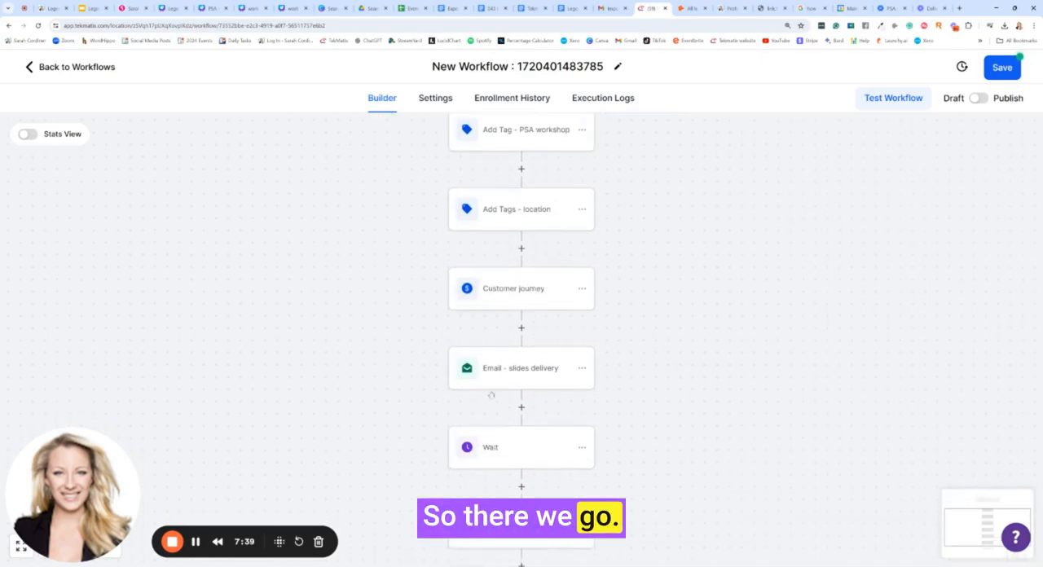
# Step: Rename the wait step to 'Wait 1 day' and save it
pyautogui.scroll(-3)
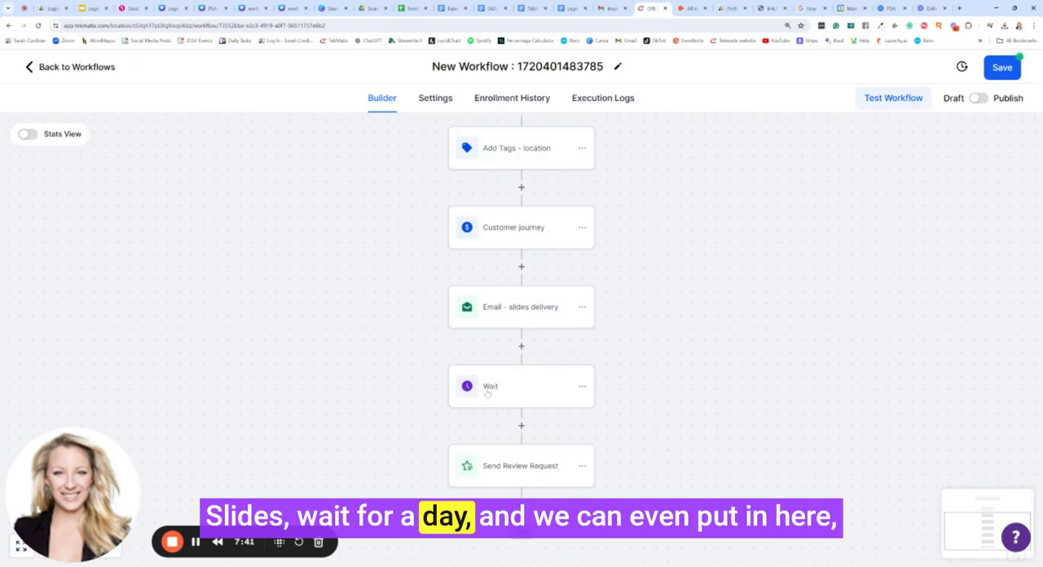
pyautogui.click(521, 386)
pyautogui.write('Wait 1 day')
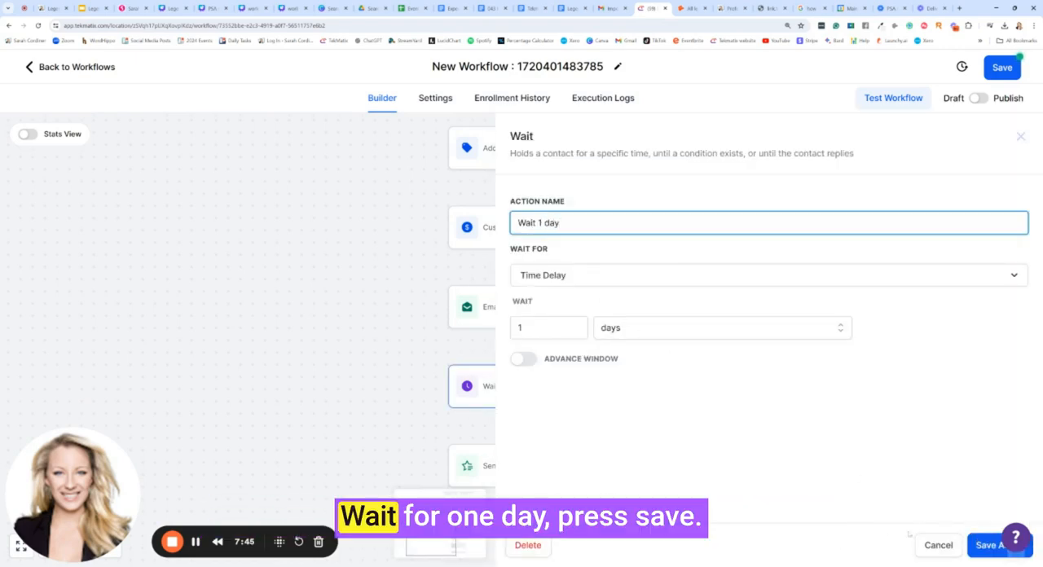
pyautogui.click(981, 544)
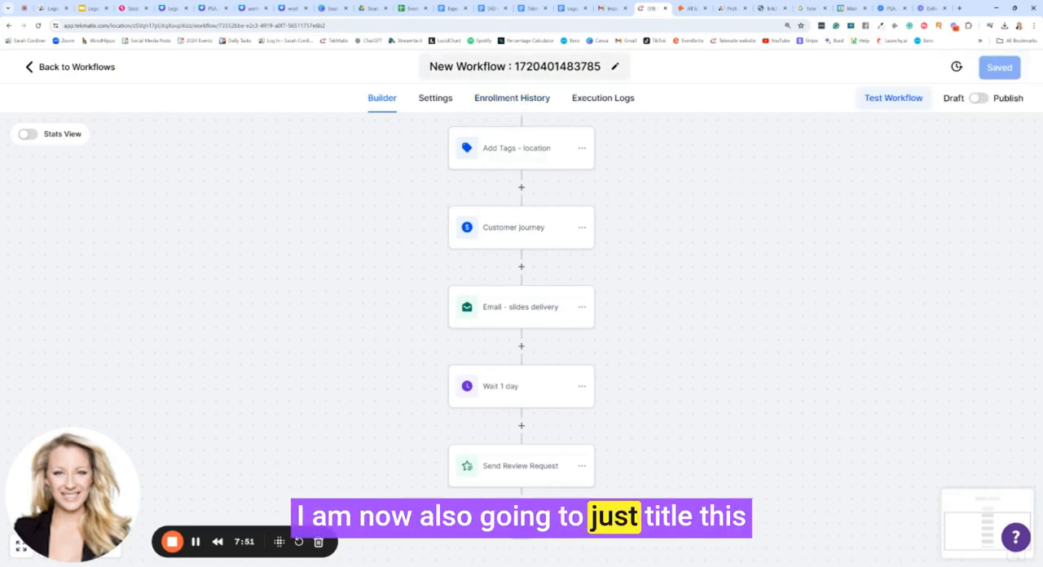
# Step: Rename the workflow 'PSA - Sarah's slides from the systemise and scale workshop - brisbane - july 2024' and save
pyautogui.click(616, 65)
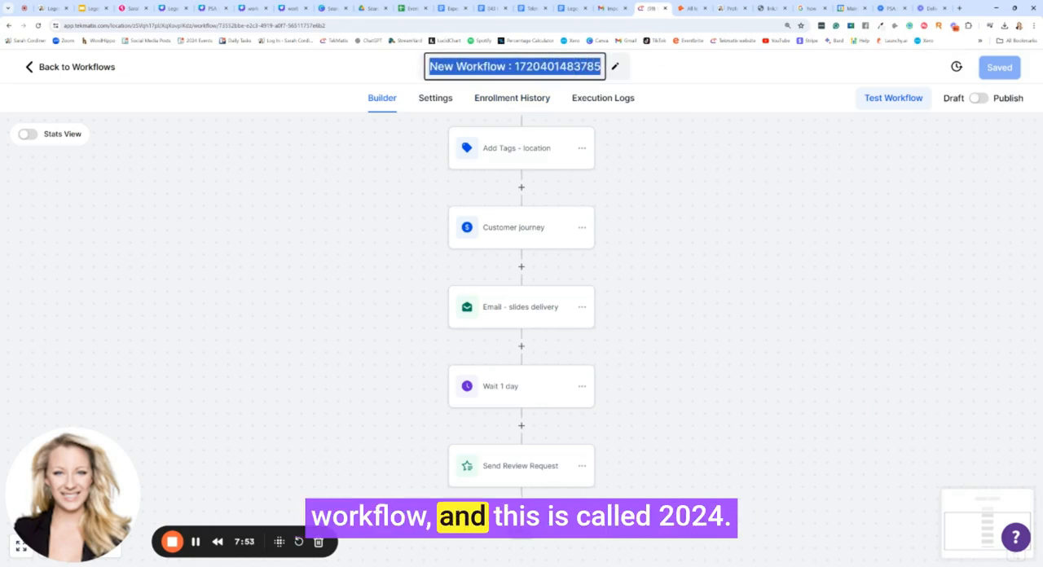
pyautogui.write("PSA - Sarah's slides from the systemise and scale workshop - brisbane - july 2024")
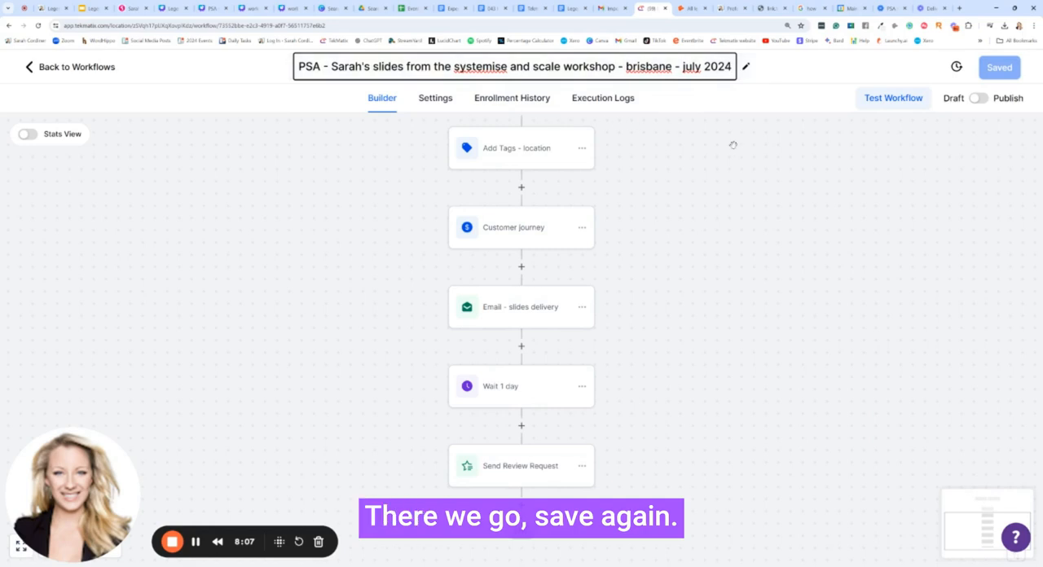
pyautogui.click(999, 69)
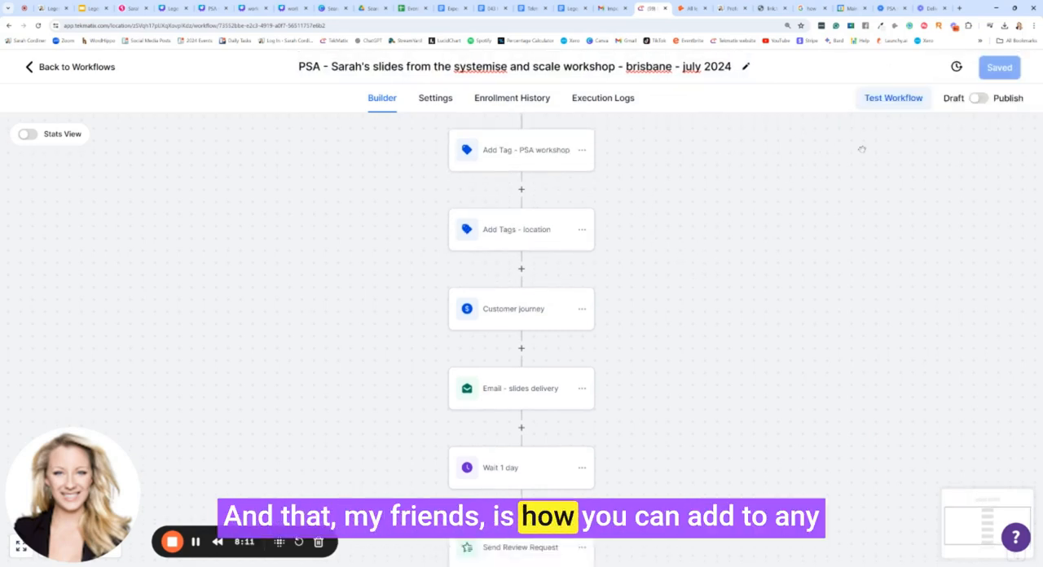
# Step: Switch to the Canva slide deck tab and scroll through it
pyautogui.click(208, 6)
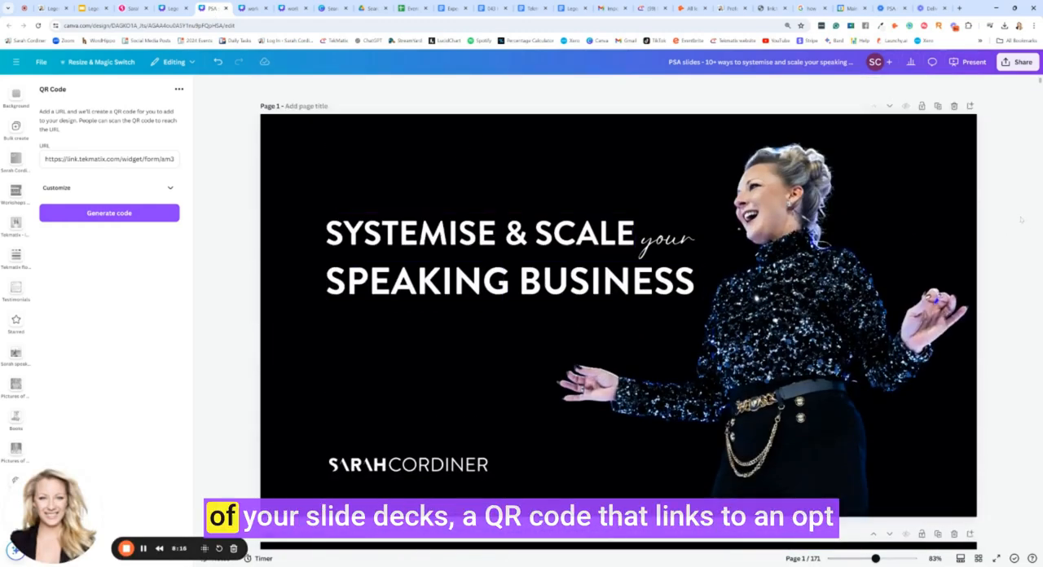
pyautogui.scroll(-3)
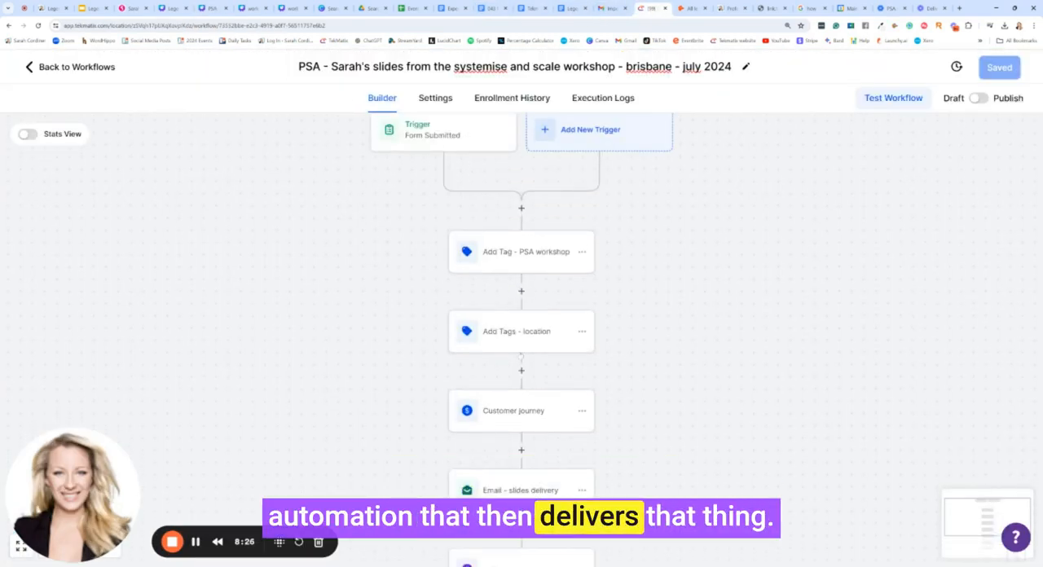
# Step: Scroll through the finished workflow and bring up the help center panel
pyautogui.scroll(-3)
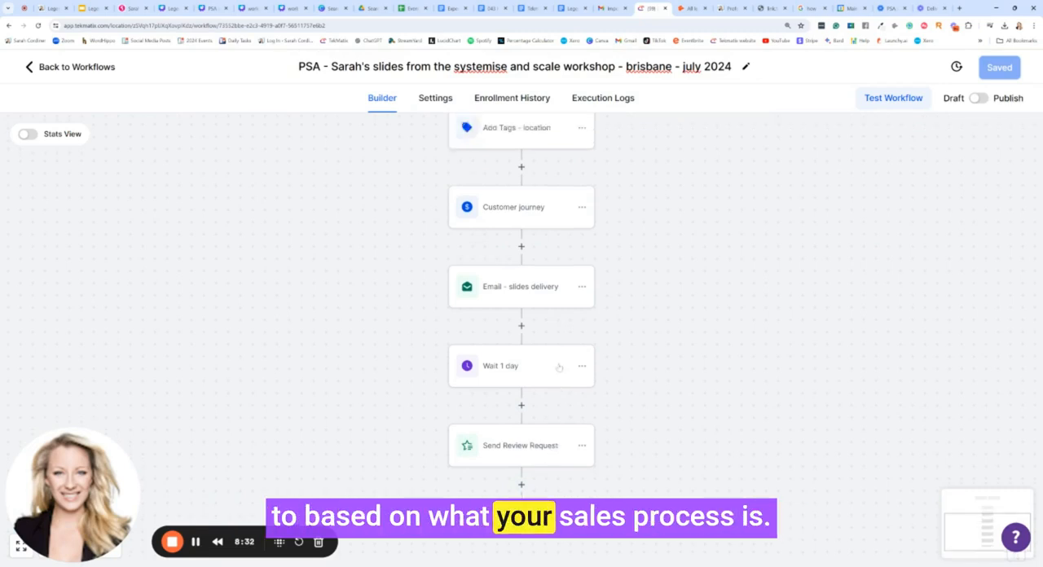
pyautogui.scroll(-3)
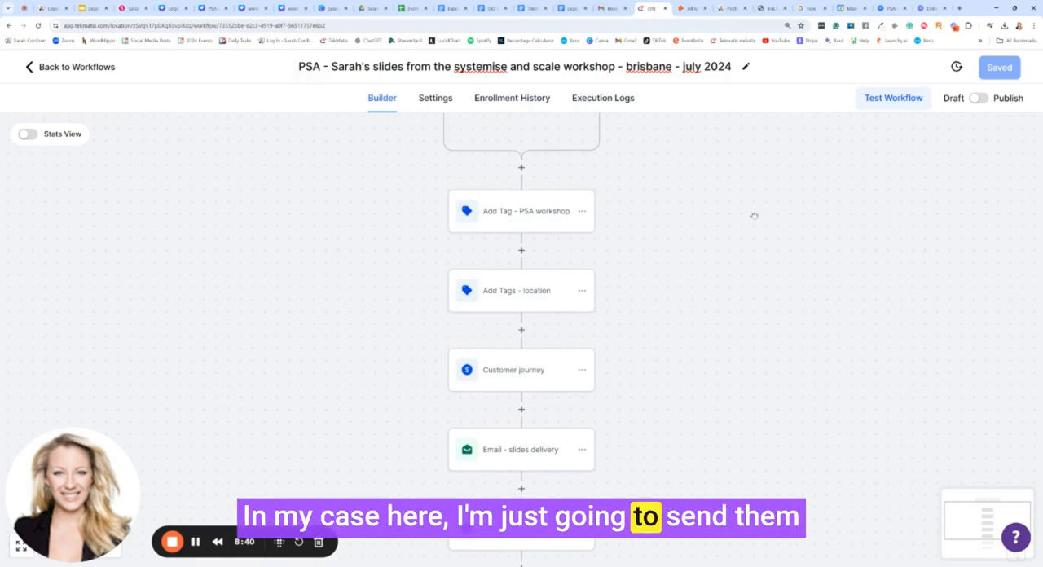
pyautogui.scroll(-3)
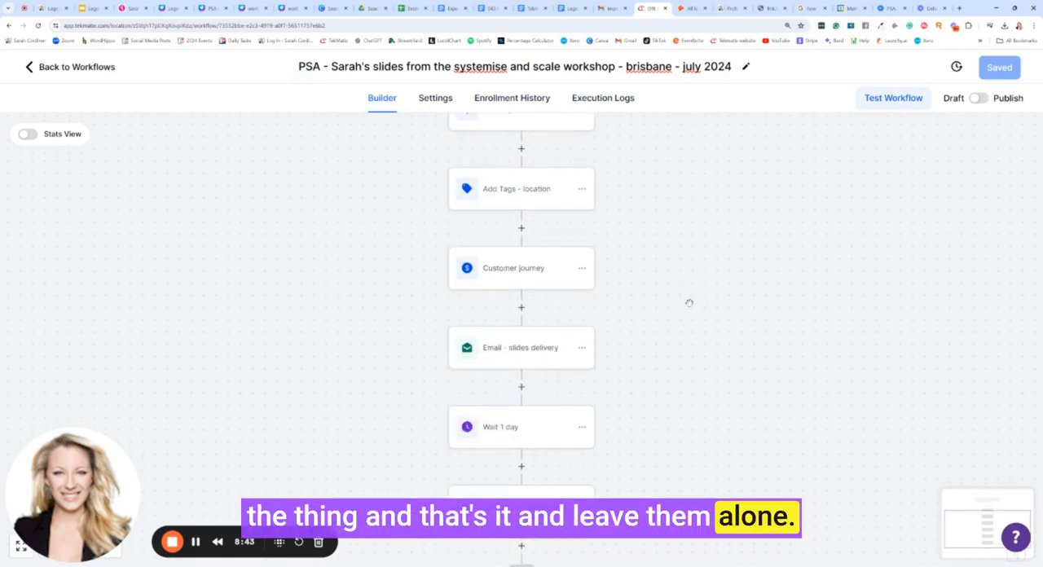
pyautogui.scroll(-3)
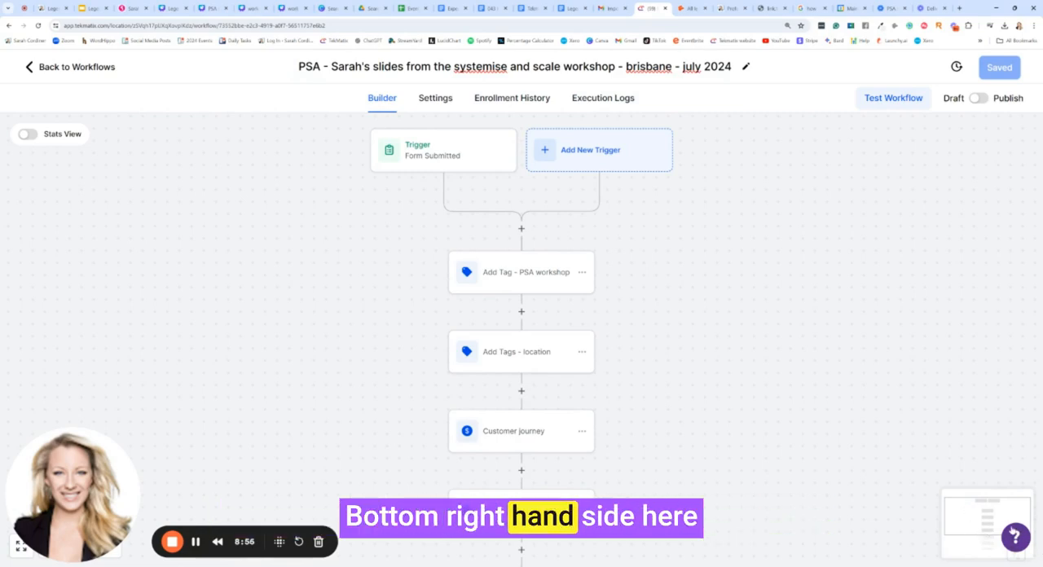
pyautogui.click(1017, 537)
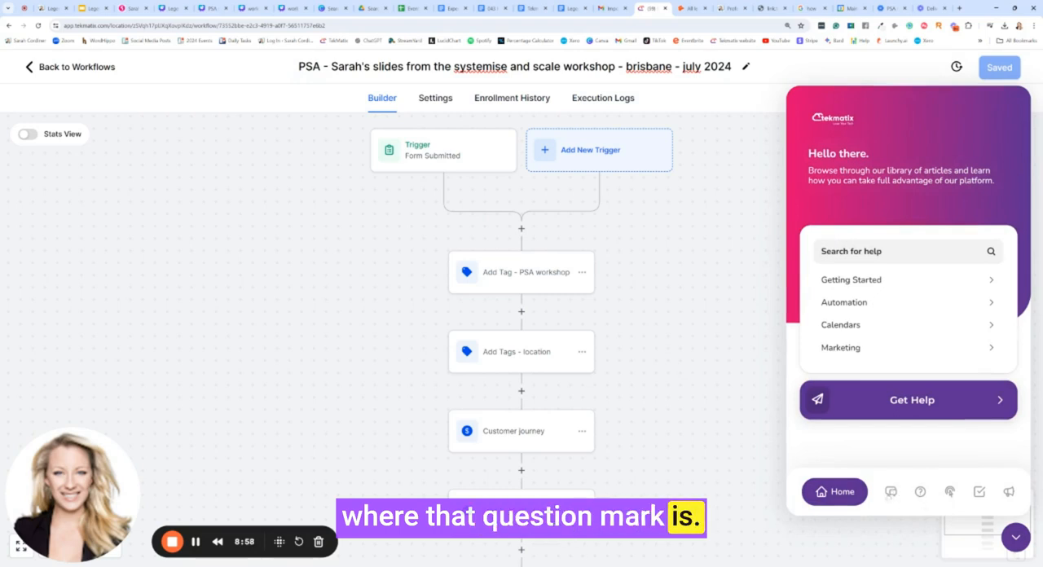